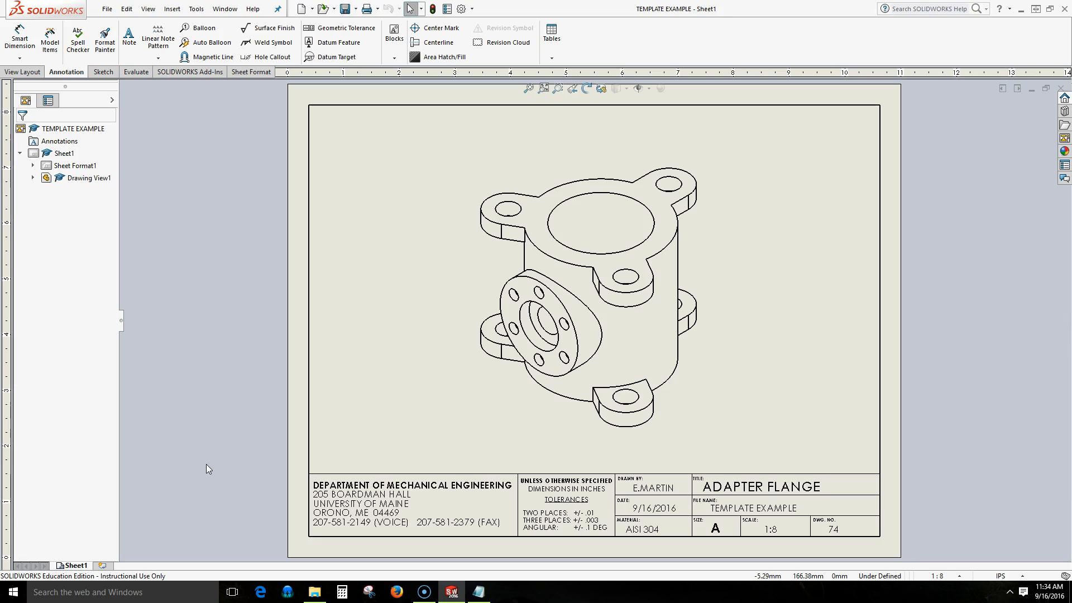
{"action": "mouse_move", "coordinate": [867, 499]}
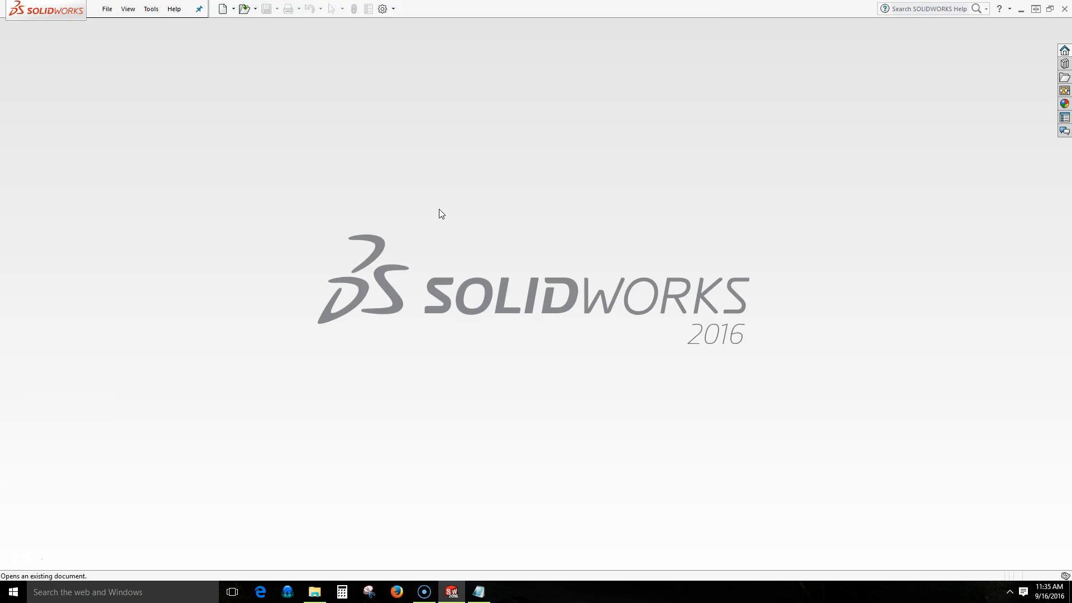
{"action": "mouse_move", "coordinate": [268, 34]}
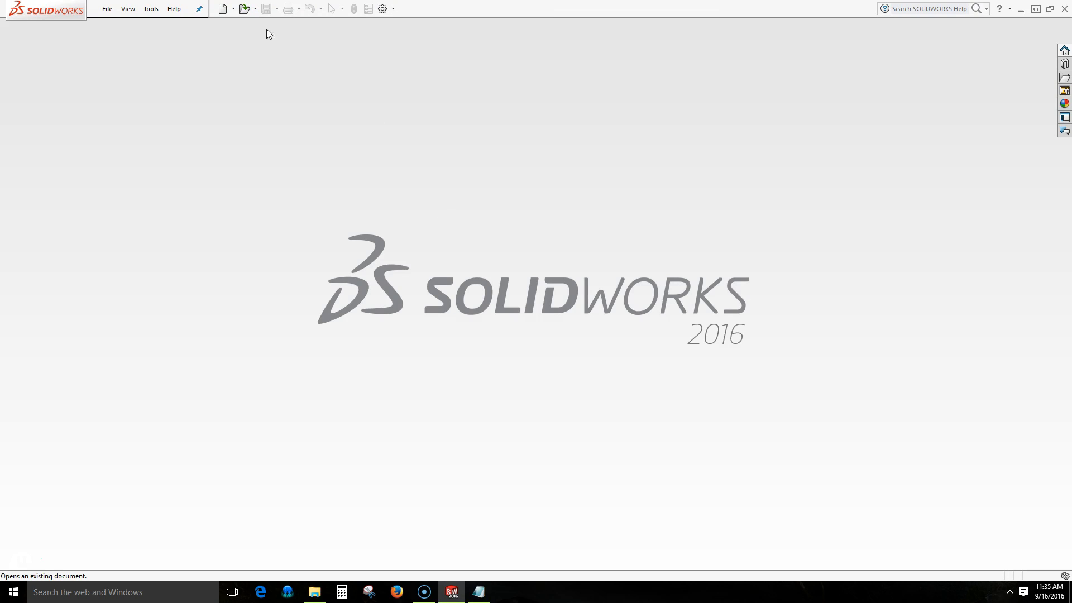
{"action": "mouse_move", "coordinate": [245, 9]}
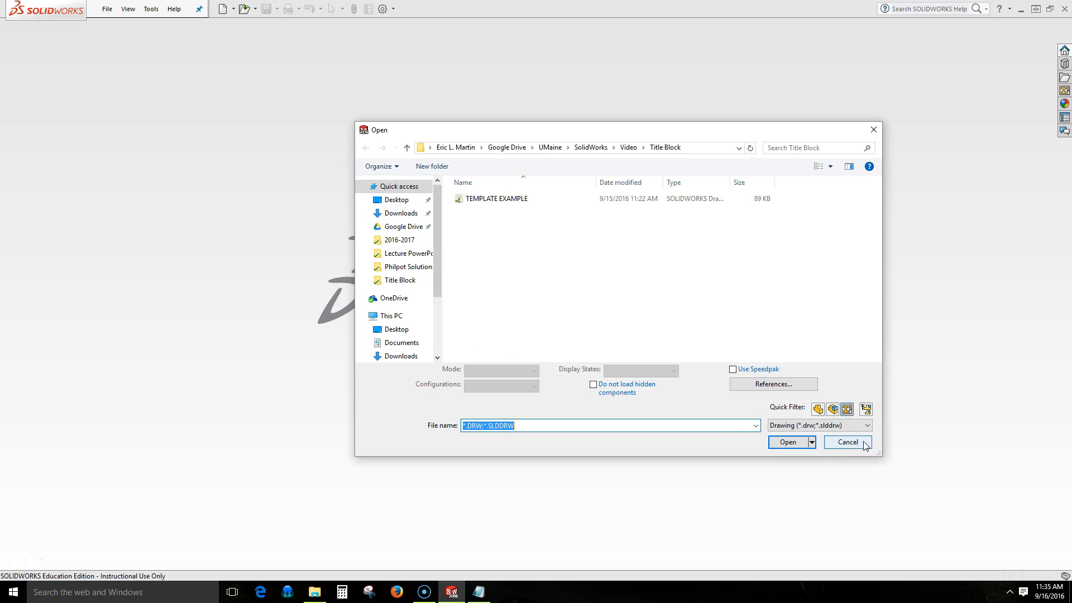
Dismiss the Open dialog and create a new drawing from the DEMO student template
{"action": "left_click", "coordinate": [847, 442]}
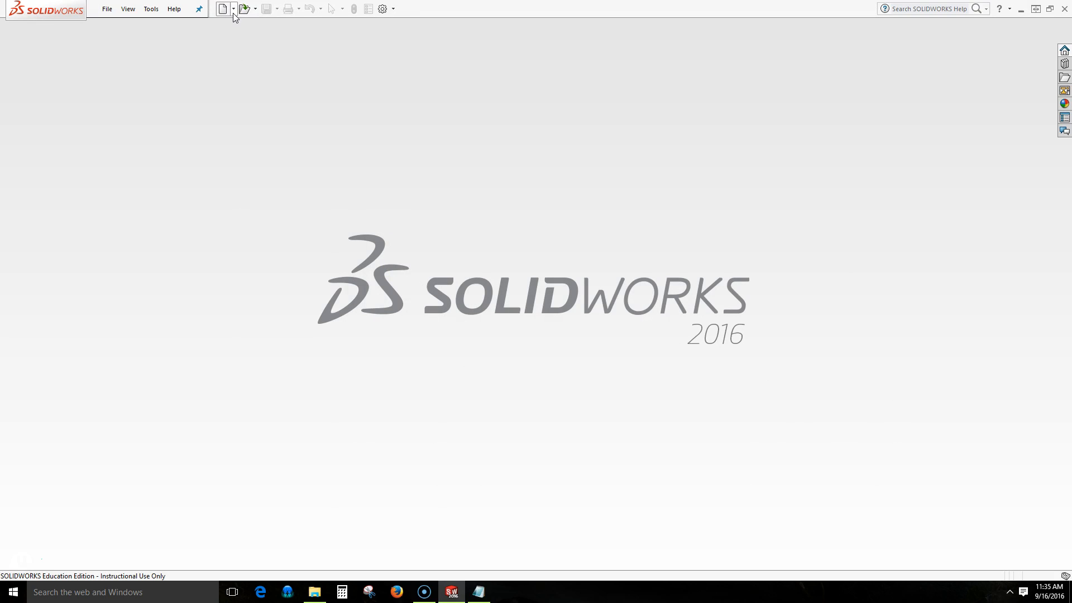
{"action": "left_click", "coordinate": [221, 9]}
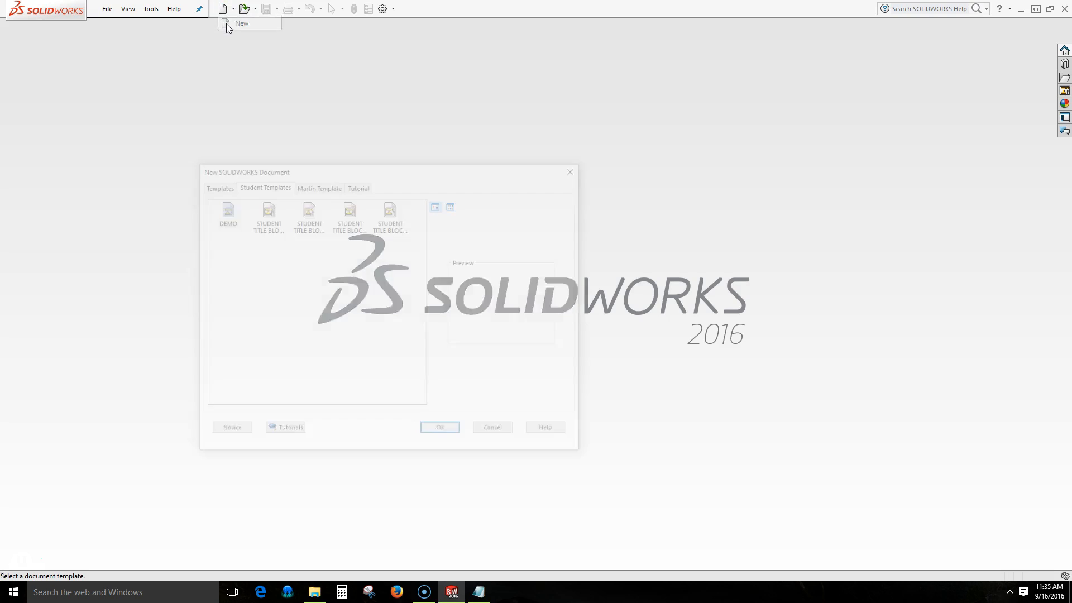
{"action": "mouse_move", "coordinate": [222, 210]}
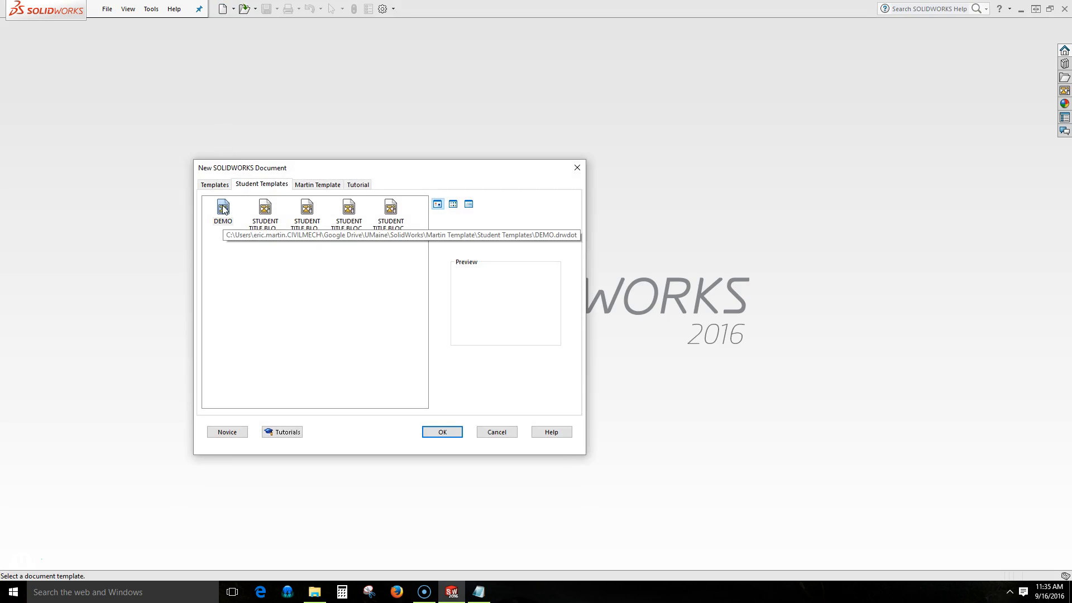
{"action": "left_click", "coordinate": [442, 431]}
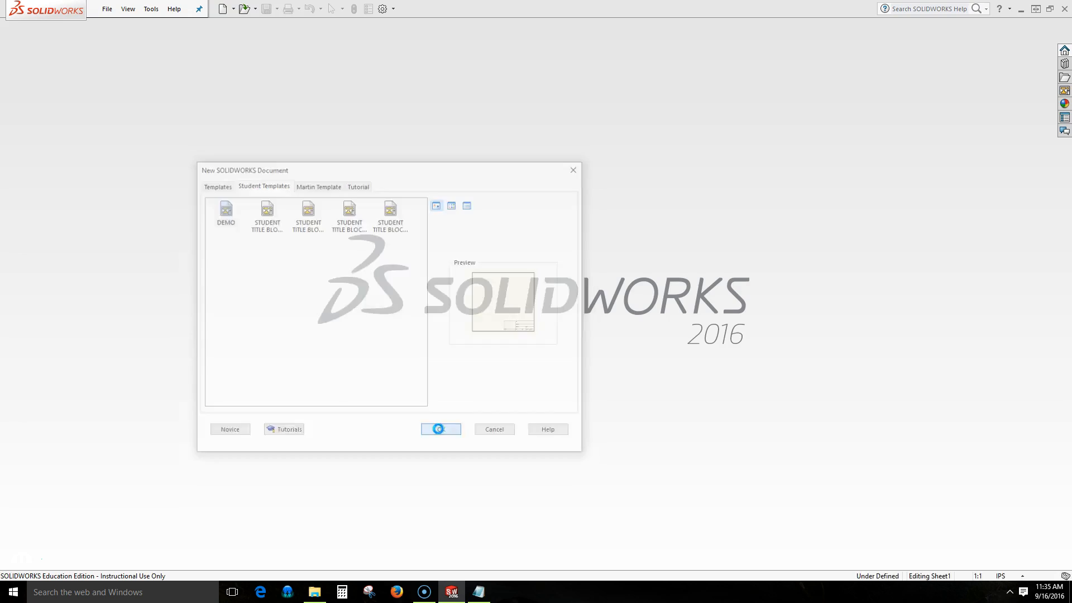
{"action": "left_click", "coordinate": [440, 429]}
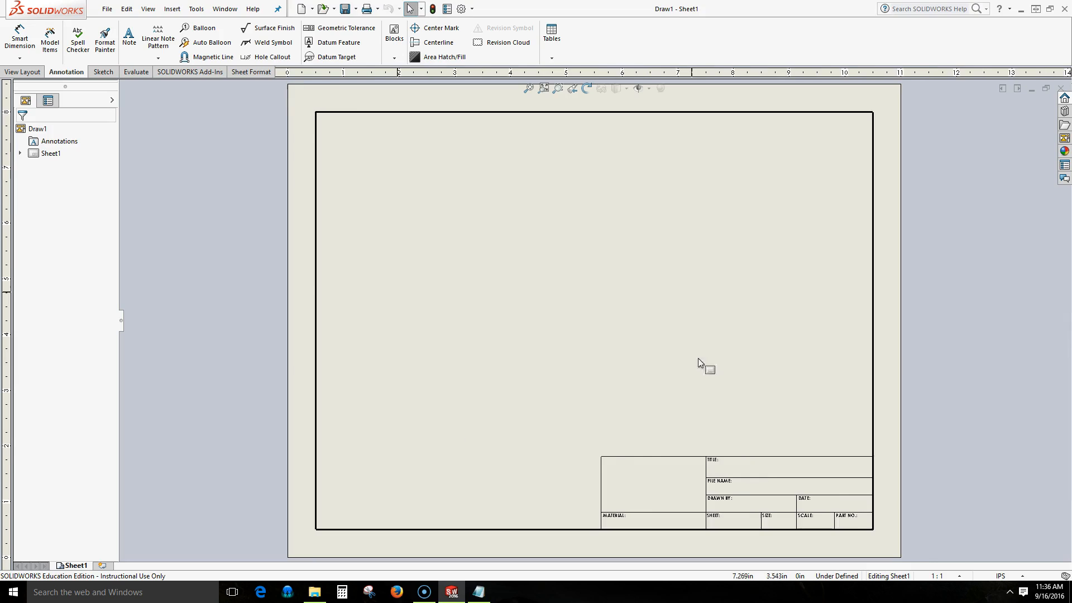
{"action": "mouse_move", "coordinate": [846, 547]}
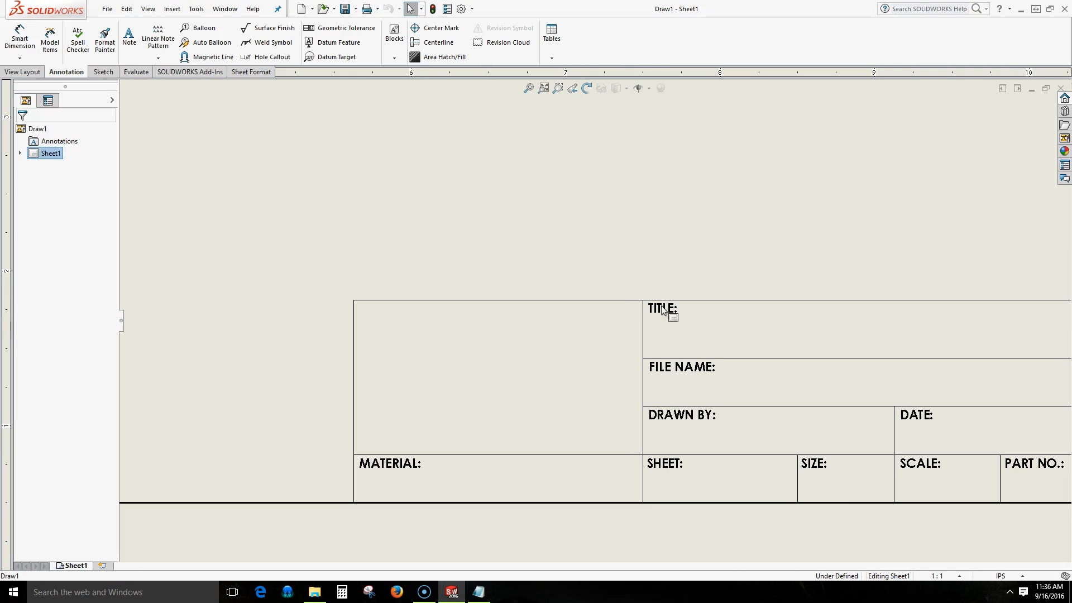
{"action": "mouse_move", "coordinate": [294, 416]}
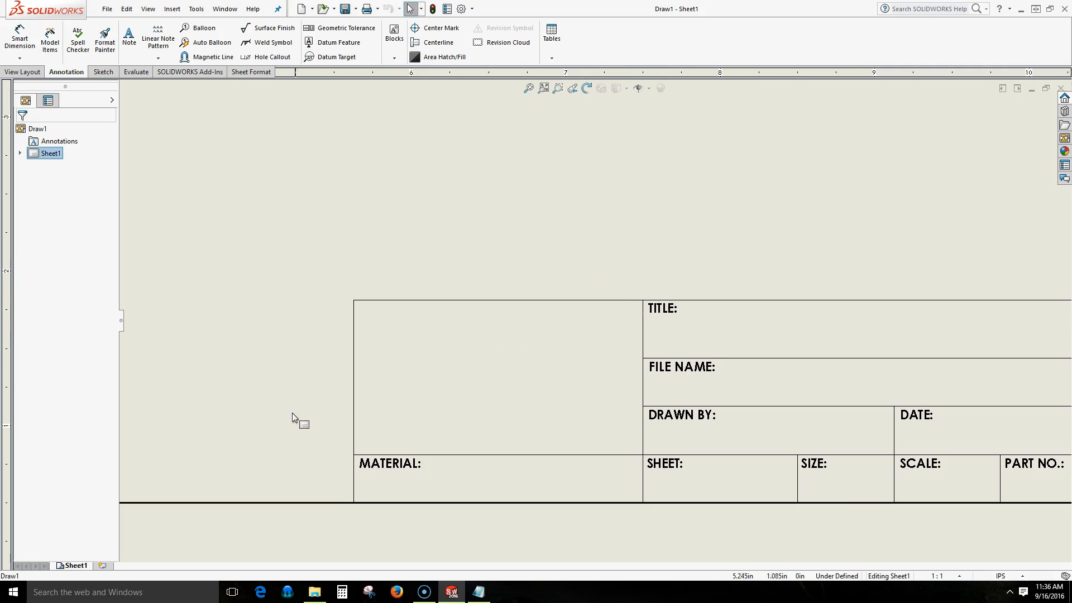
{"action": "mouse_move", "coordinate": [570, 282]}
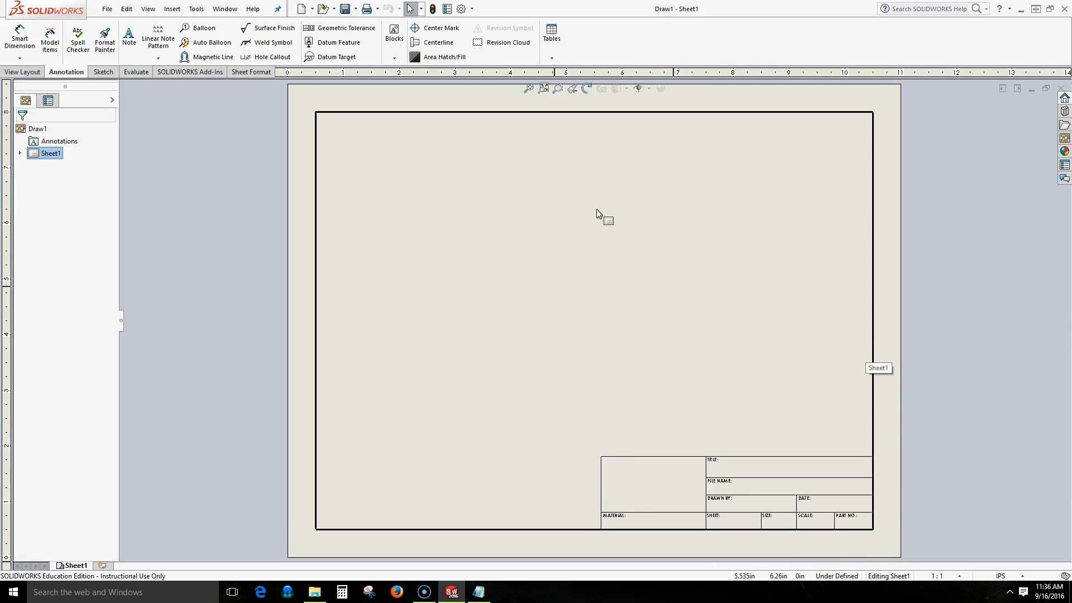
{"action": "mouse_move", "coordinate": [562, 336]}
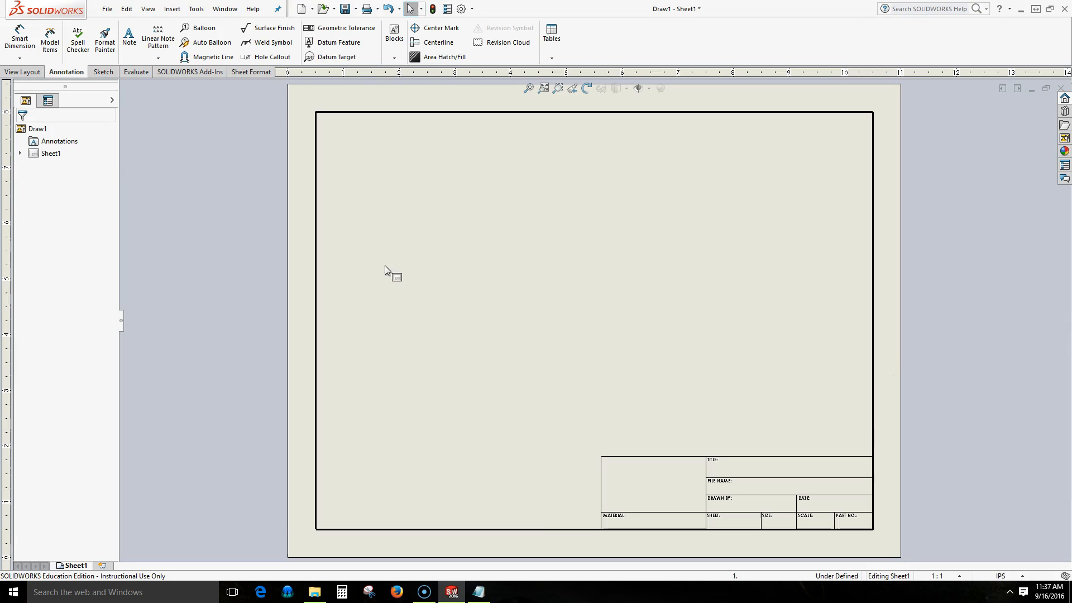
{"action": "mouse_move", "coordinate": [128, 38]}
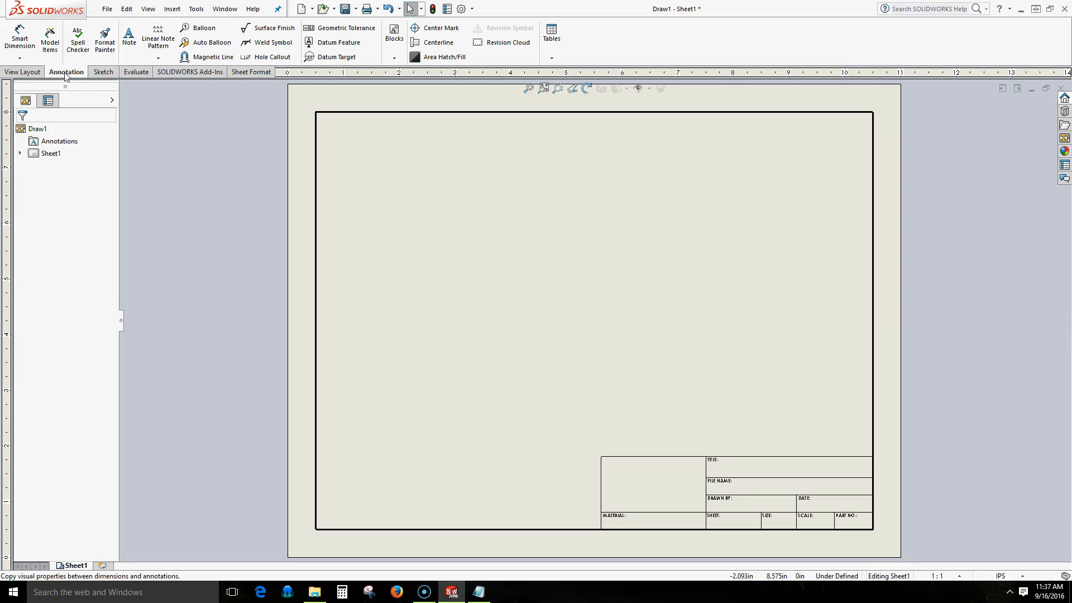
Place three "this text is unprotected." notes at different spots above the title block
{"action": "left_click", "coordinate": [129, 34]}
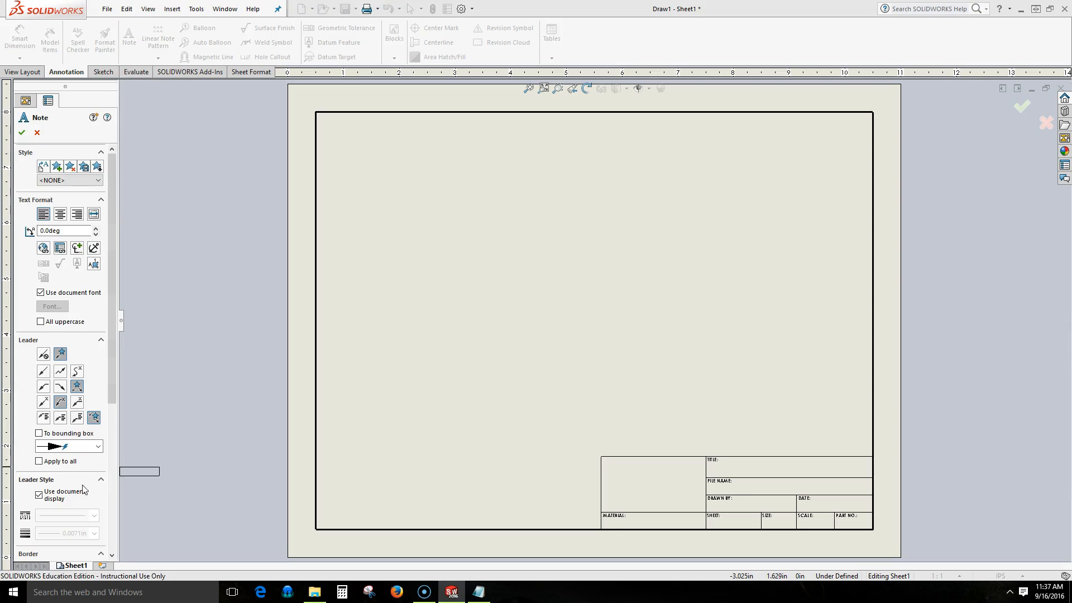
{"action": "left_click", "coordinate": [428, 266]}
{"action": "type", "text": "this text is unprotected."}
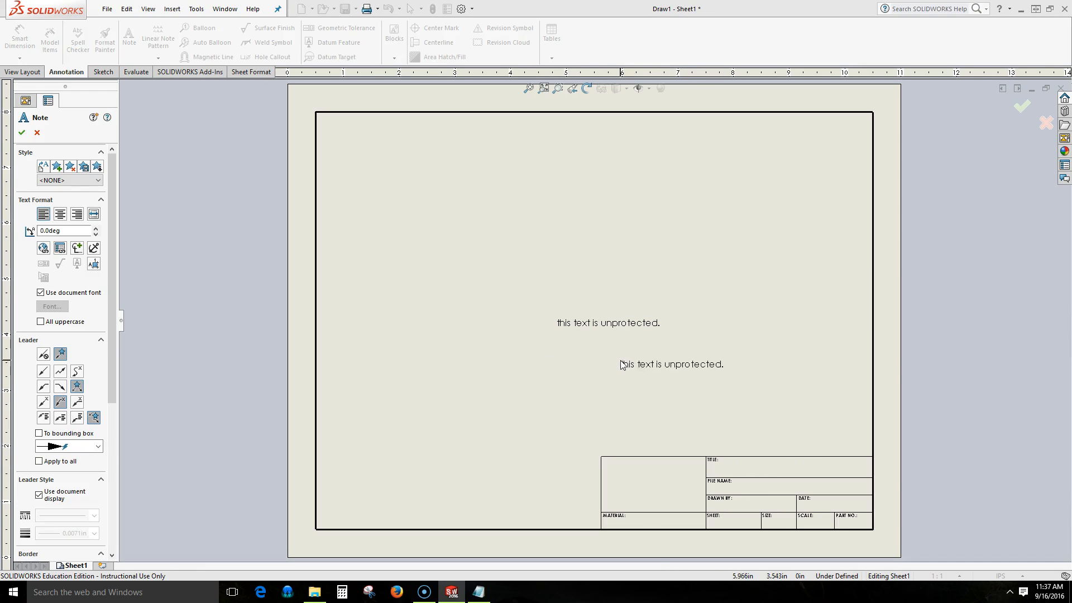
{"action": "double_click", "coordinate": [672, 364]}
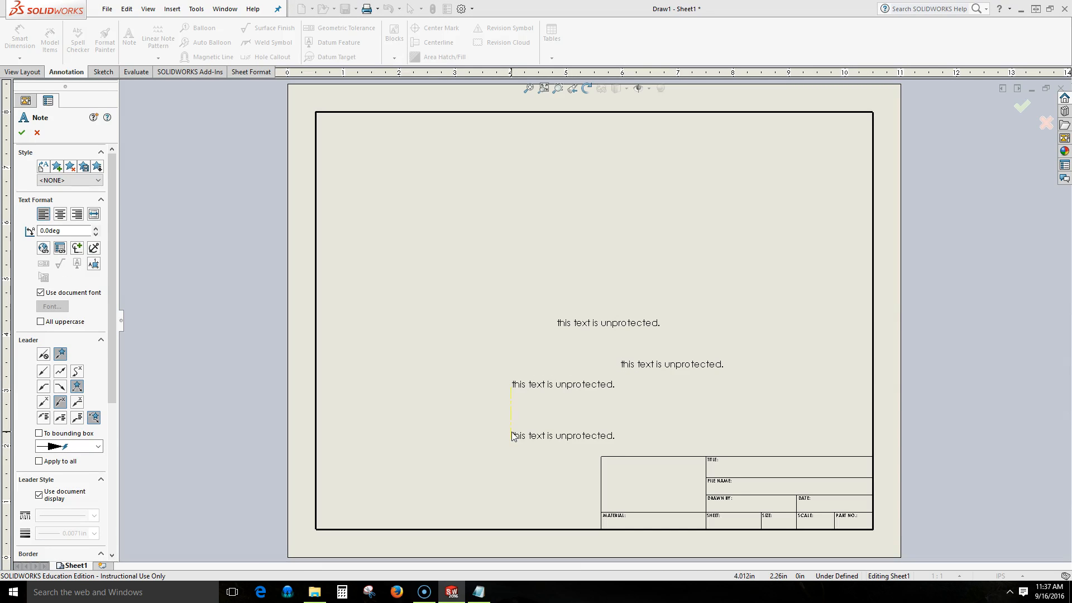
{"action": "left_click", "coordinate": [22, 132]}
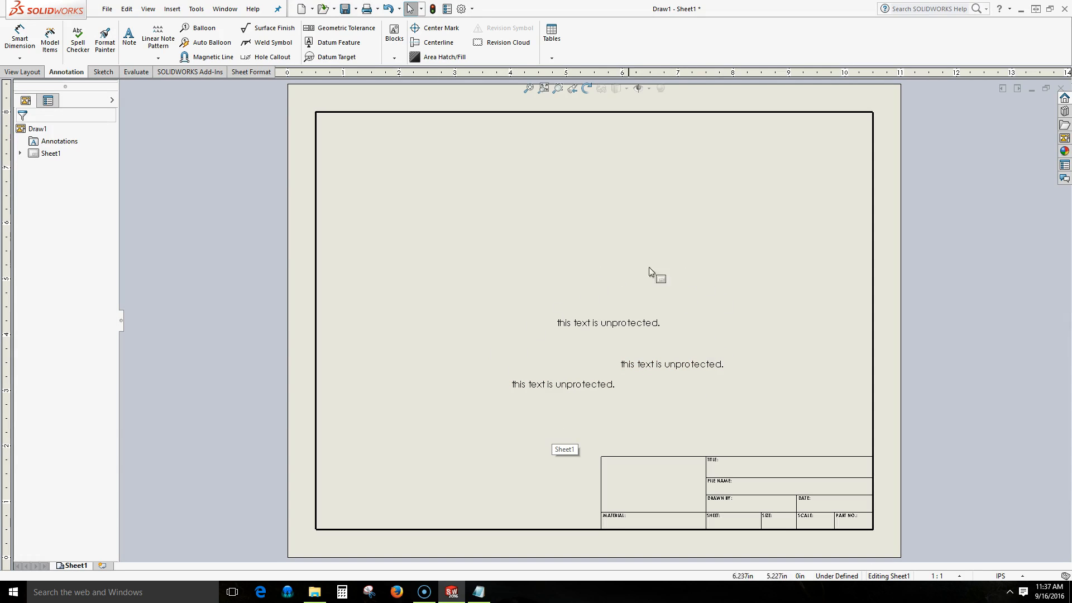
{"action": "mouse_move", "coordinate": [558, 429]}
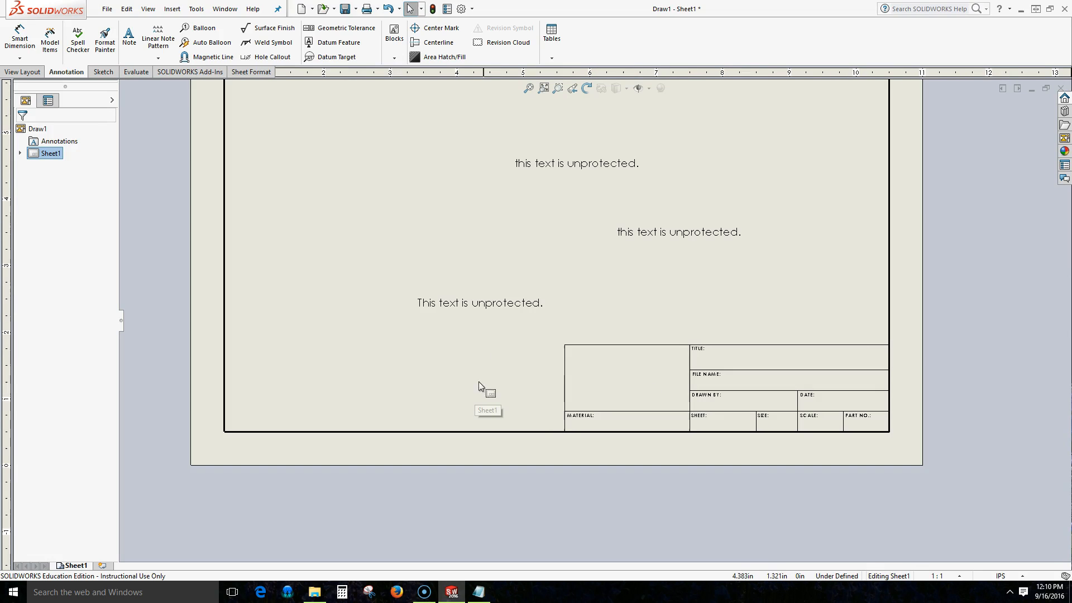
{"action": "mouse_move", "coordinate": [518, 348]}
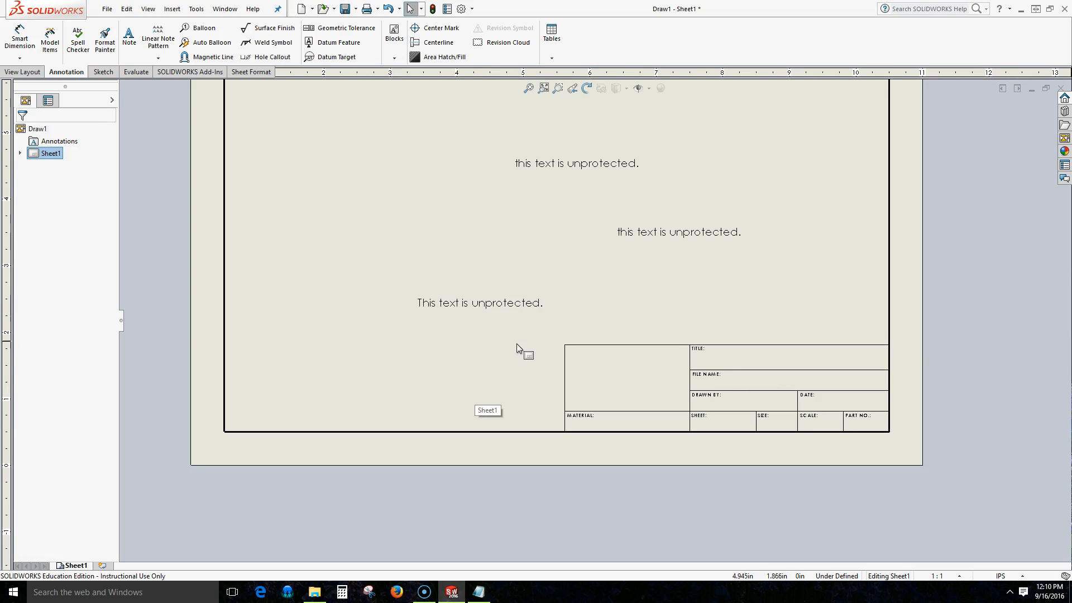
Deselect, then move the capitalized note to the upper left of the sheet
{"action": "left_click", "coordinate": [596, 163]}
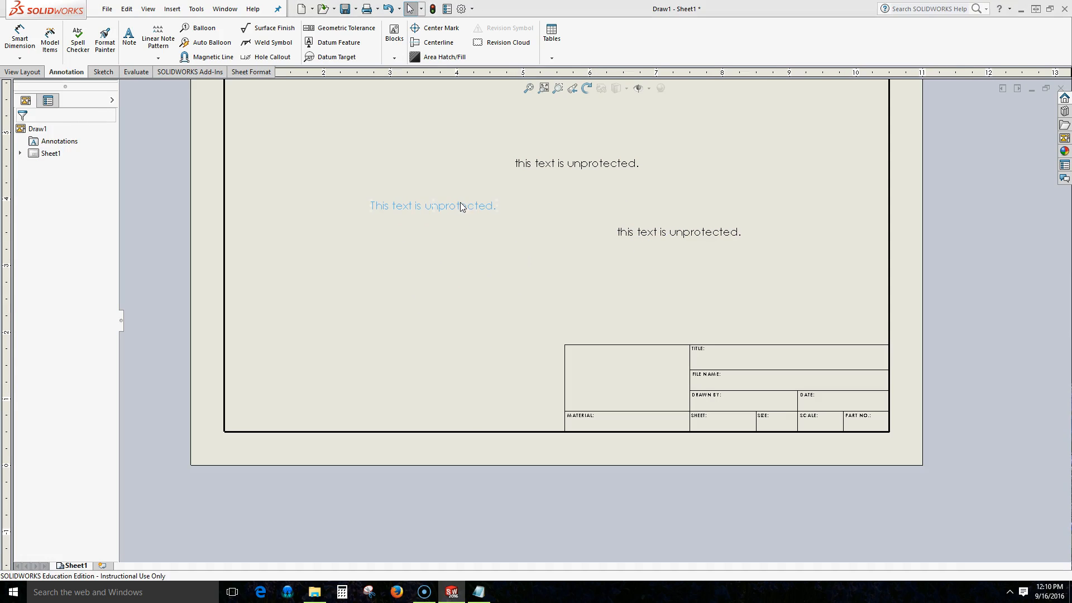
{"action": "double_click", "coordinate": [433, 206]}
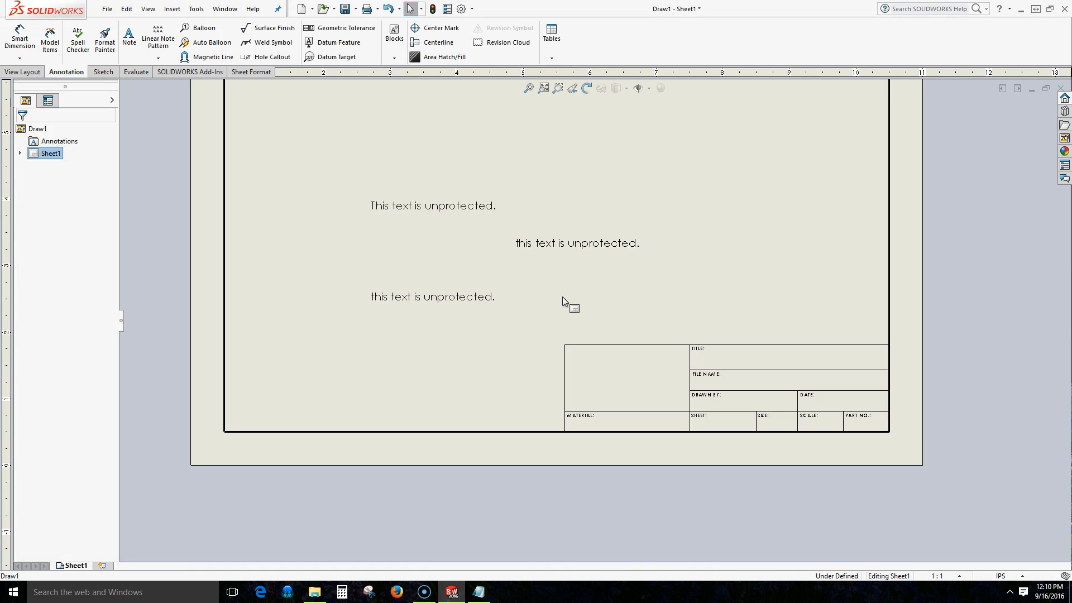
{"action": "mouse_move", "coordinate": [702, 382]}
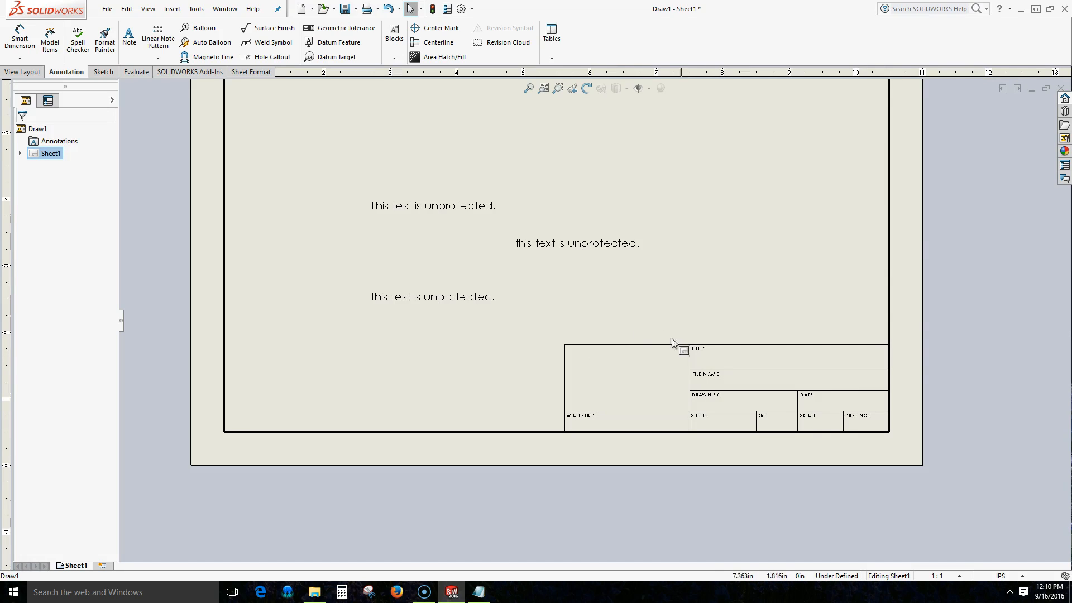
{"action": "mouse_move", "coordinate": [734, 355]}
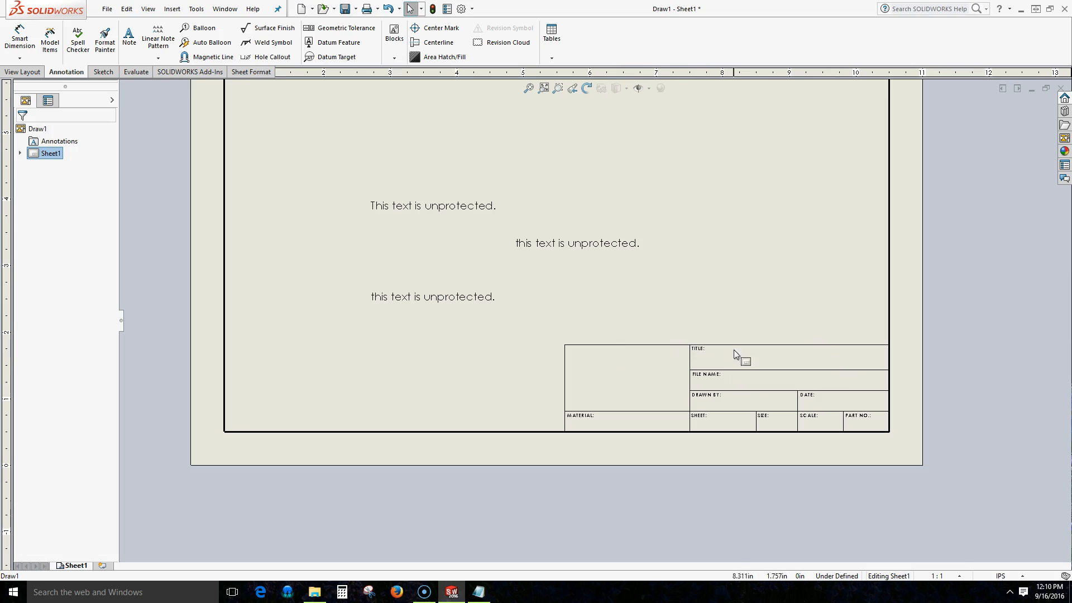
{"action": "mouse_move", "coordinate": [663, 305]}
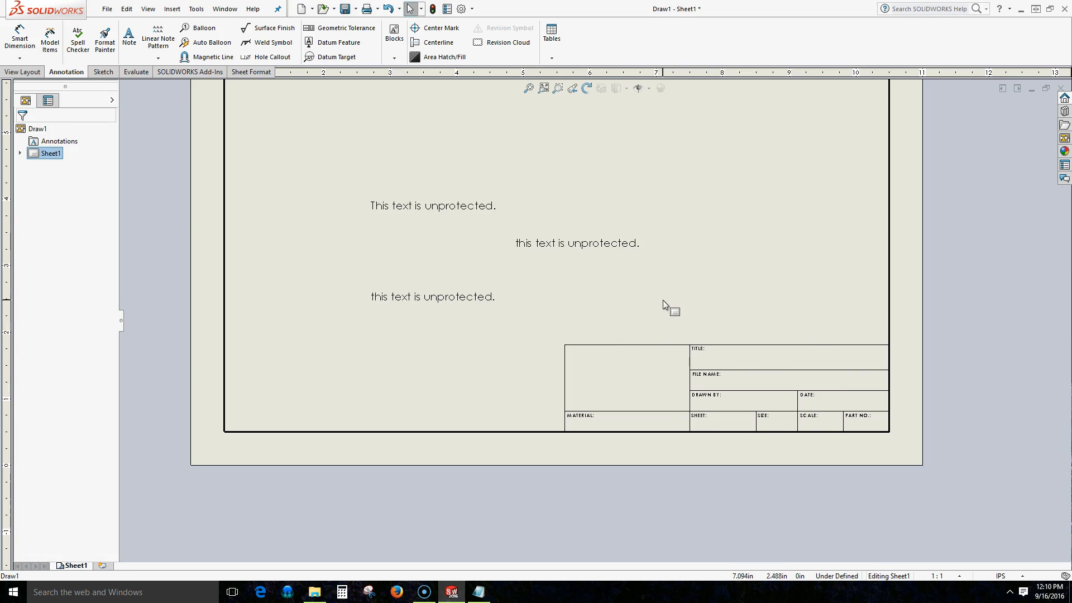
{"action": "mouse_move", "coordinate": [689, 357]}
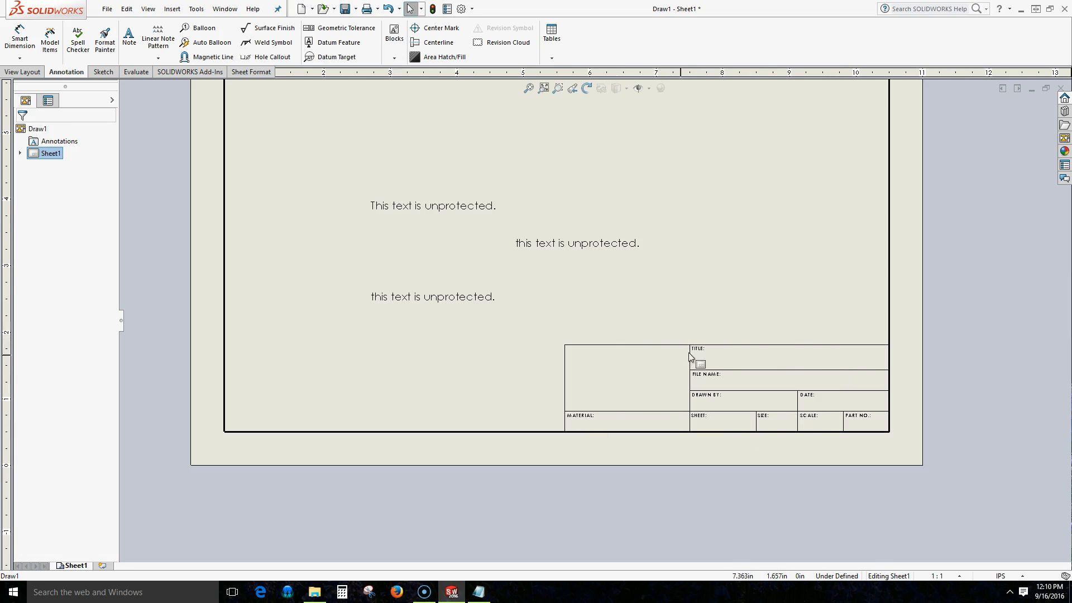
{"action": "mouse_move", "coordinate": [723, 275]}
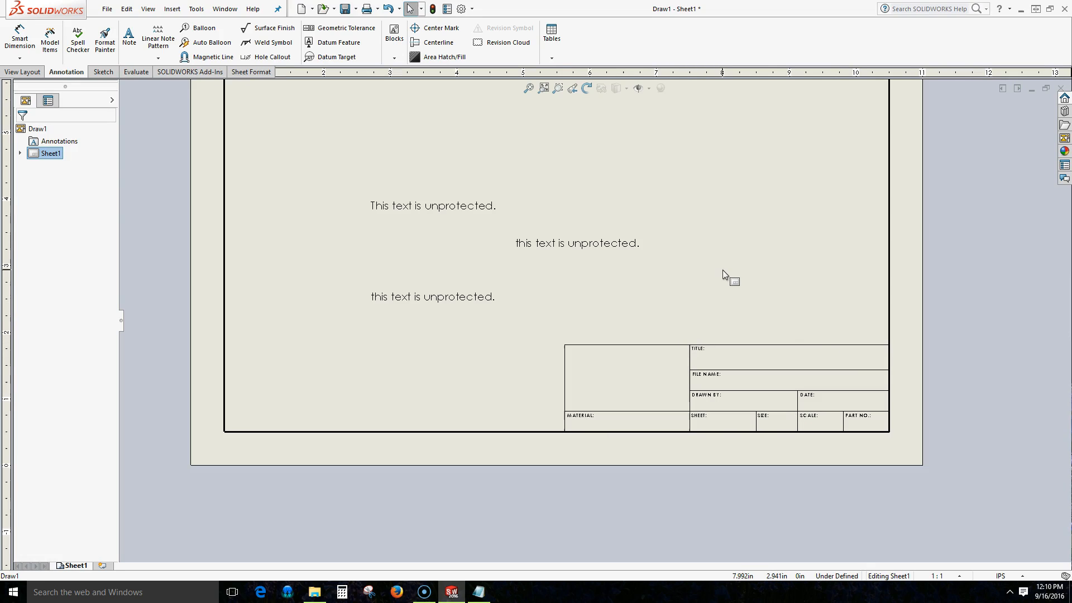
Enter Edit Sheet Format from the sheet's right-click menu and zoom to the title block
{"action": "right_click", "coordinate": [723, 274]}
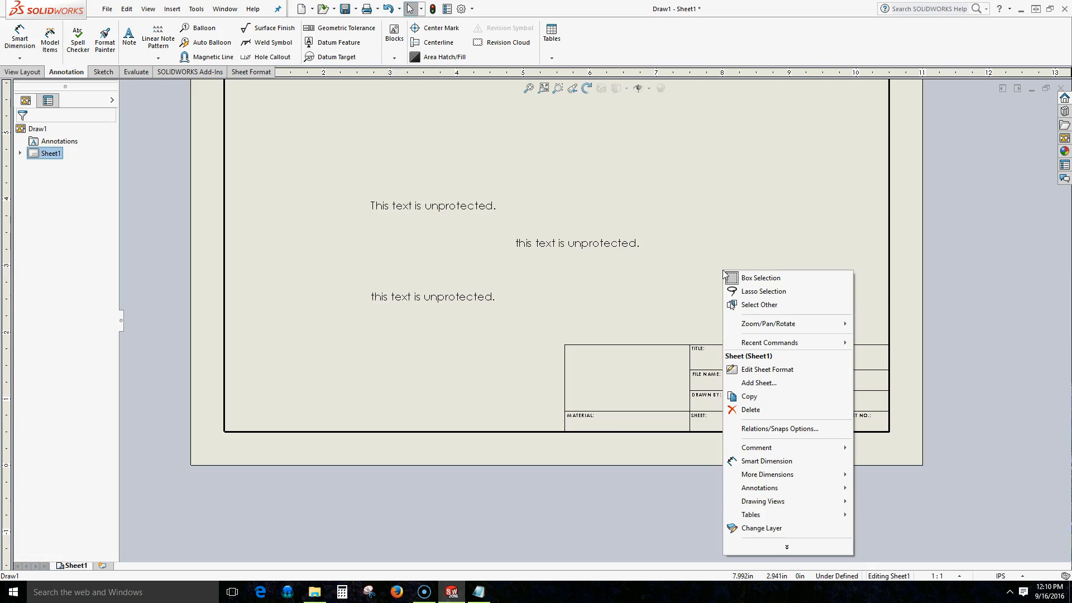
{"action": "mouse_move", "coordinate": [768, 369]}
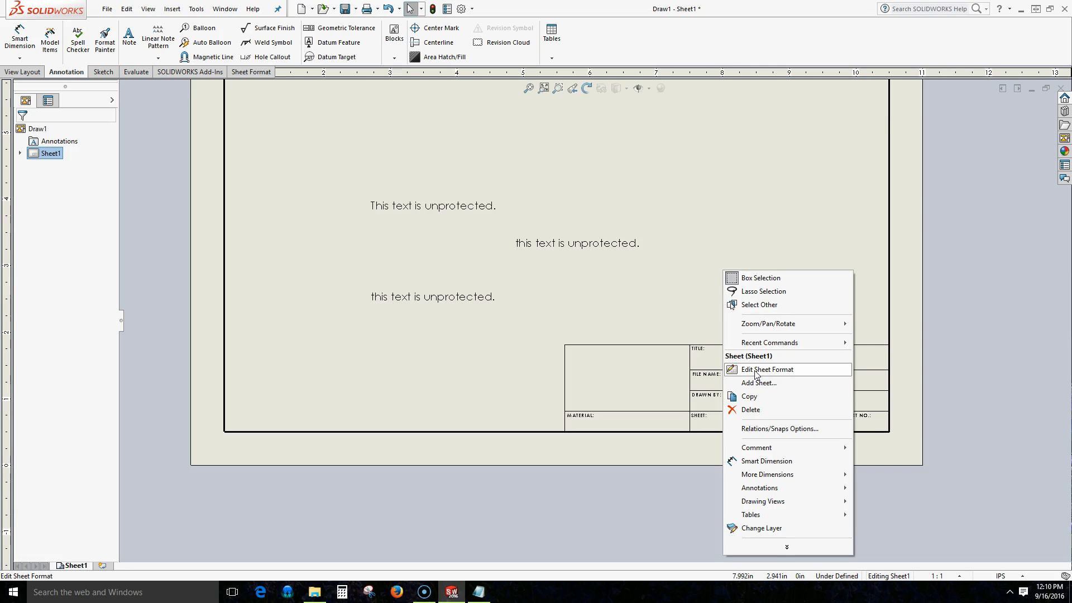
{"action": "left_click", "coordinate": [770, 369]}
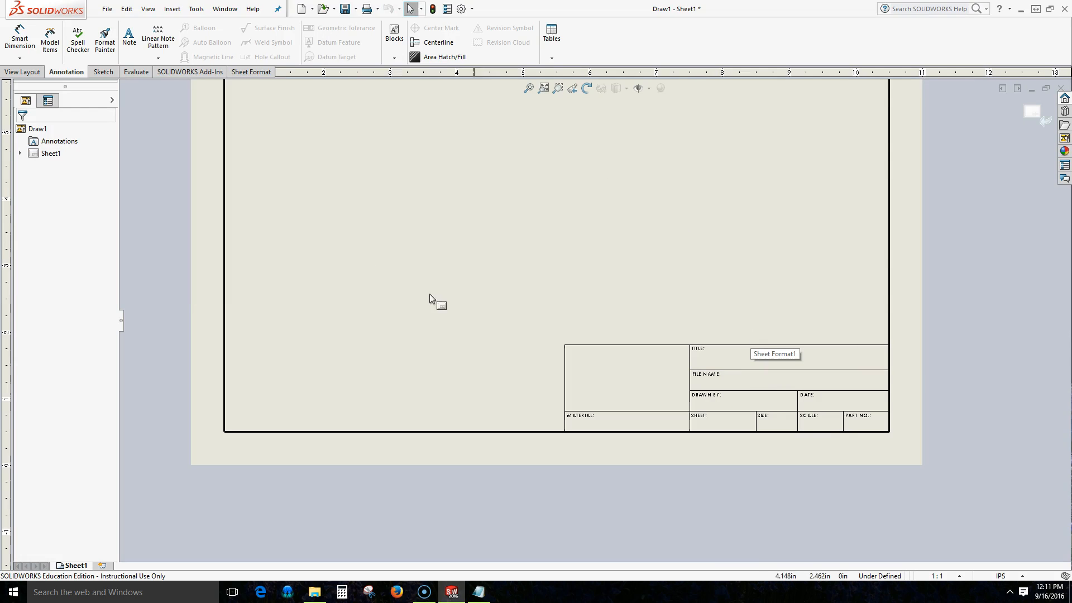
{"action": "mouse_move", "coordinate": [463, 263]}
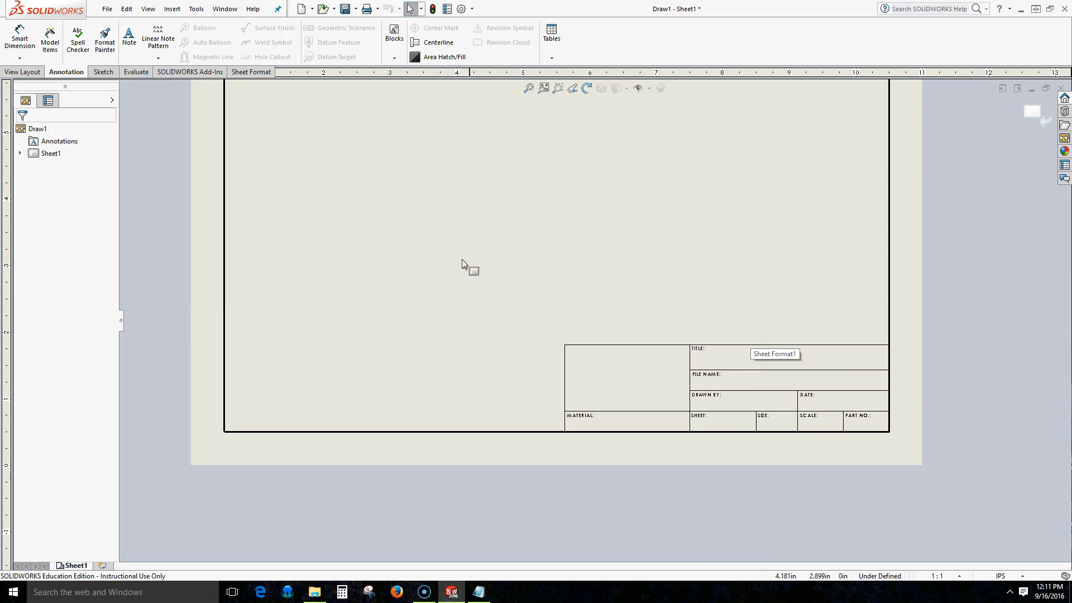
{"action": "mouse_move", "coordinate": [462, 217]}
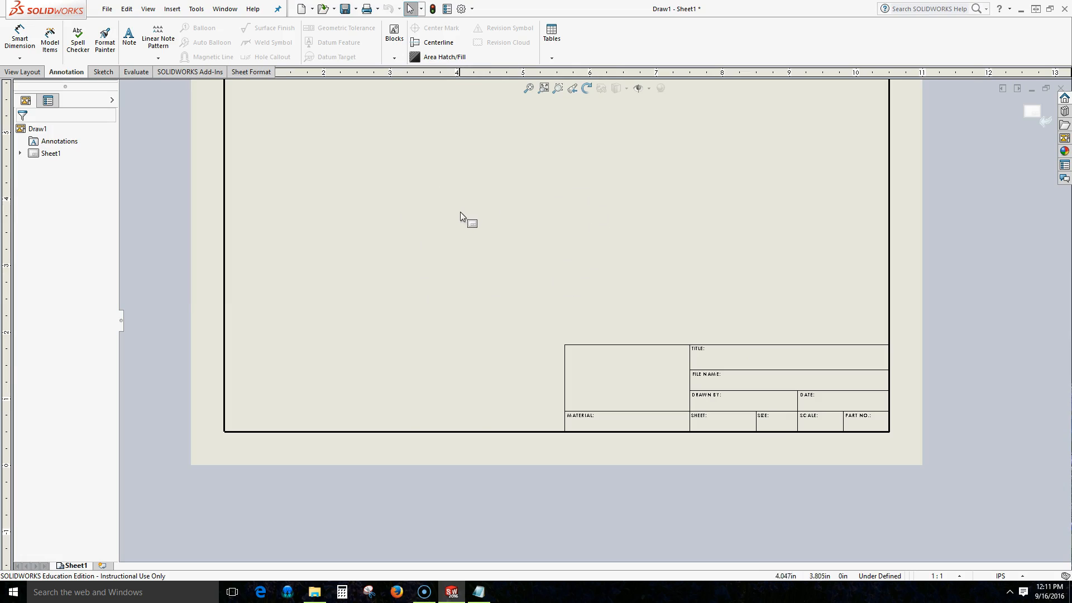
{"action": "mouse_move", "coordinate": [532, 254]}
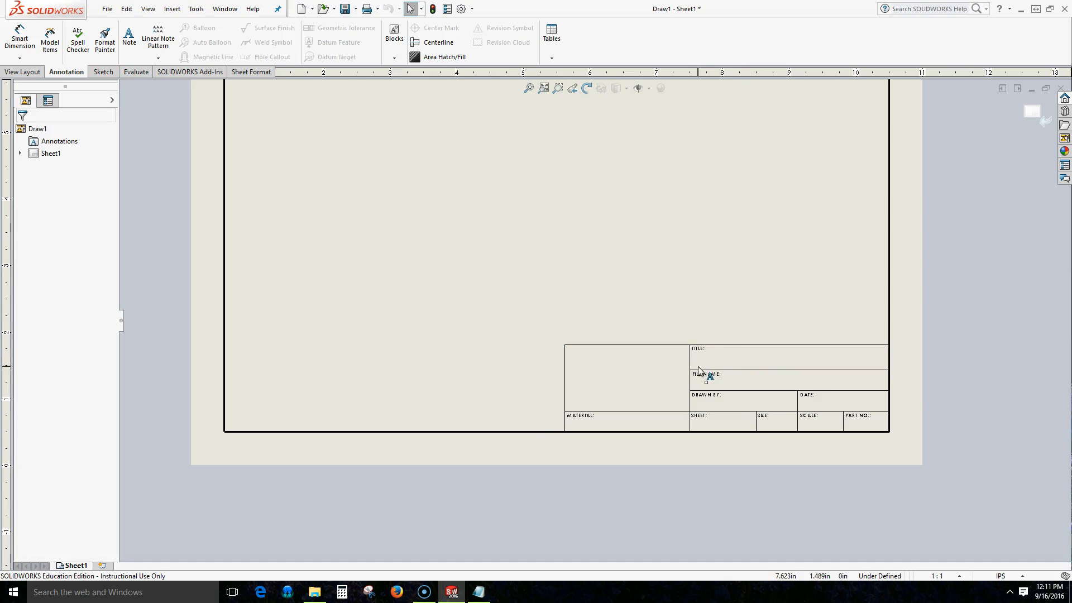
{"action": "mouse_move", "coordinate": [700, 365]}
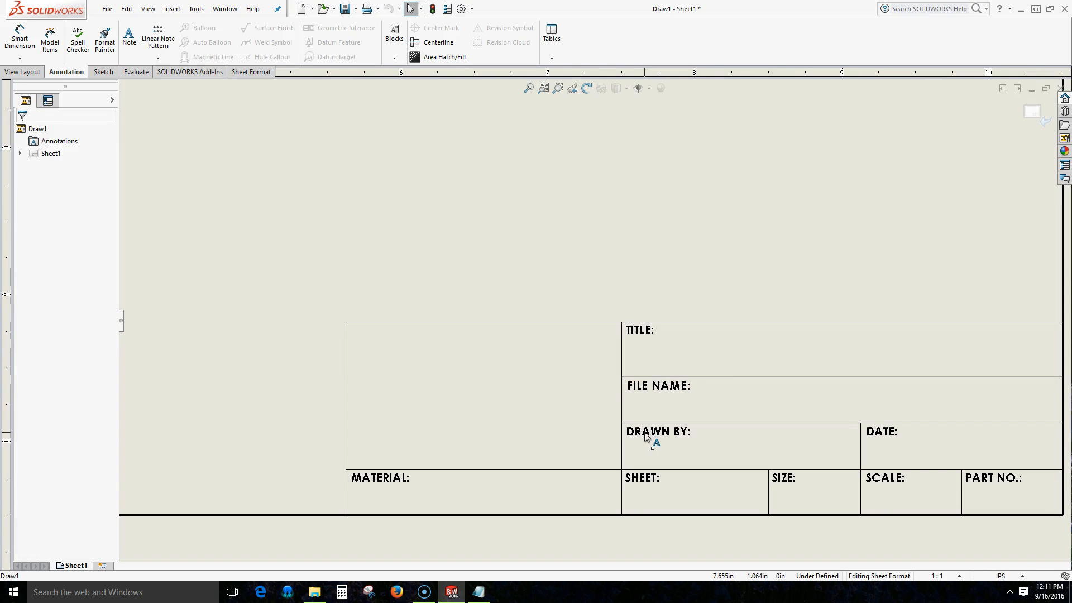
{"action": "left_click", "coordinate": [656, 385]}
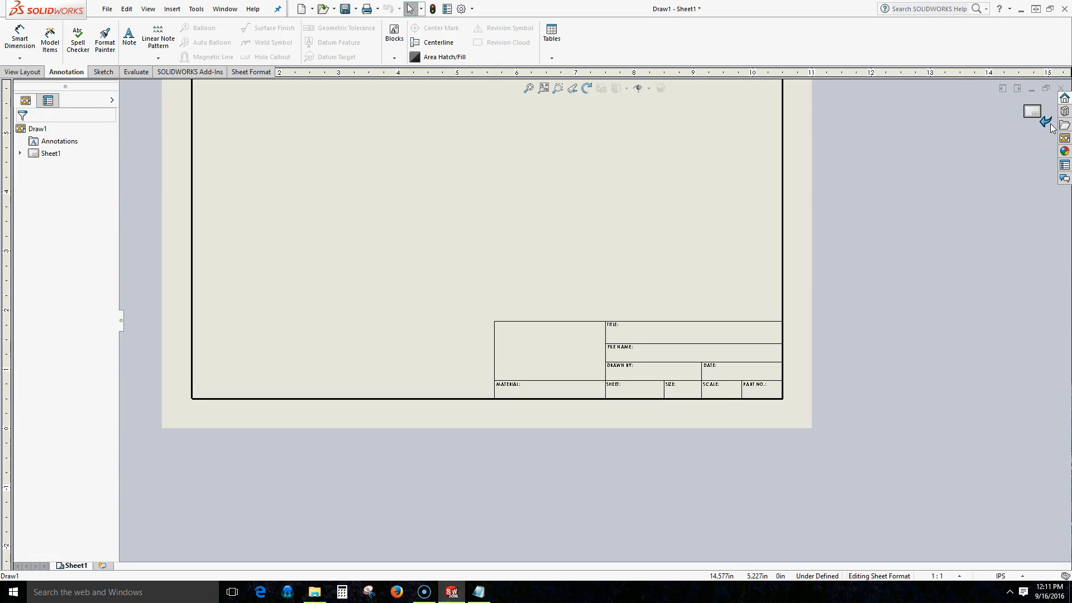
{"action": "mouse_move", "coordinate": [1031, 114]}
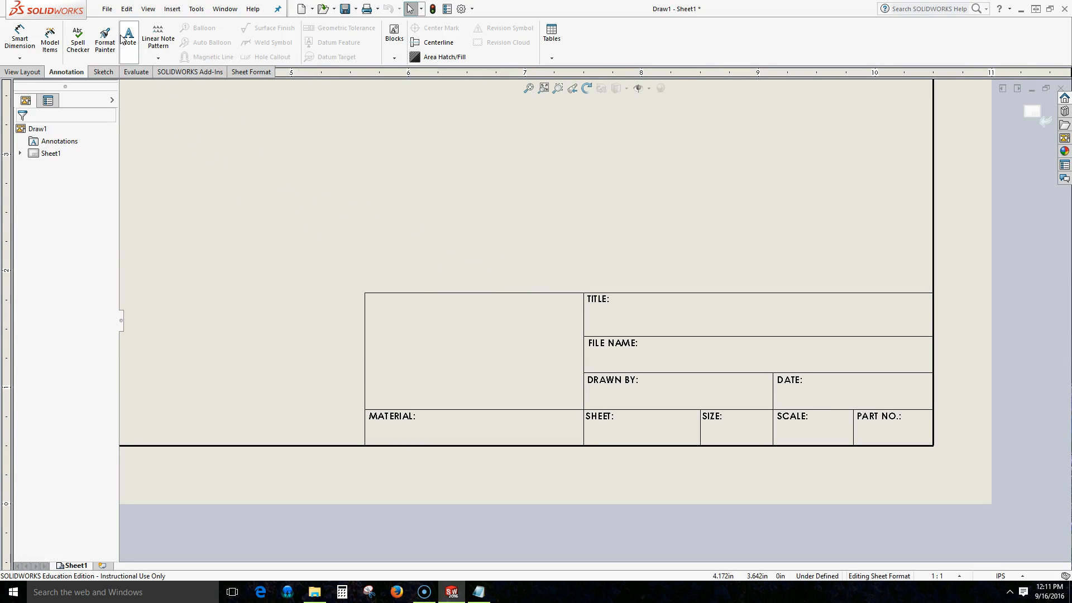
Add a note reading ALL DIMENSIONS IN MM in the blank upper-left title block cell
{"action": "left_click", "coordinate": [130, 36]}
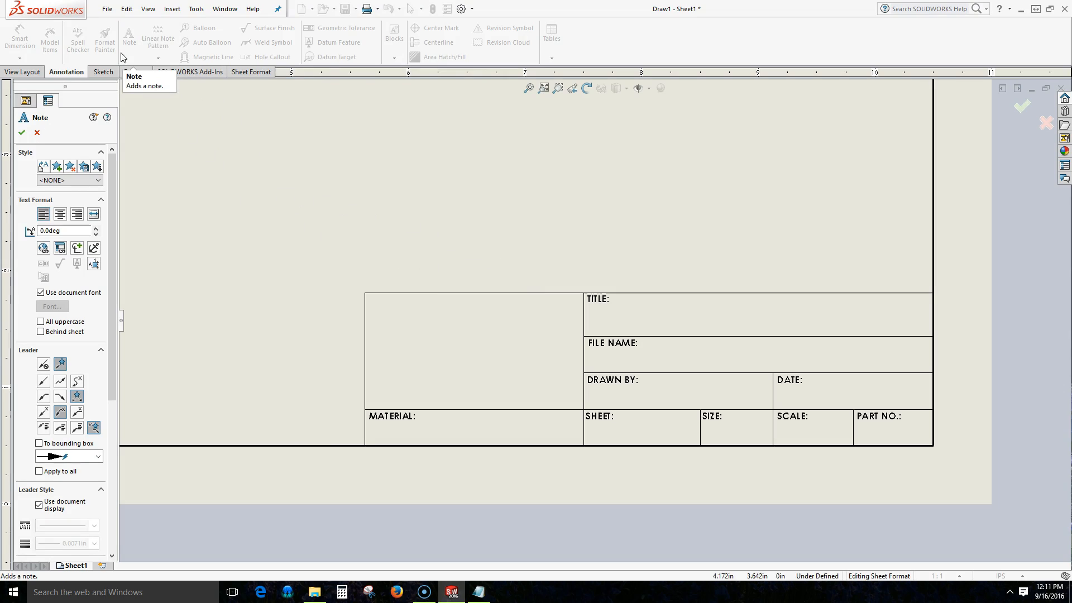
{"action": "left_click", "coordinate": [393, 314]}
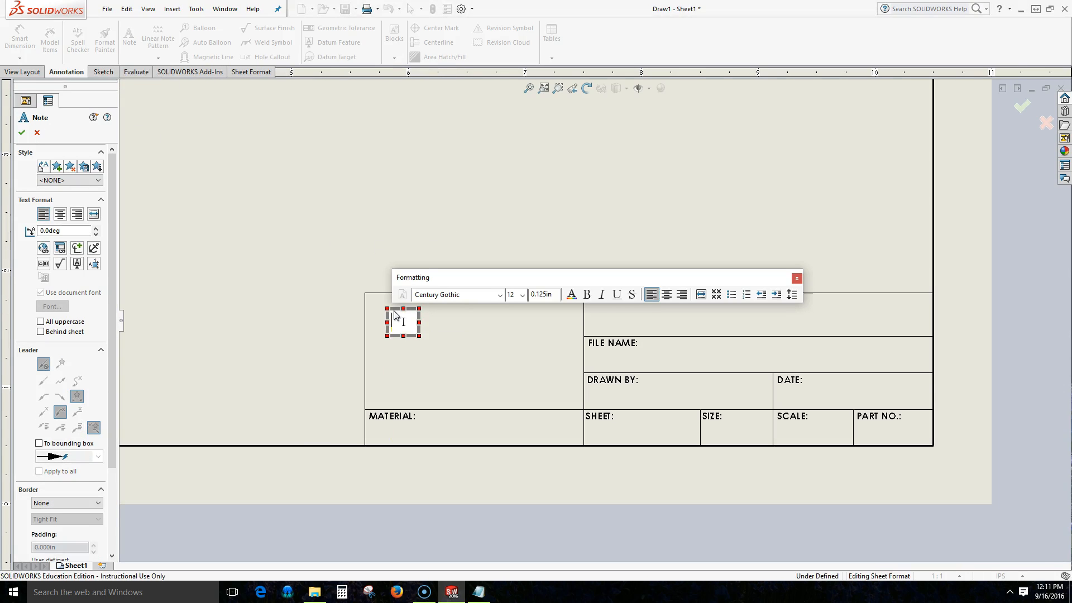
{"action": "type", "text": "ALL D"}
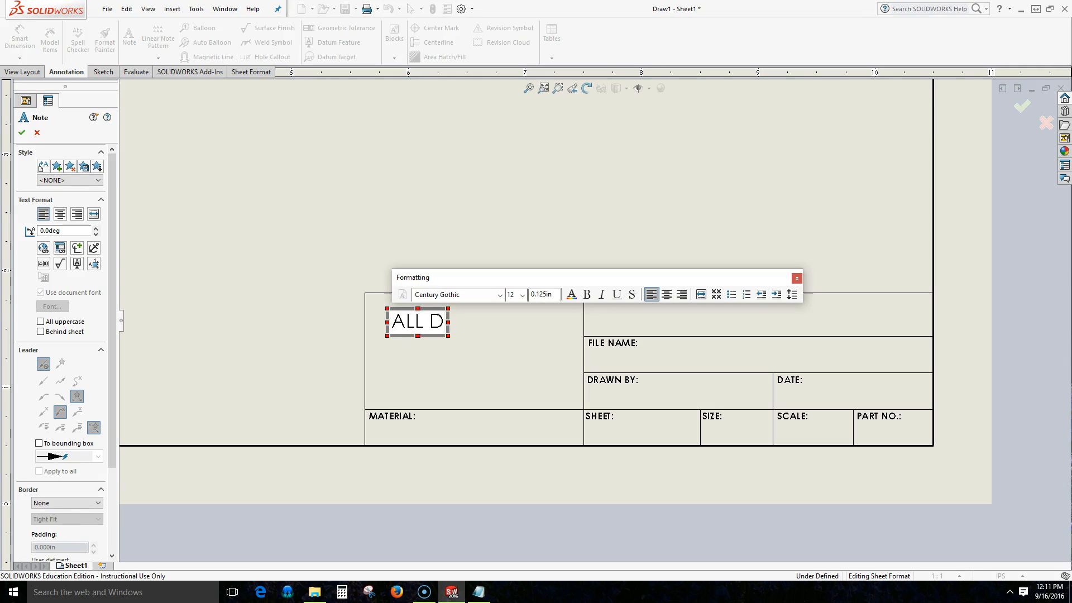
{"action": "type", "text": "IMENS"}
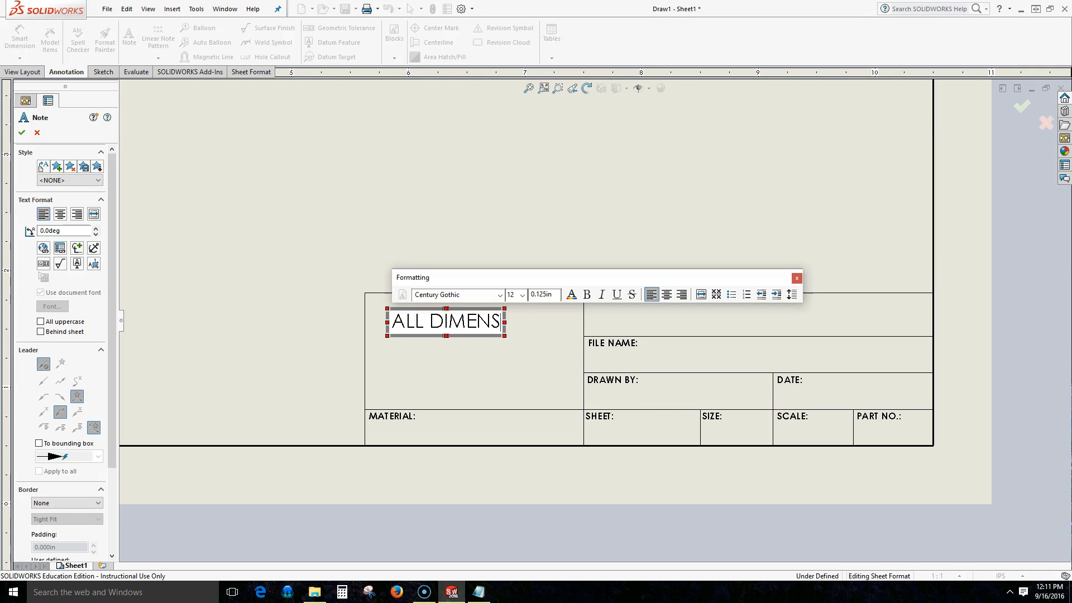
{"action": "type", "text": "IONS IN MM"}
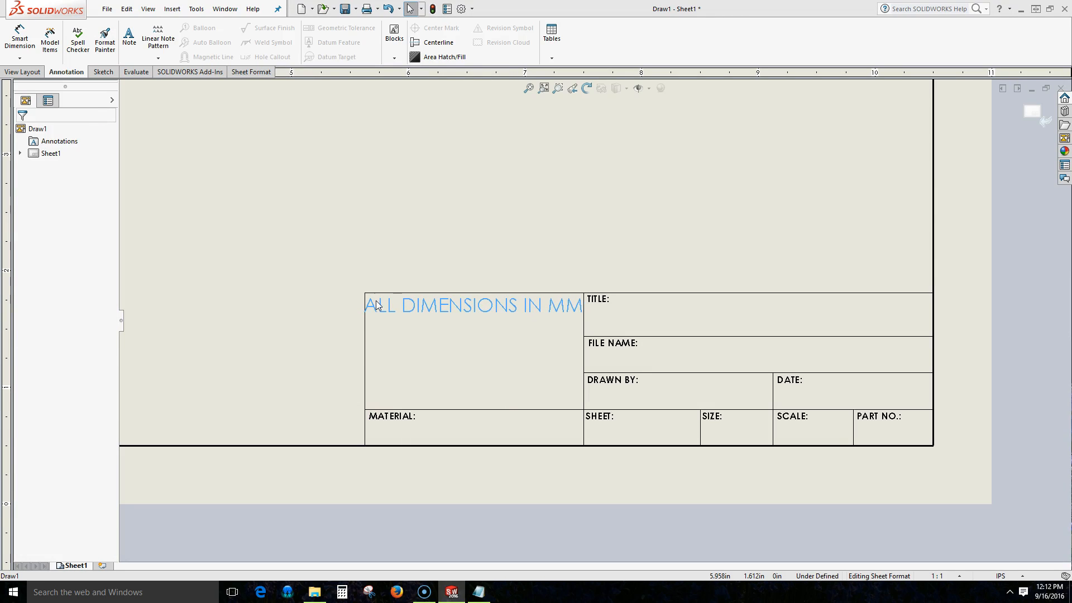
{"action": "left_click", "coordinate": [466, 306]}
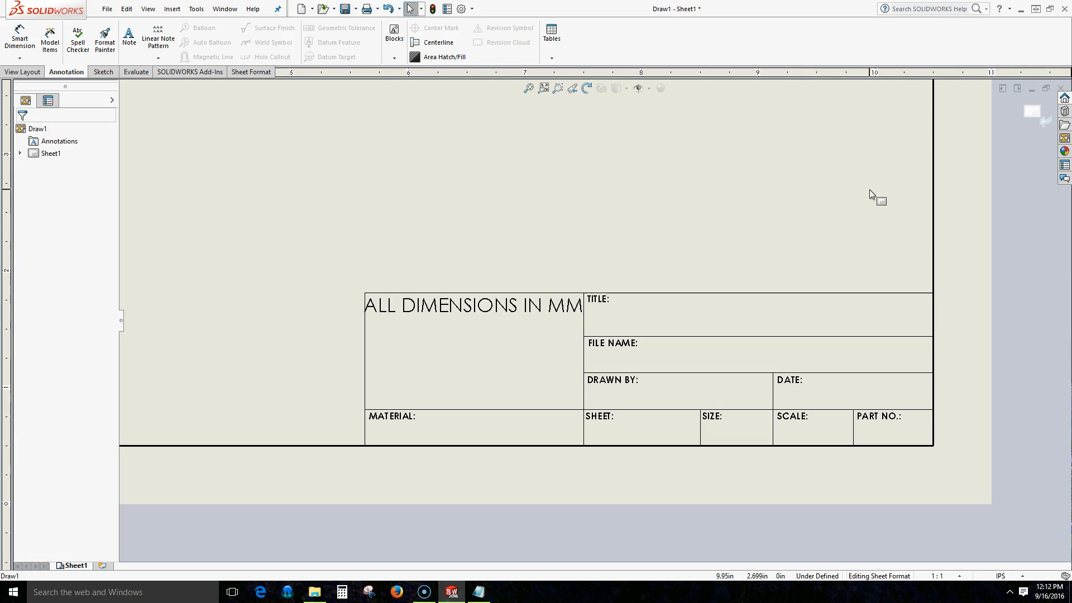
{"action": "mouse_move", "coordinate": [1025, 118]}
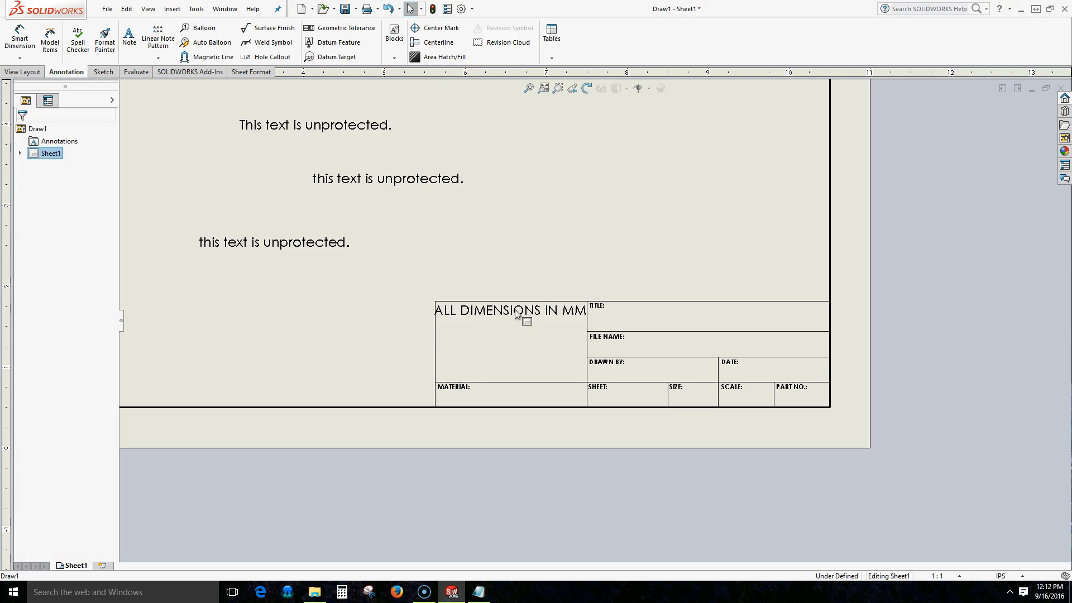
{"action": "mouse_move", "coordinate": [517, 286]}
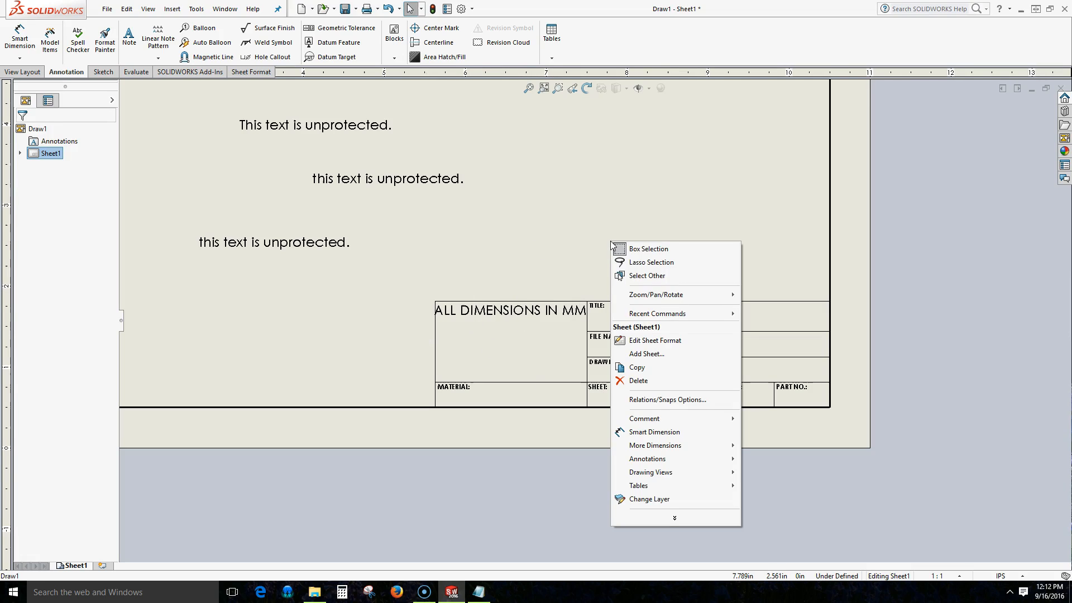
Return to sheet format editing and set the units note height to 3/32
{"action": "left_click", "coordinate": [655, 339]}
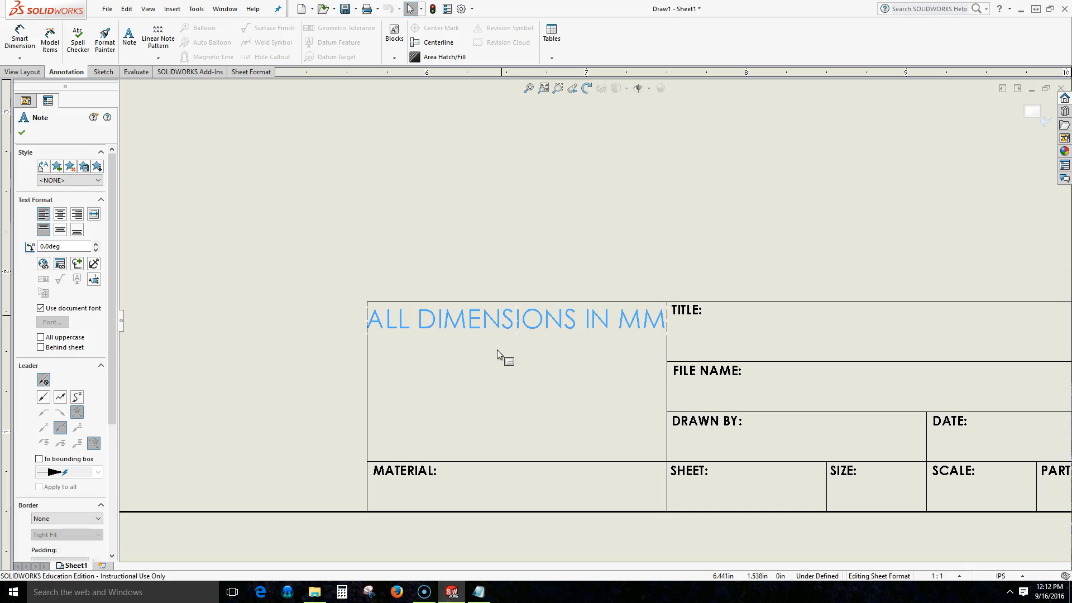
{"action": "mouse_move", "coordinate": [491, 330]}
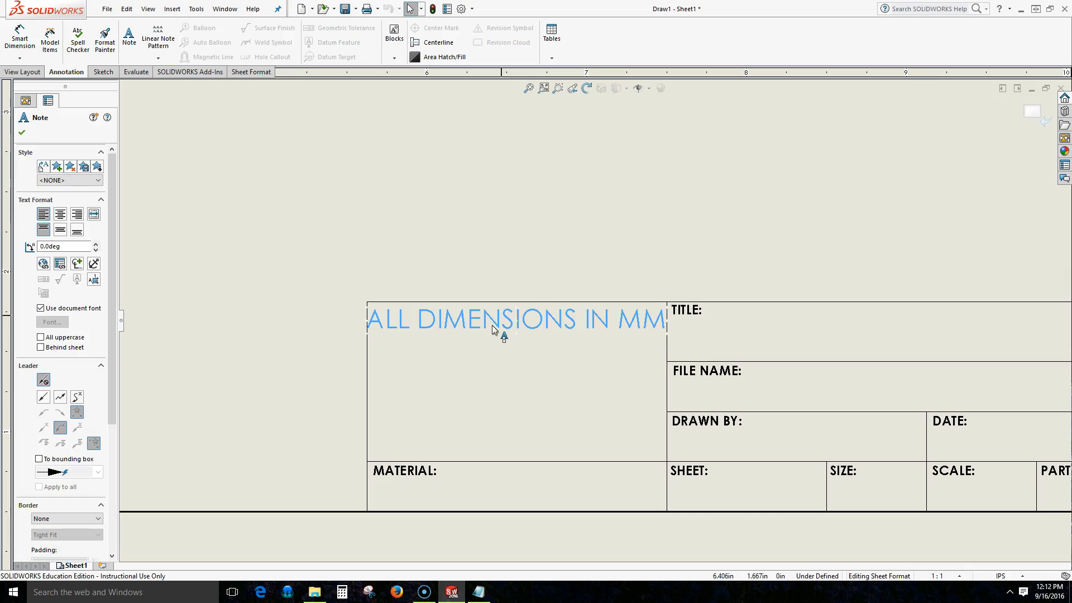
{"action": "double_click", "coordinate": [496, 320]}
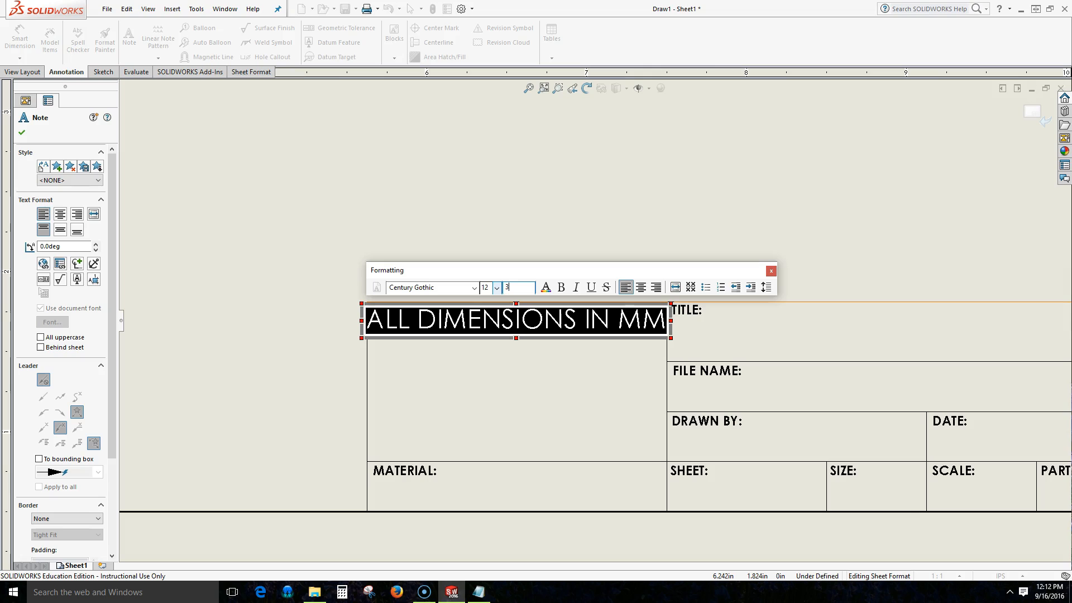
{"action": "type", "text": "3/32"}
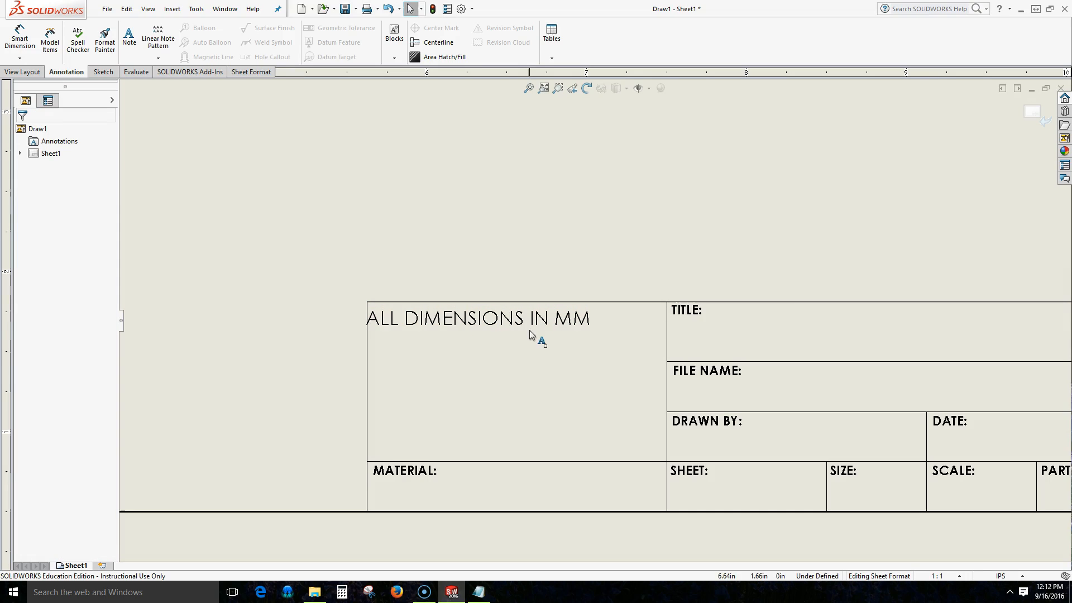
Reword the note to ALL DIMENSIONS IN INCHES with bold, underlined text
{"action": "double_click", "coordinate": [476, 319]}
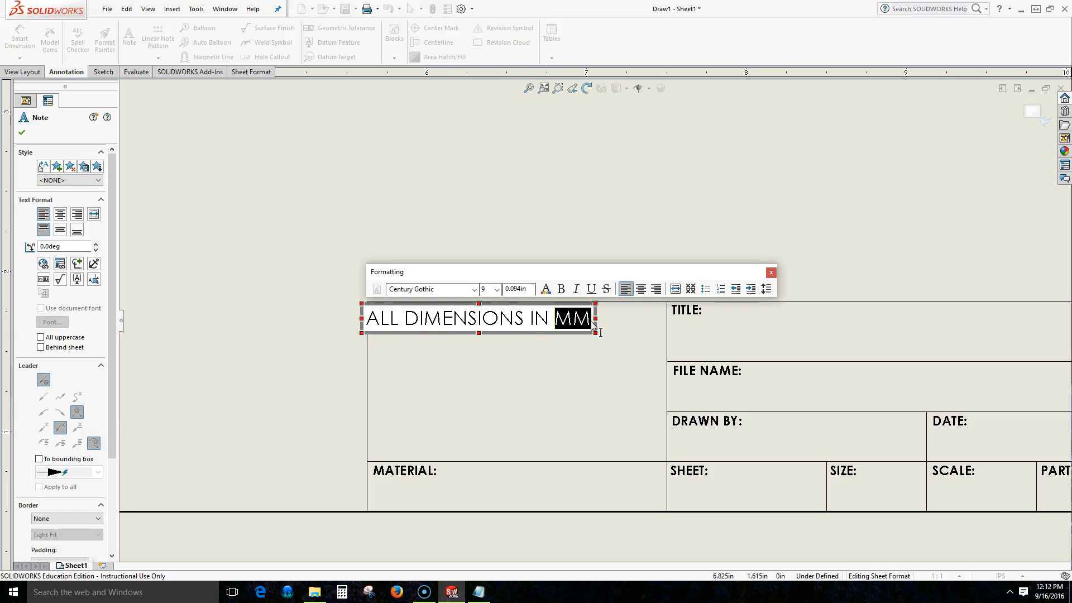
{"action": "type", "text": "INC"}
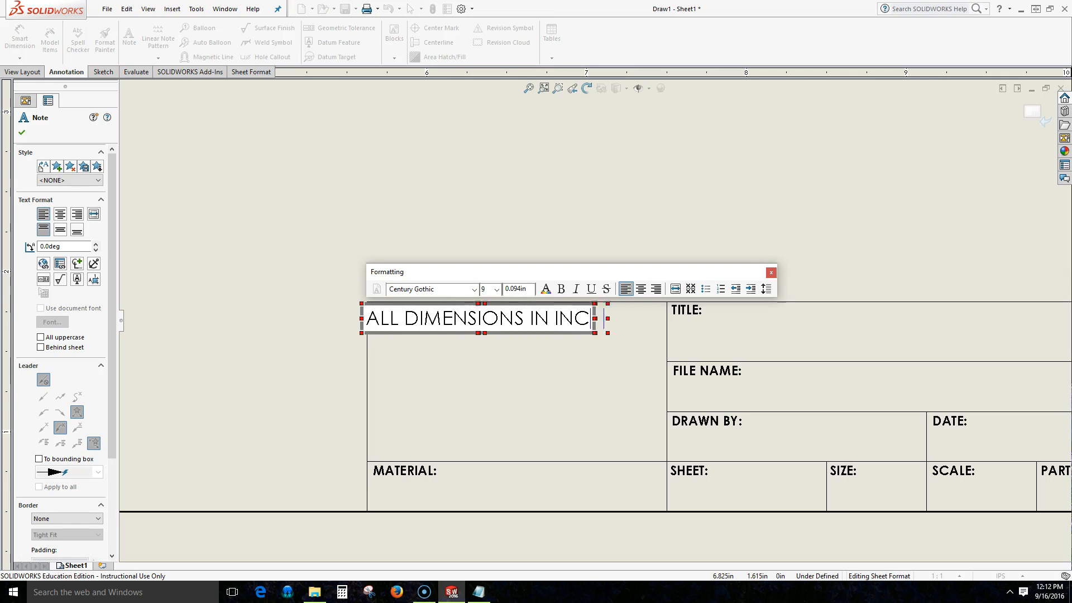
{"action": "type", "text": "HES"}
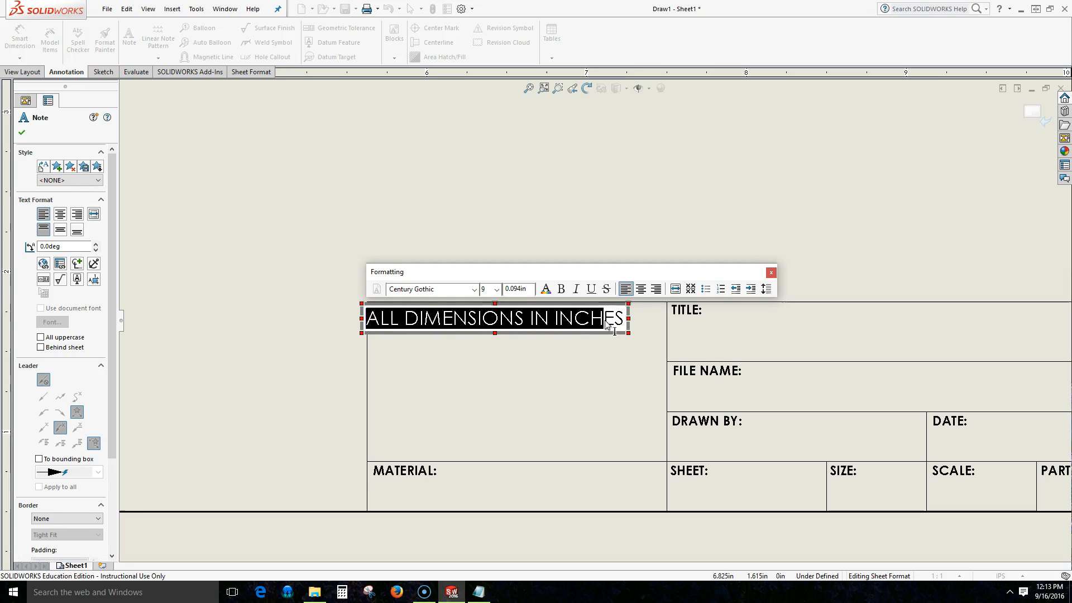
{"action": "left_click", "coordinate": [560, 288]}
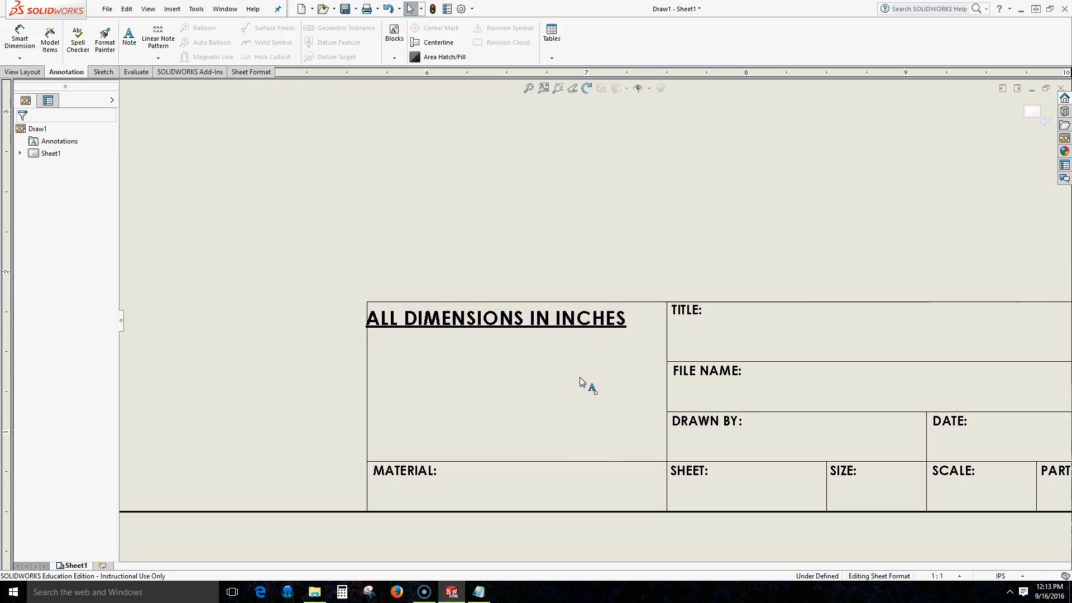
Start a tolerance note above the title block reading TOLERANCES +/- .1 DEG
{"action": "double_click", "coordinate": [498, 319]}
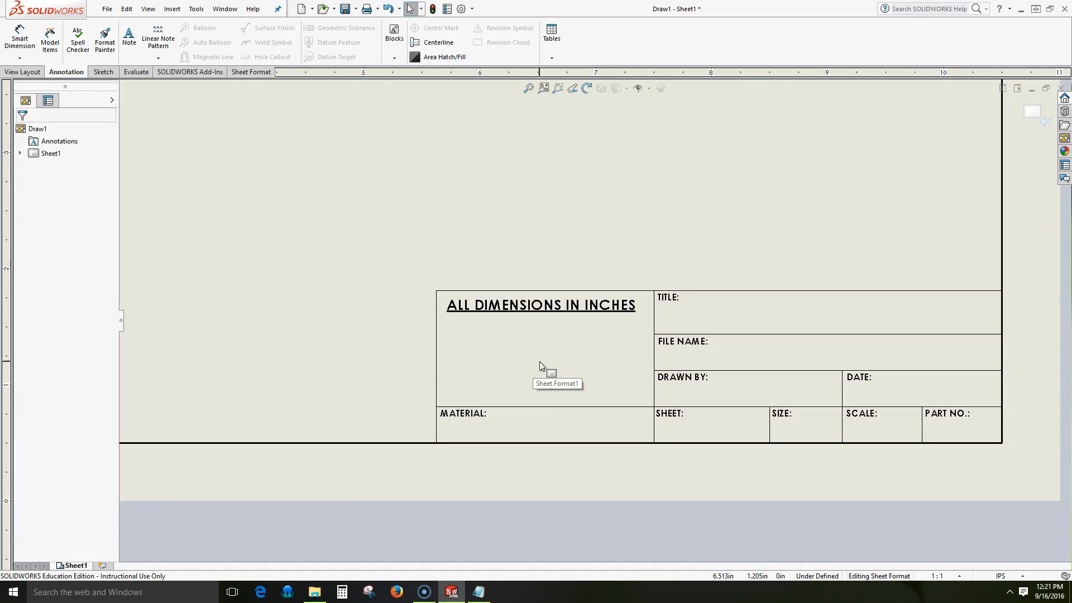
{"action": "mouse_move", "coordinate": [500, 365]}
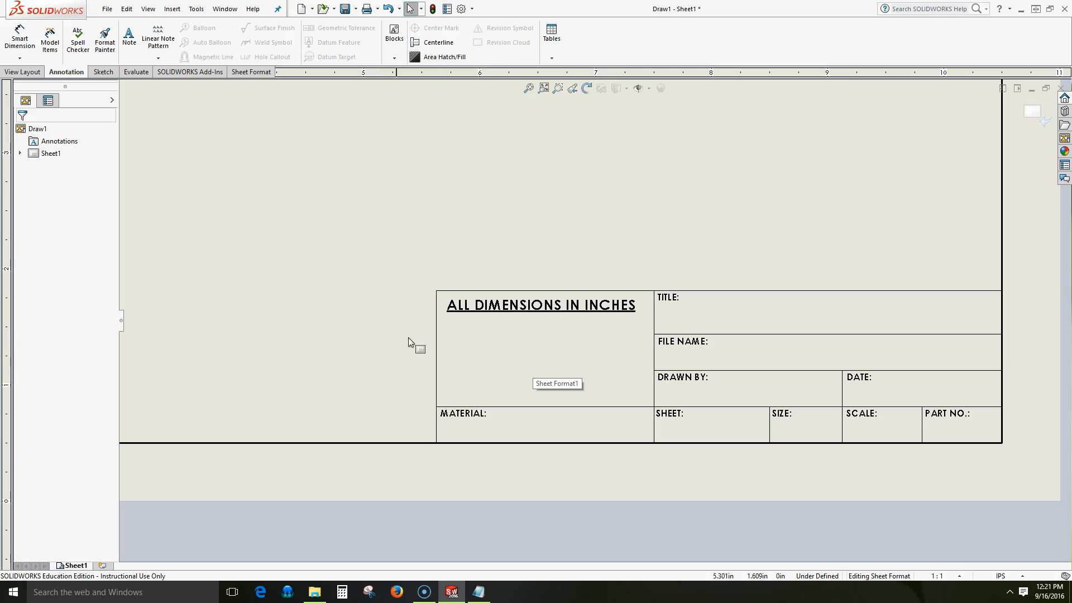
{"action": "left_click", "coordinate": [130, 34]}
{"action": "type", "text": "TOLERANCES"}
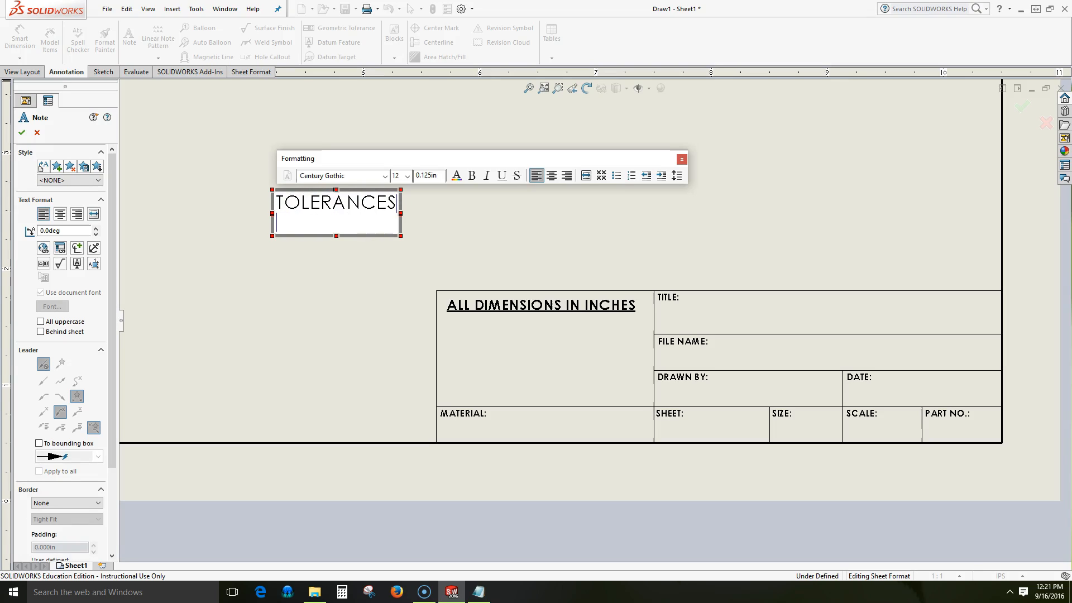
{"action": "type", "text": "+"}
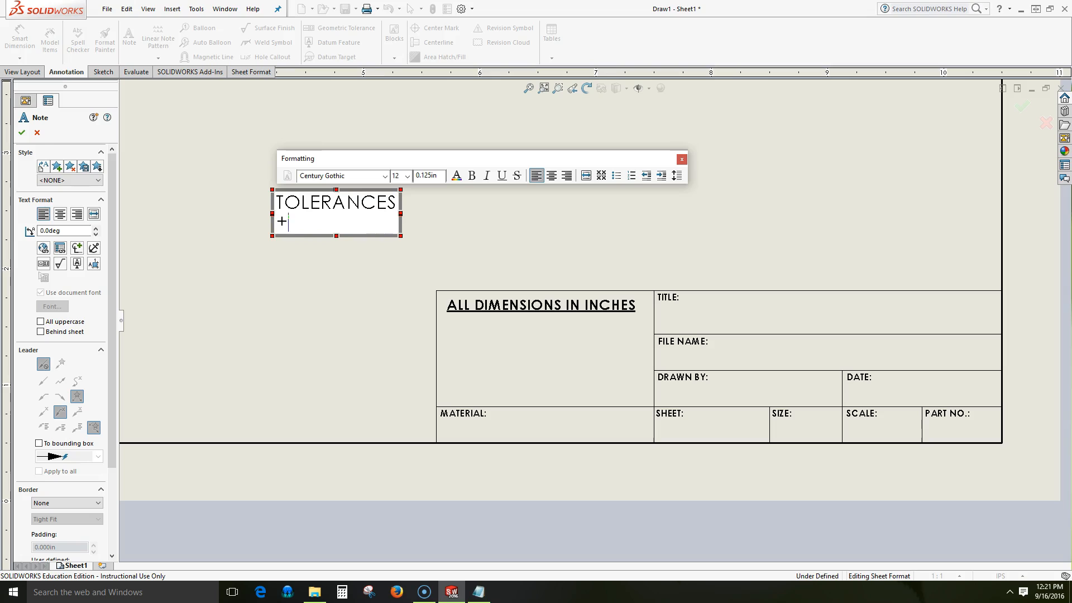
{"action": "type", "text": "/1"}
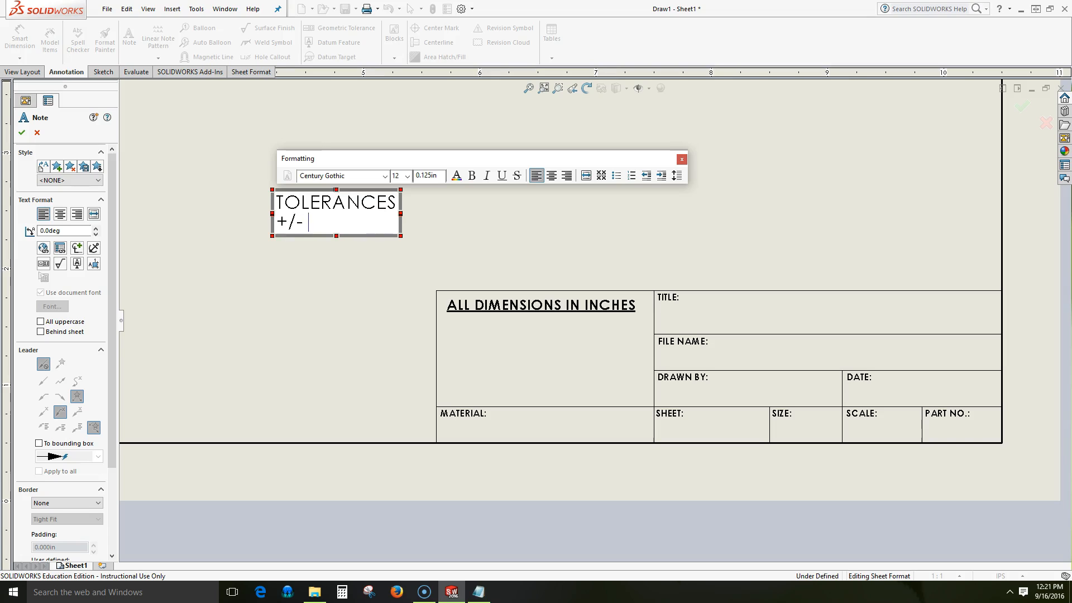
{"action": "type", "text": "."}
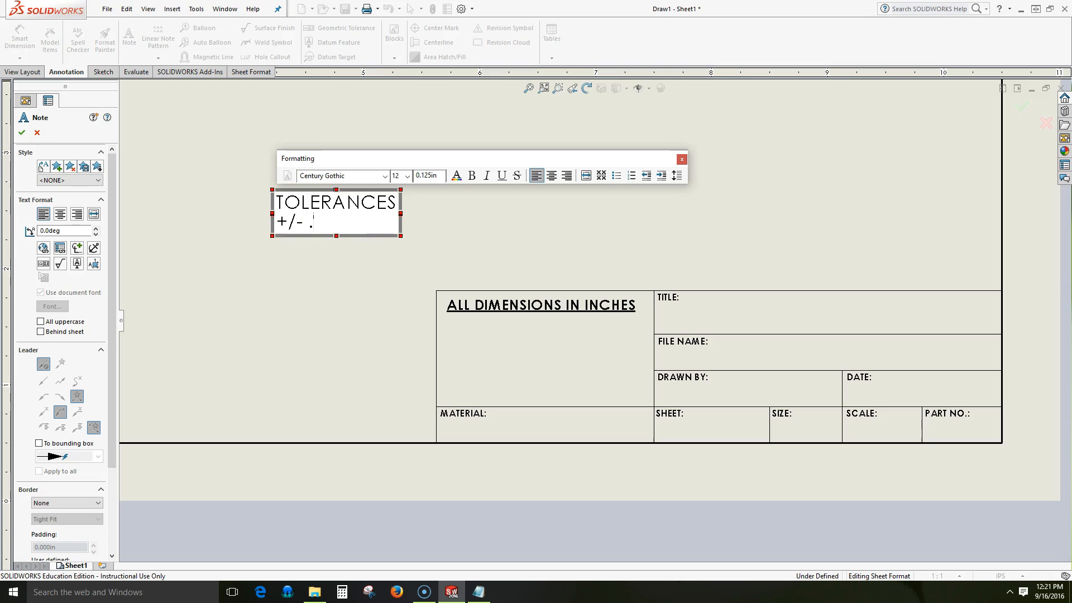
{"action": "type", "text": "1 DE"}
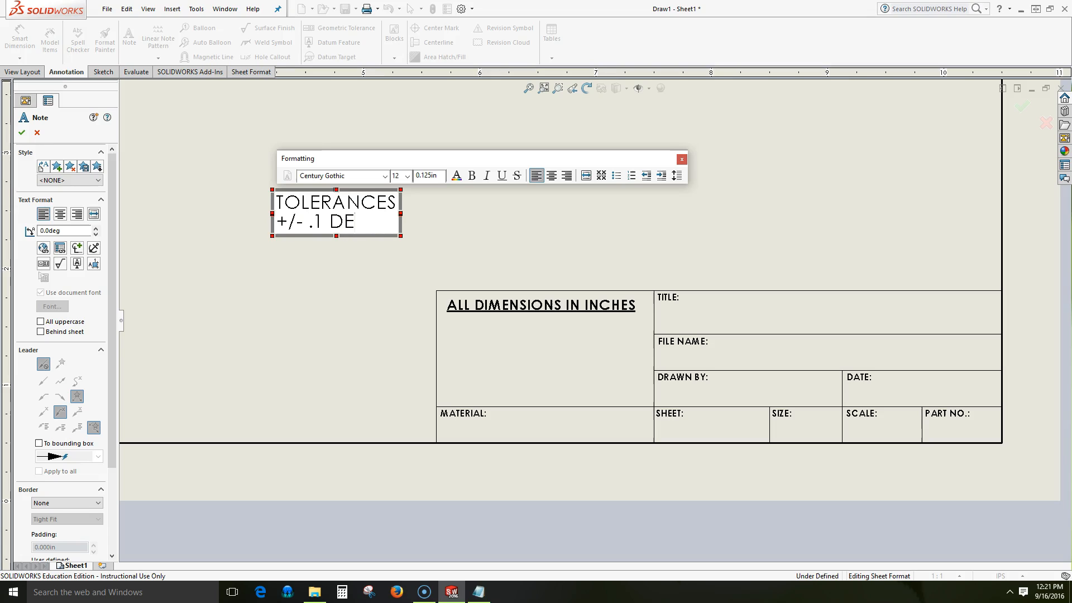
{"action": "type", "text": "G\\"}
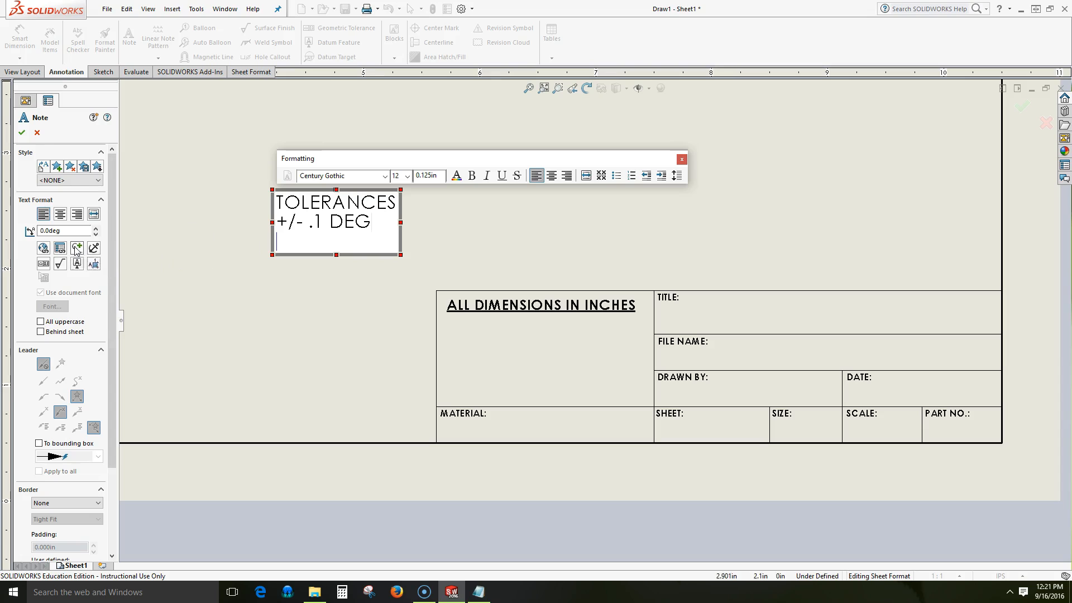
Add a ± .1° line using inserted symbols and centre all the note's lines
{"action": "left_click", "coordinate": [77, 248]}
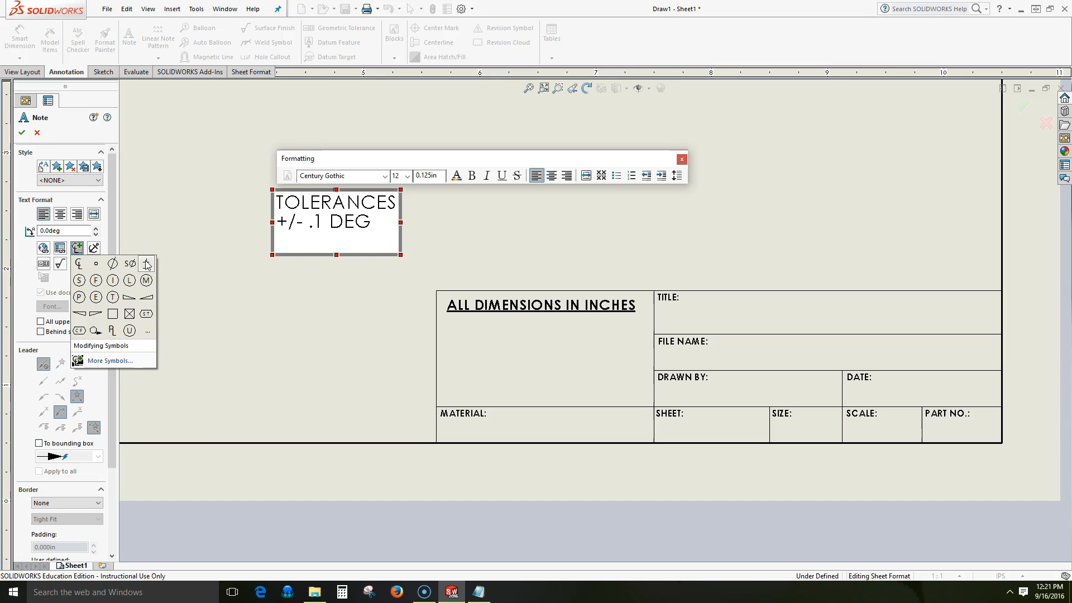
{"action": "left_click", "coordinate": [146, 263]}
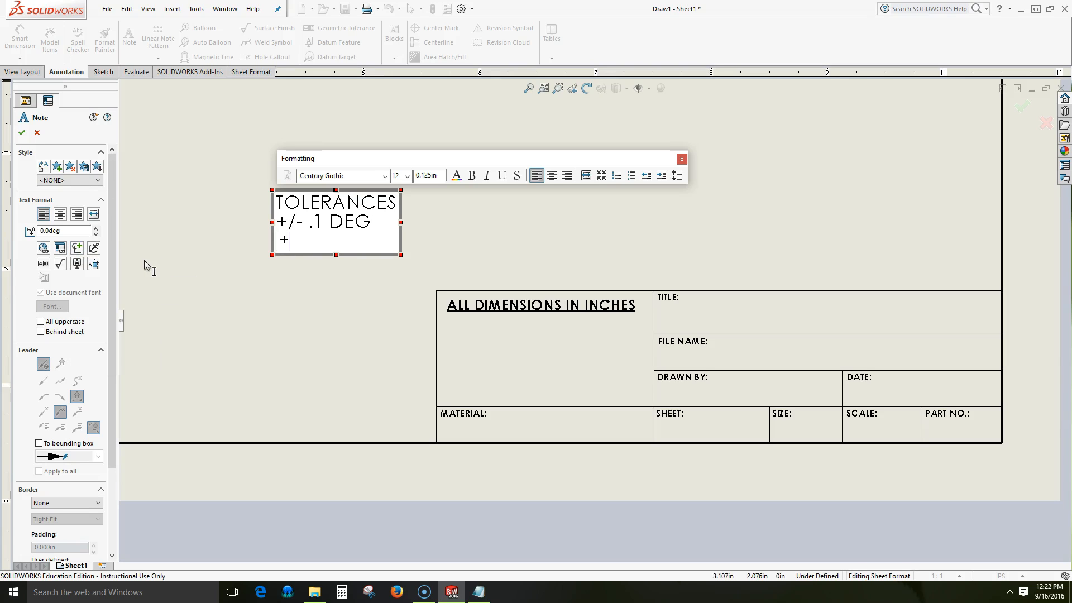
{"action": "type", "text": ".1"}
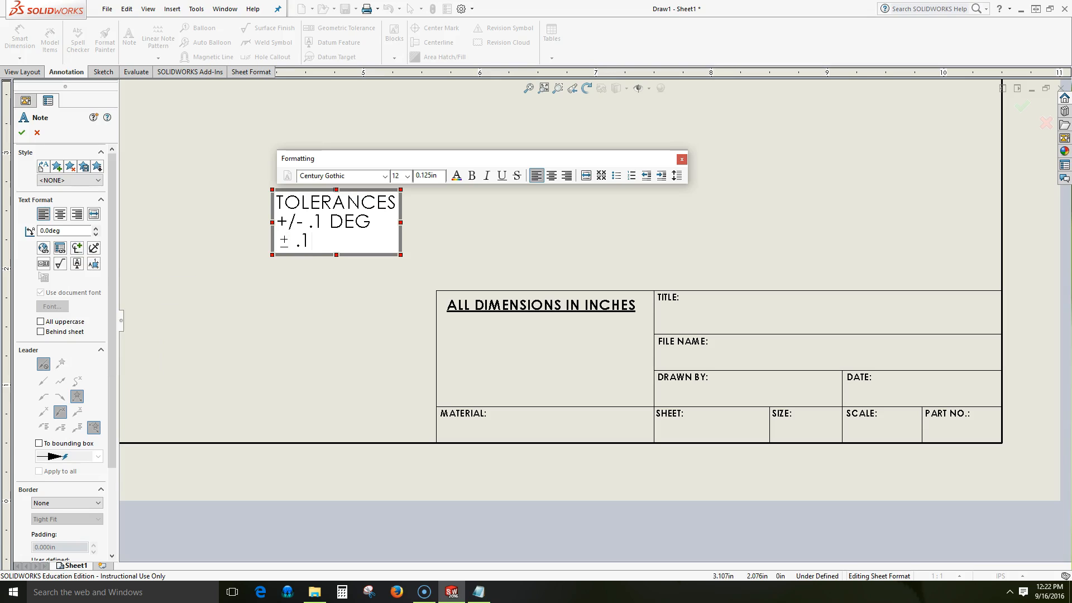
{"action": "left_click", "coordinate": [77, 248]}
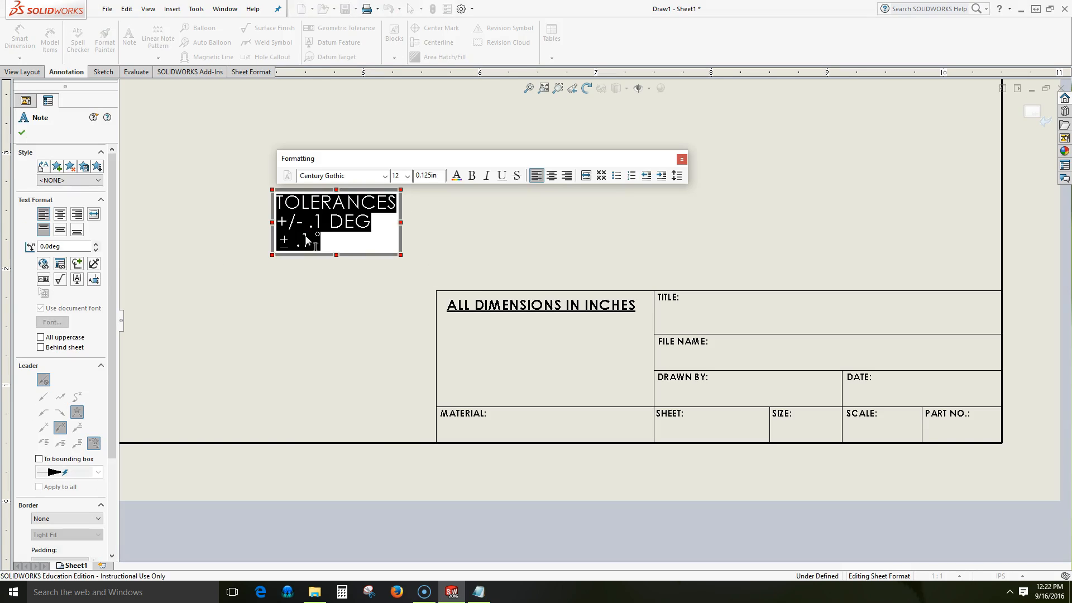
{"action": "left_click", "coordinate": [551, 174]}
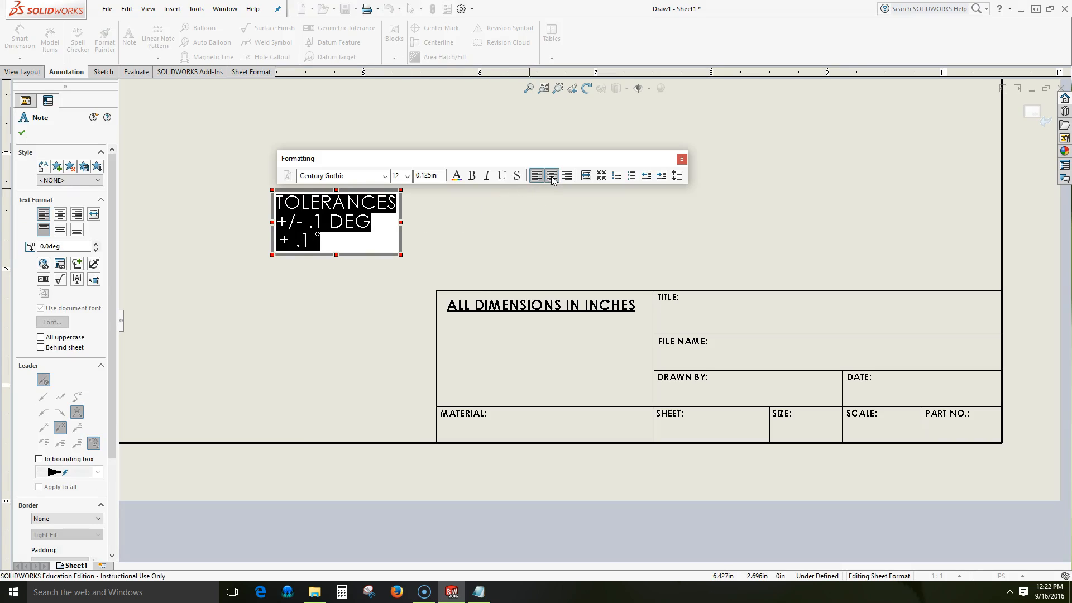
{"action": "left_click", "coordinate": [552, 176]}
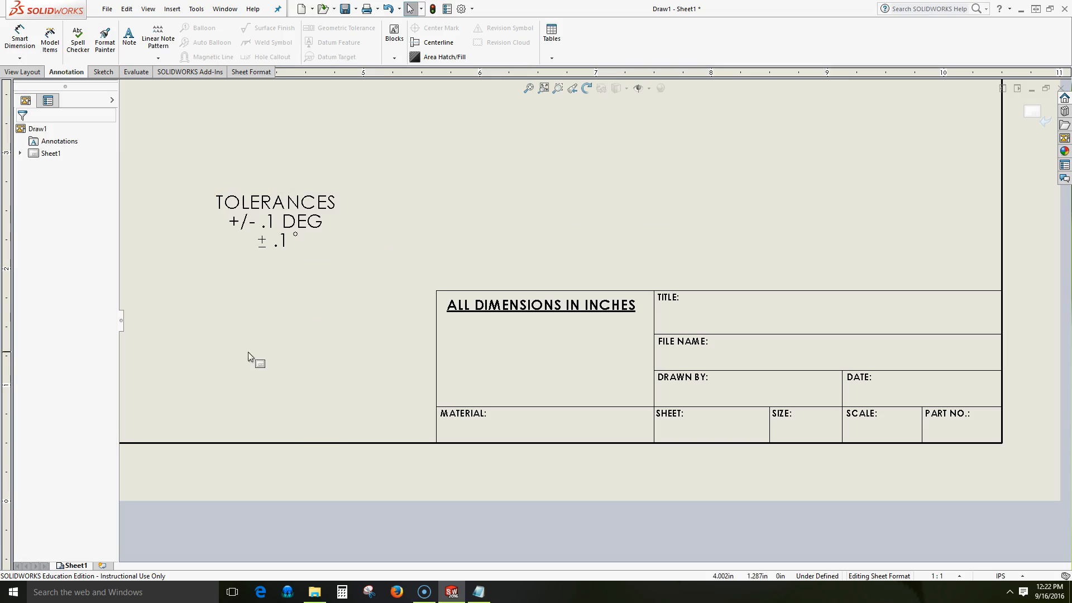
Remove the +/- .1 DEG line so the note reads TOLERANCES ± .1°
{"action": "double_click", "coordinate": [277, 221]}
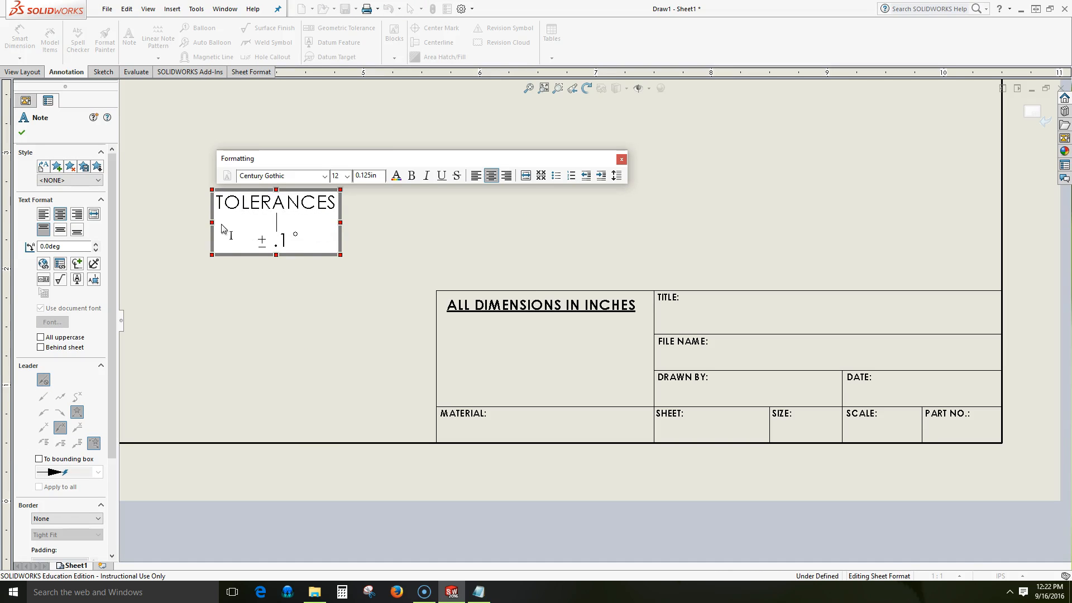
{"action": "left_click", "coordinate": [248, 319]}
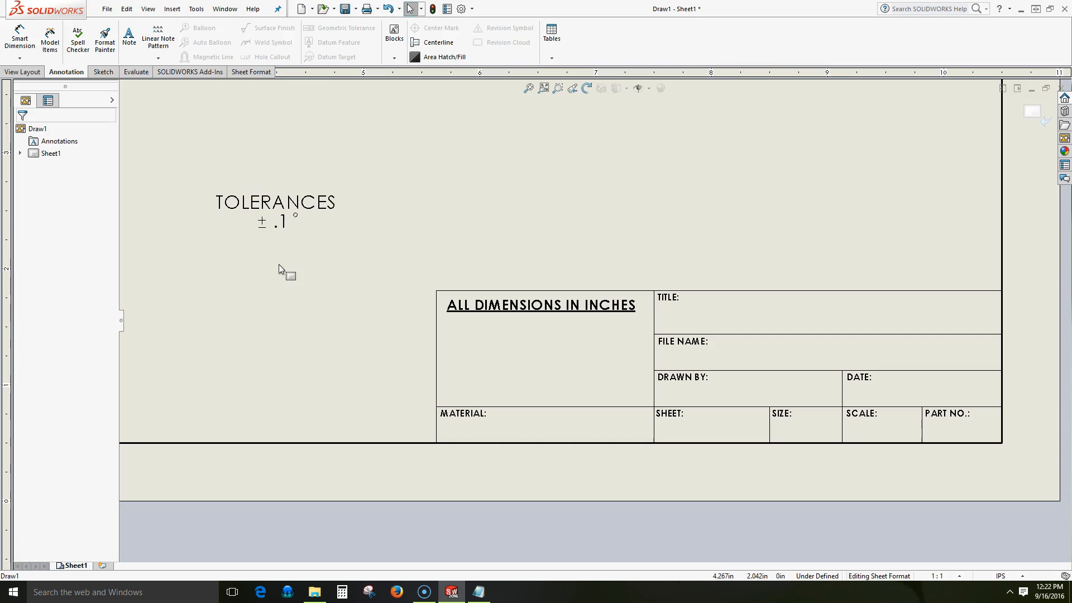
{"action": "mouse_move", "coordinate": [321, 260]}
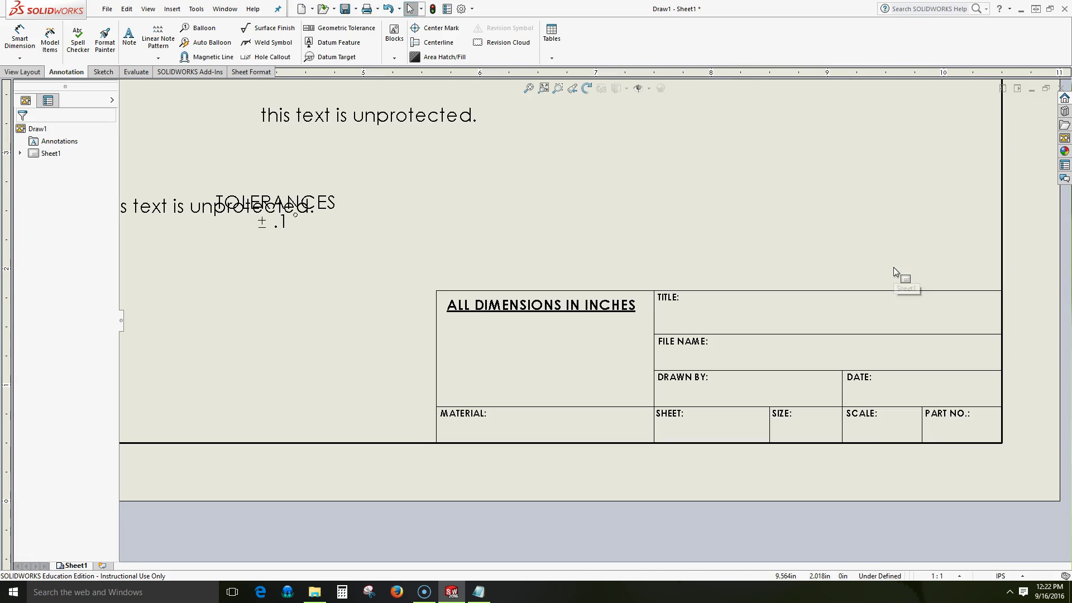
{"action": "mouse_move", "coordinate": [406, 217]}
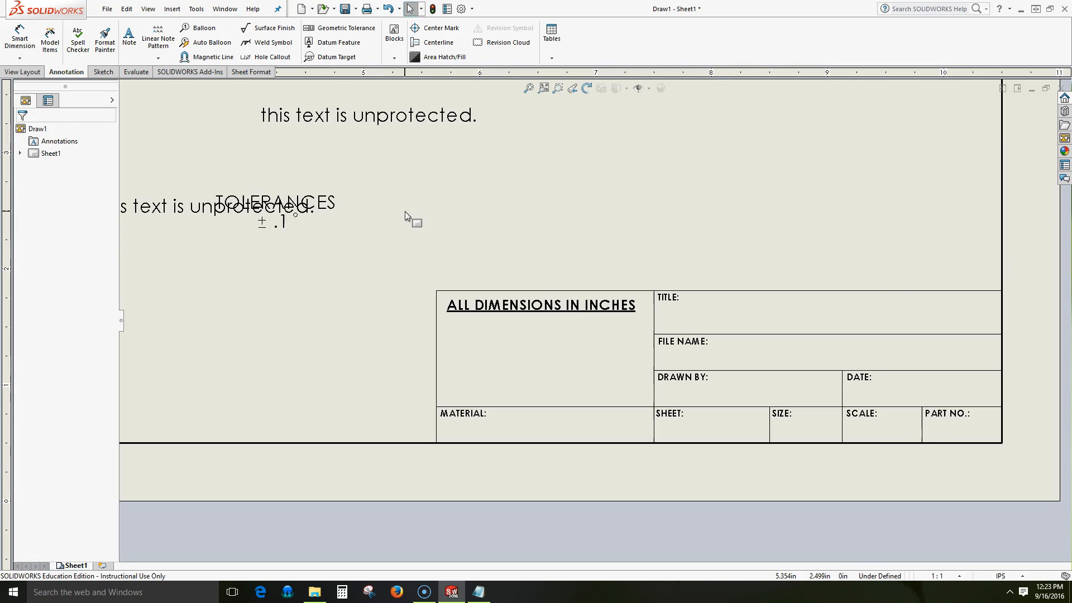
{"action": "mouse_move", "coordinate": [751, 418]}
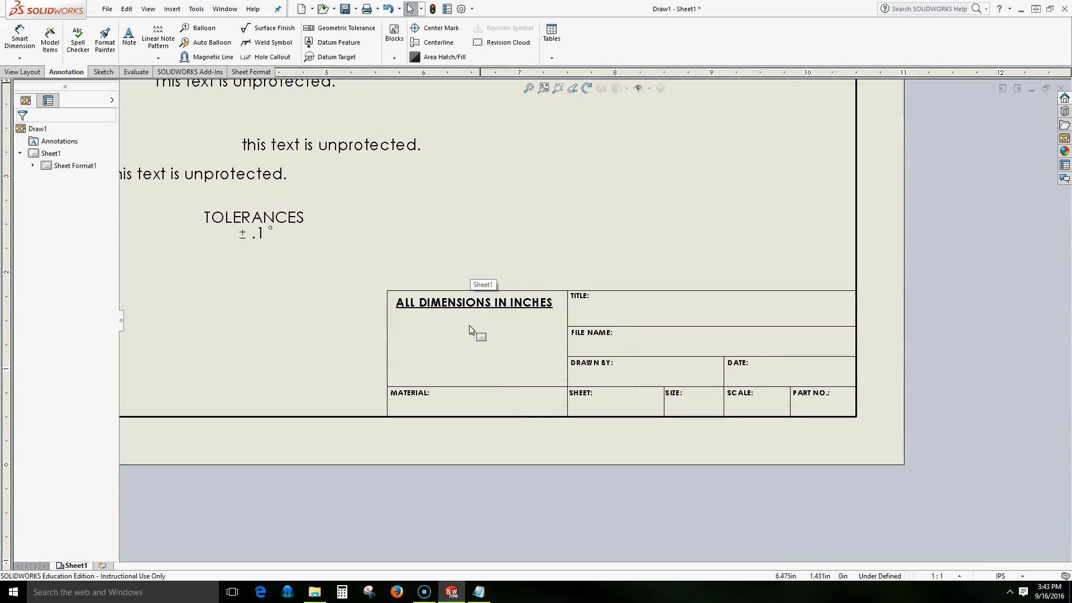
{"action": "mouse_move", "coordinate": [546, 302]}
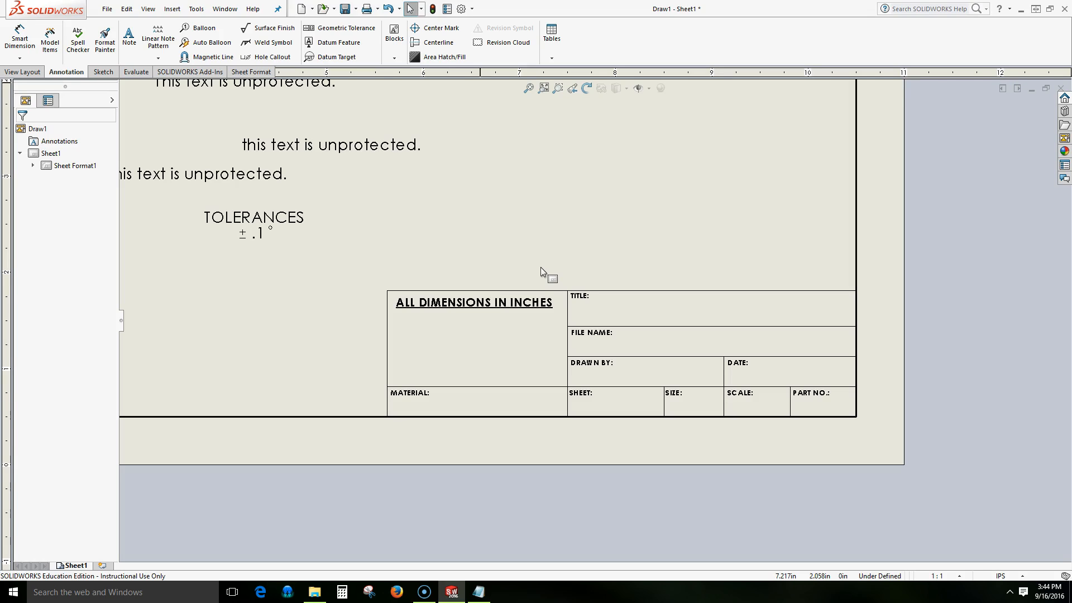
In sheet format editing, create a note linked to the SW-File Name property
{"action": "right_click", "coordinate": [543, 271]}
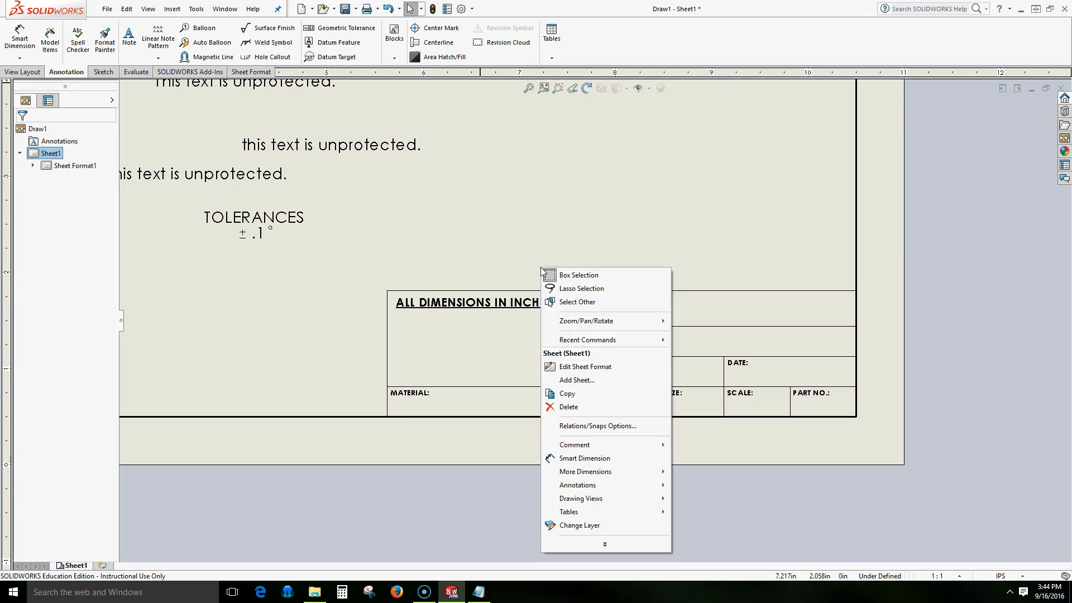
{"action": "mouse_move", "coordinate": [585, 366]}
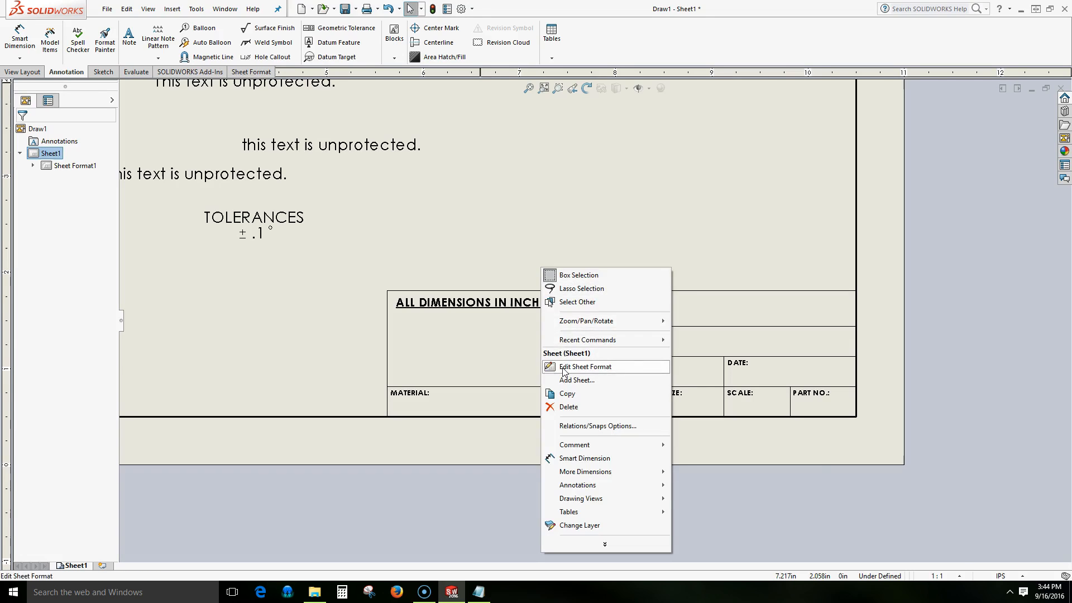
{"action": "left_click", "coordinate": [585, 366]}
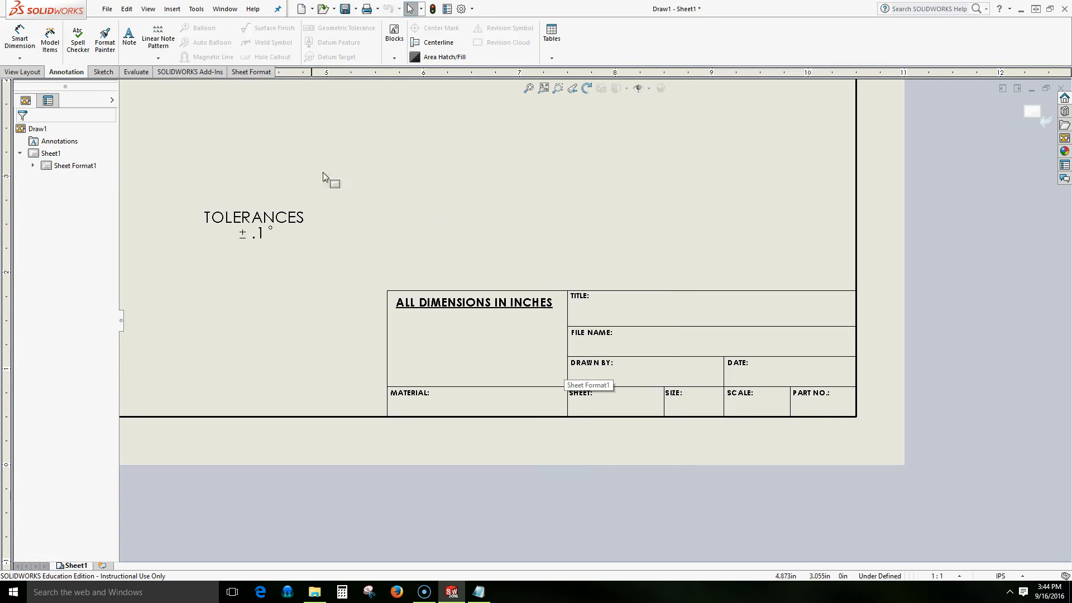
{"action": "left_click", "coordinate": [128, 35]}
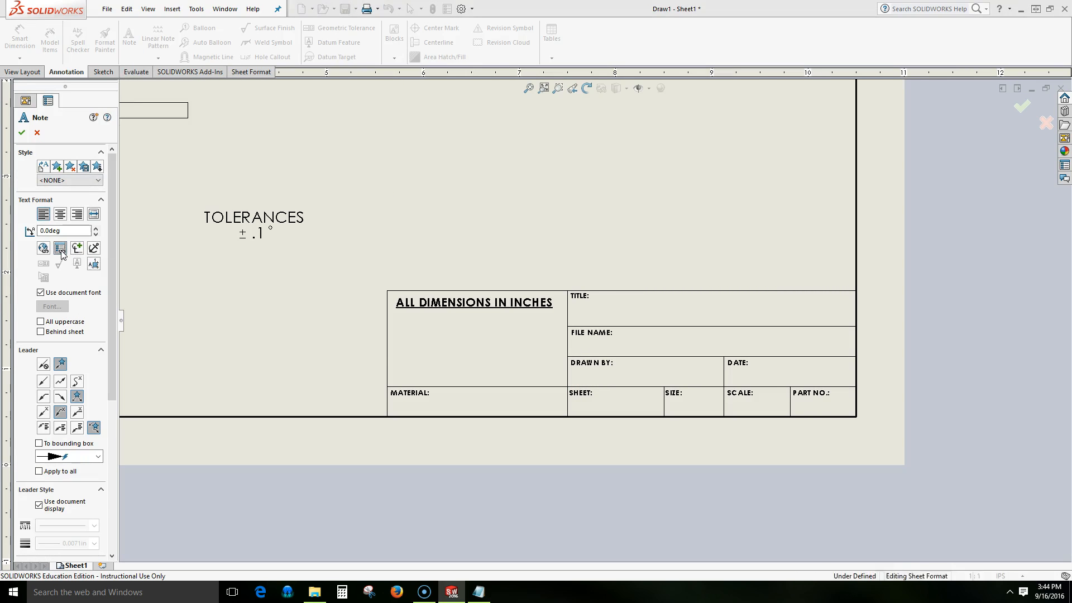
{"action": "left_click", "coordinate": [60, 247]}
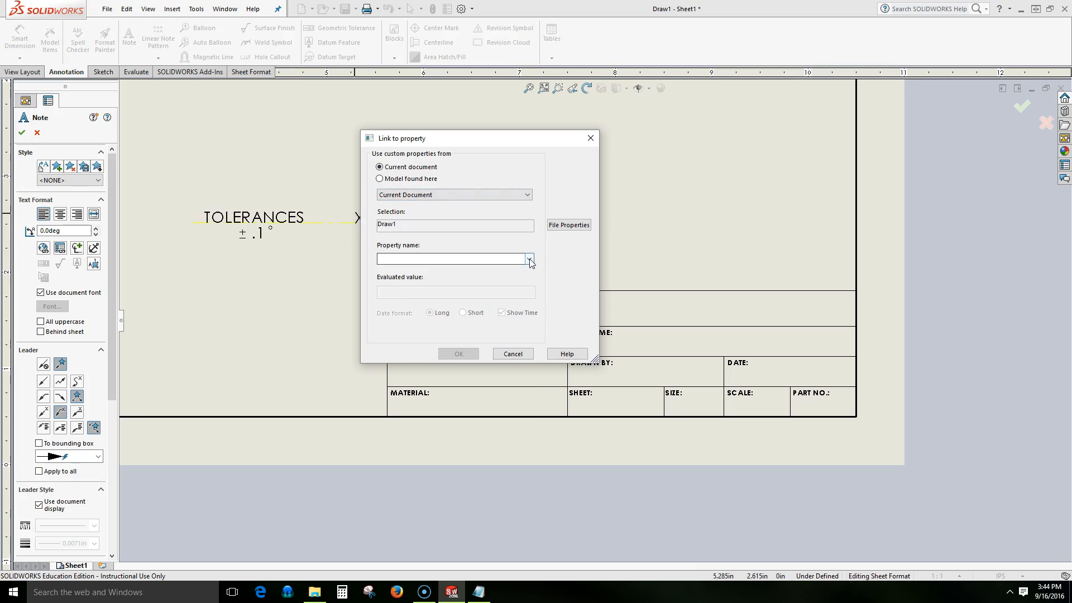
{"action": "left_click", "coordinate": [529, 259]}
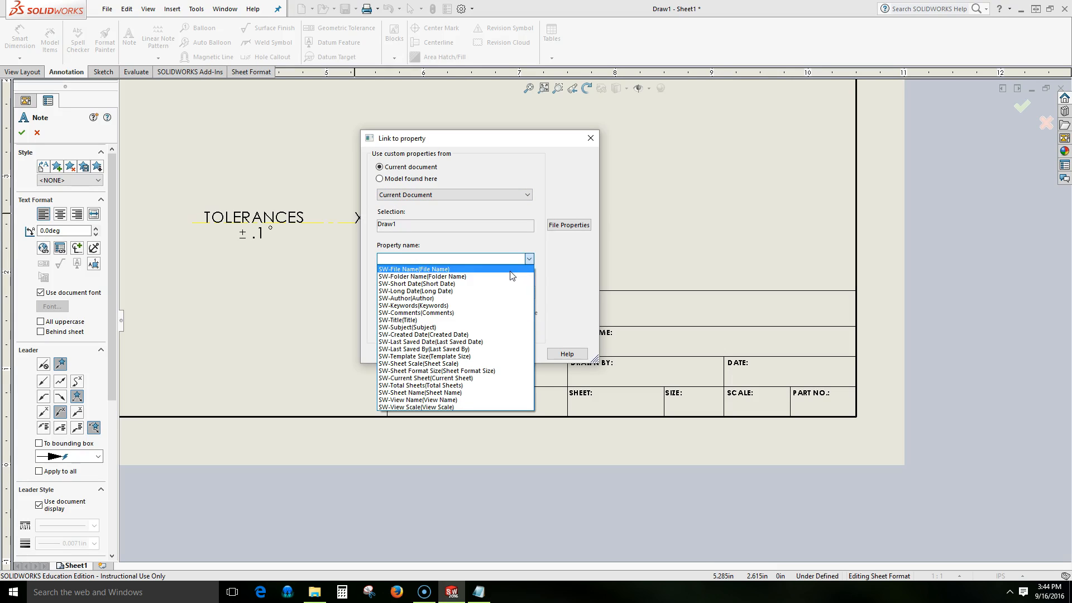
{"action": "left_click", "coordinate": [413, 268]}
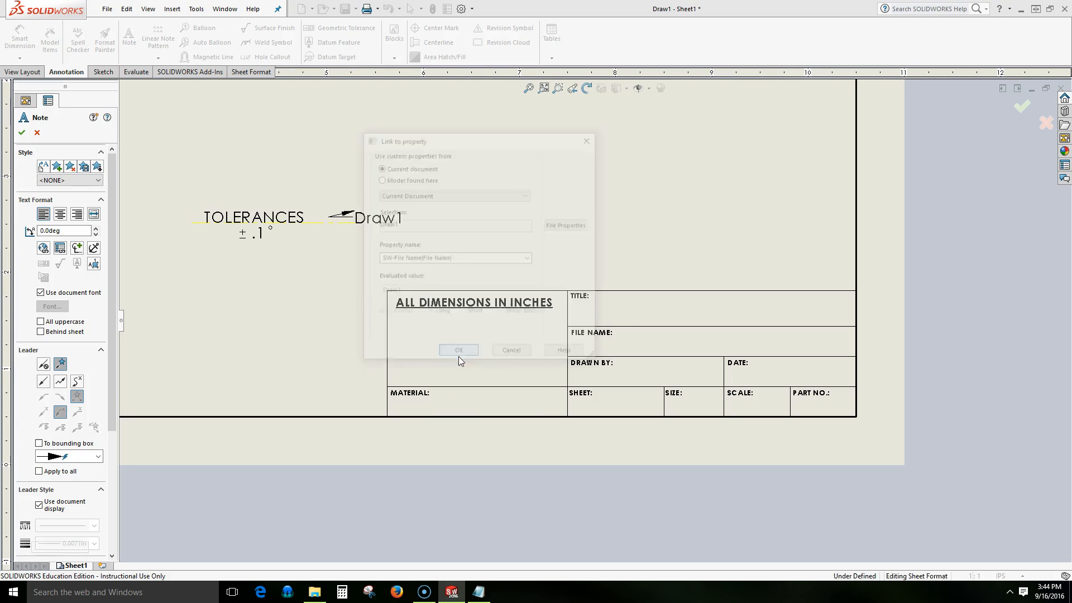
{"action": "left_click", "coordinate": [457, 350]}
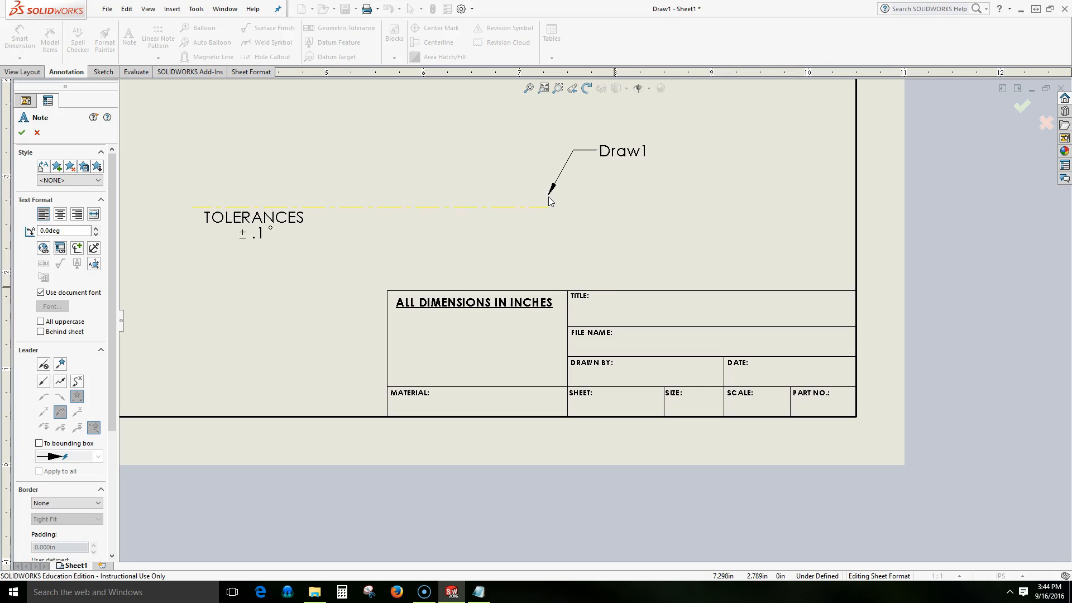
Place the linked note, showing Draw1, inside the title block
{"action": "left_click_drag", "start_coordinate": [551, 200], "coordinate": [612, 201]}
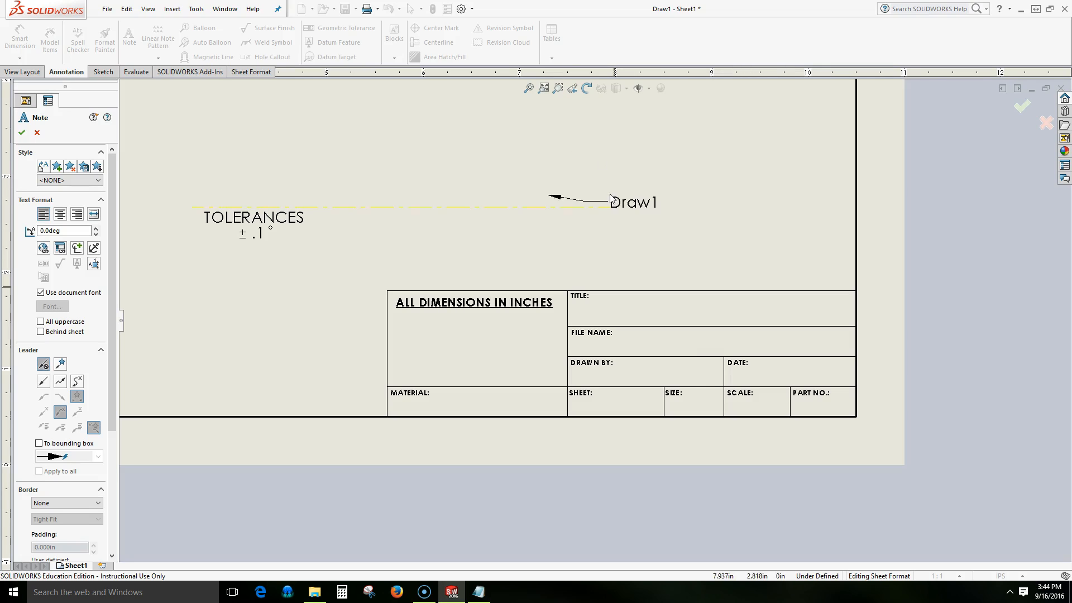
{"action": "double_click", "coordinate": [633, 202]}
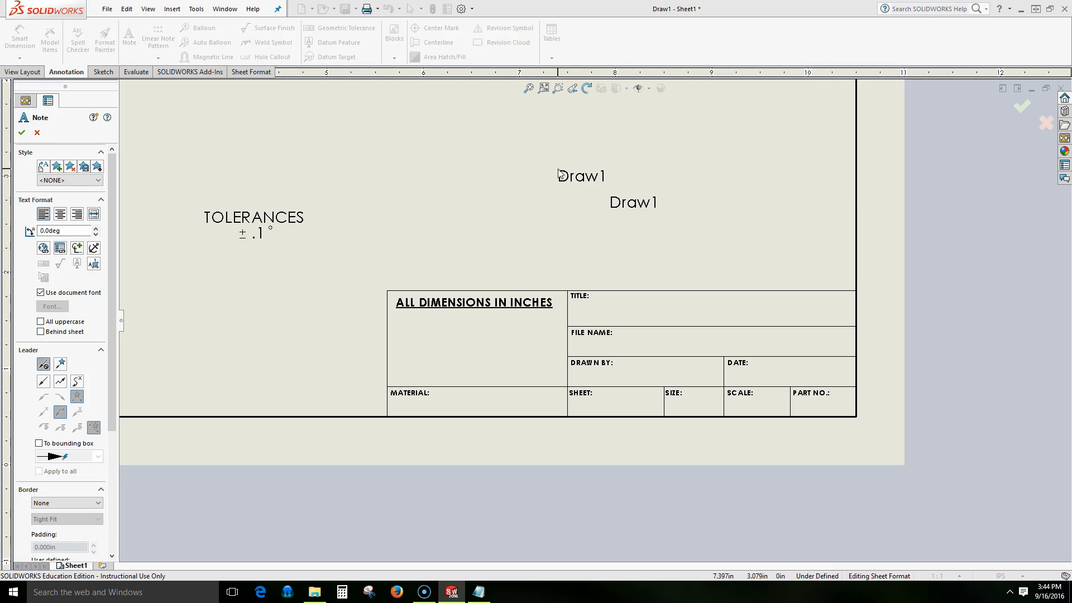
{"action": "left_click", "coordinate": [23, 131]}
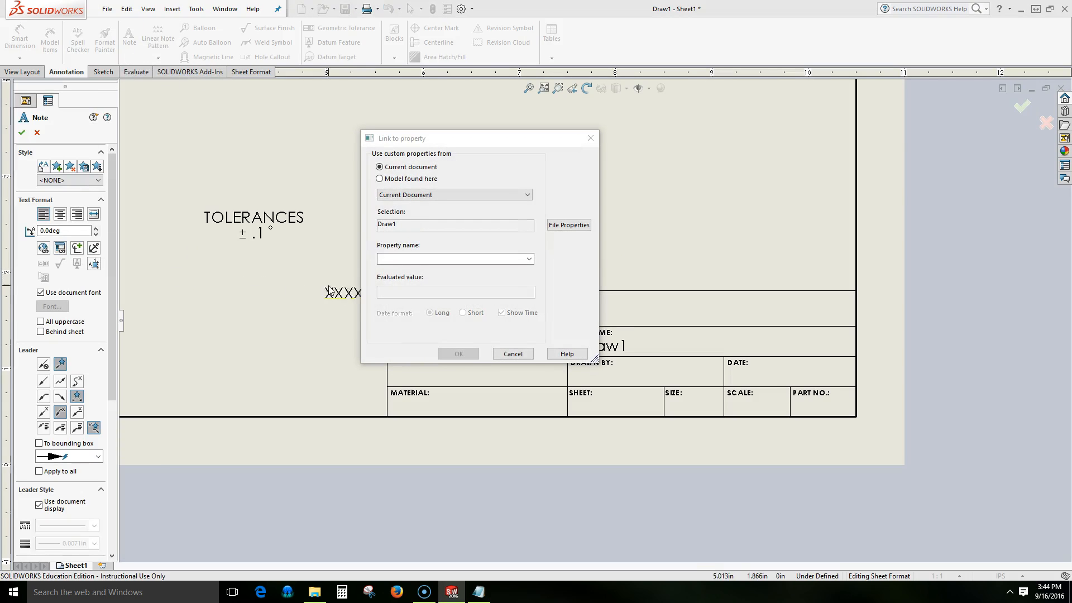
Link a new note to the short date property
{"action": "left_click", "coordinate": [529, 259]}
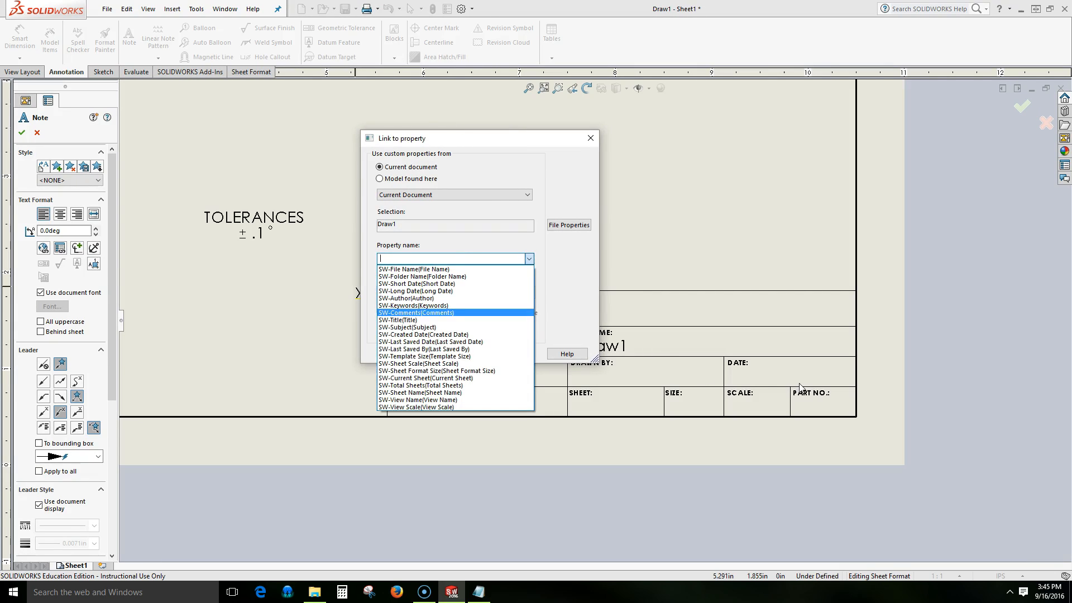
{"action": "left_click", "coordinate": [417, 283]}
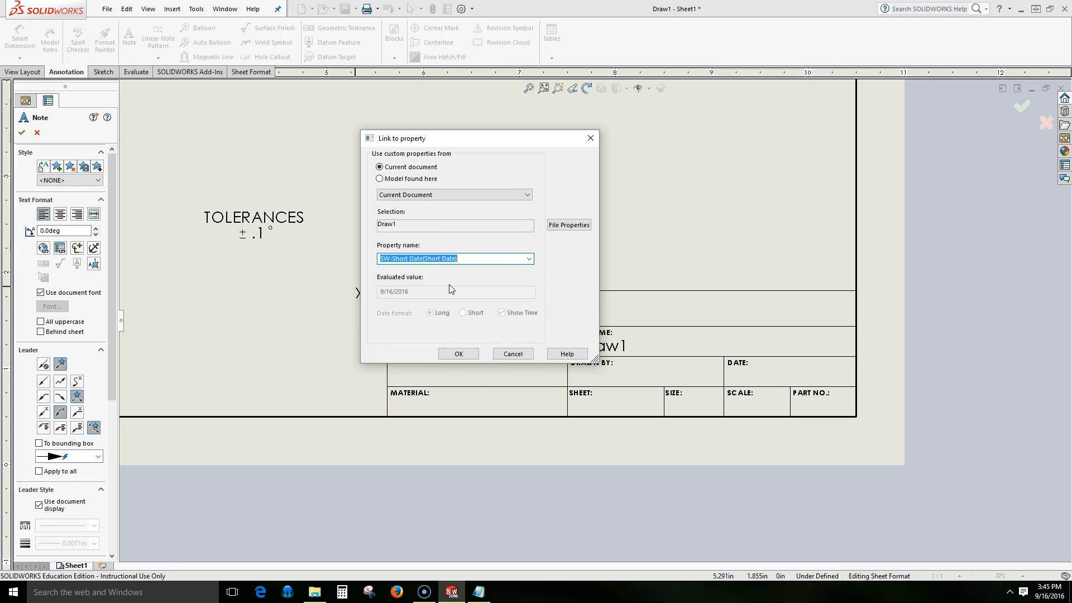
{"action": "left_click", "coordinate": [457, 353]}
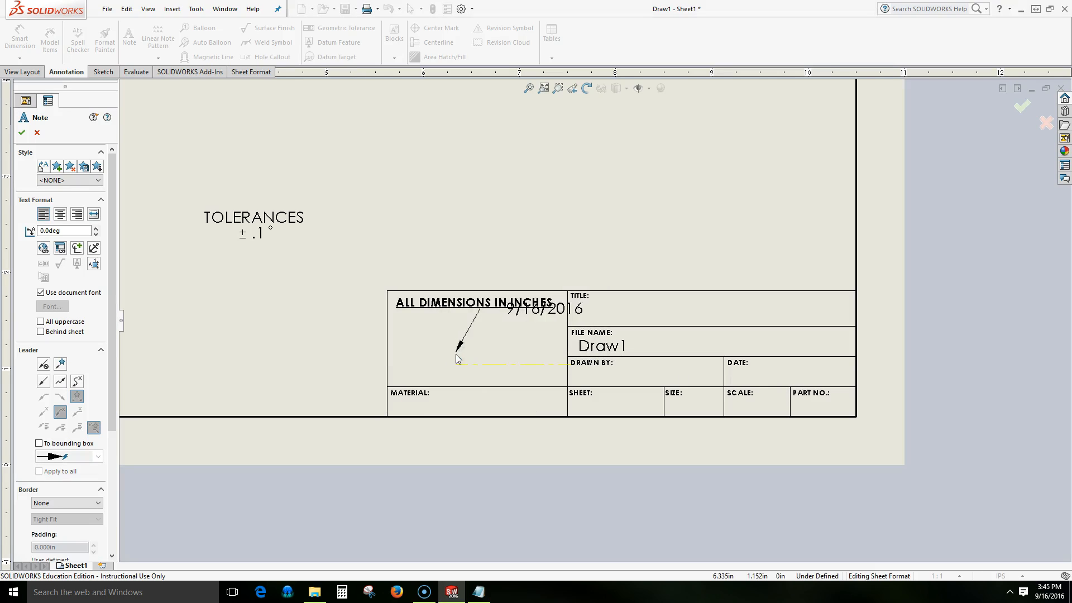
Place the date note showing 9/16/2016 and drag it into the title block's DATE cell
{"action": "left_click_drag", "start_coordinate": [458, 358], "coordinate": [595, 171]}
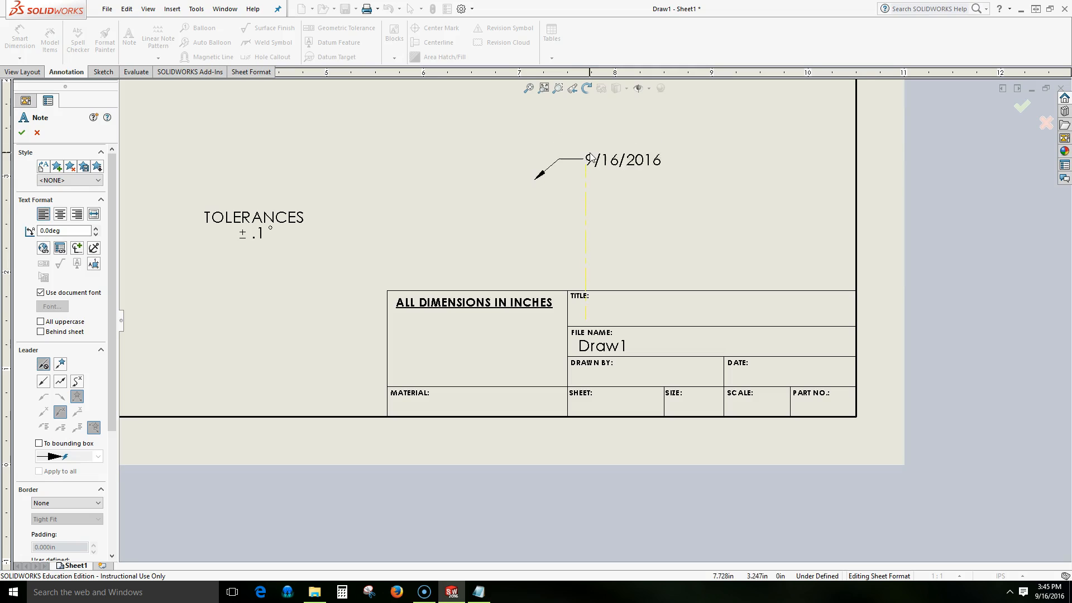
{"action": "double_click", "coordinate": [621, 161]}
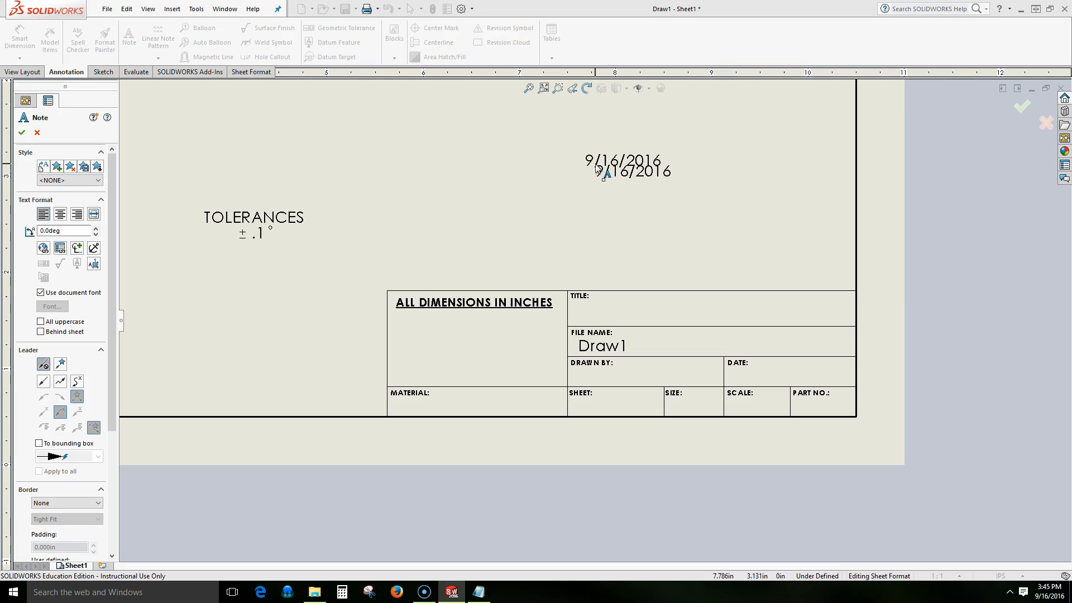
{"action": "left_click", "coordinate": [23, 132]}
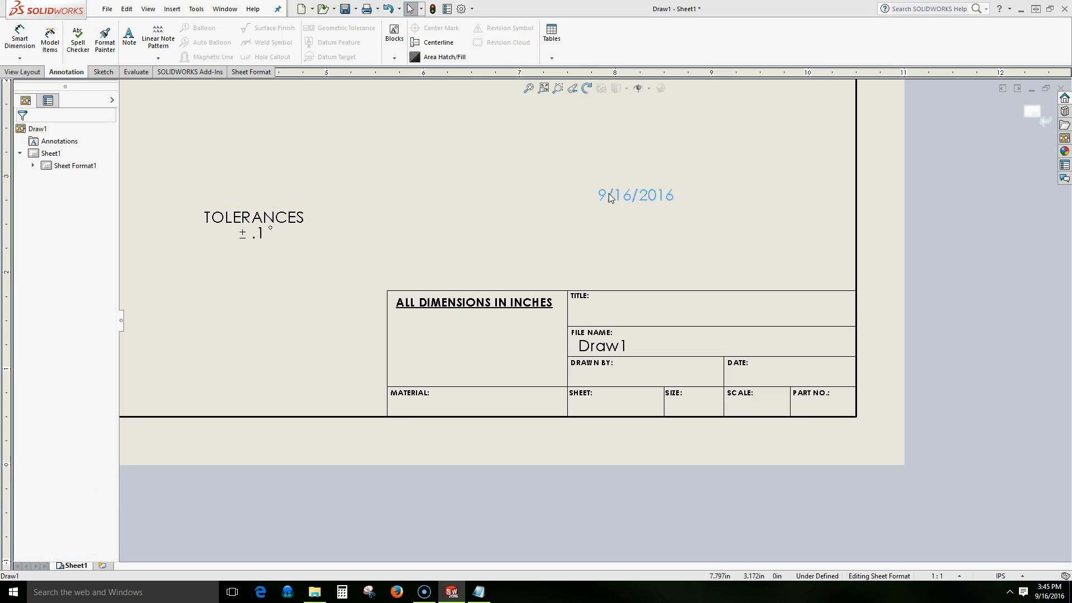
{"action": "left_click_drag", "start_coordinate": [634, 194], "coordinate": [790, 369]}
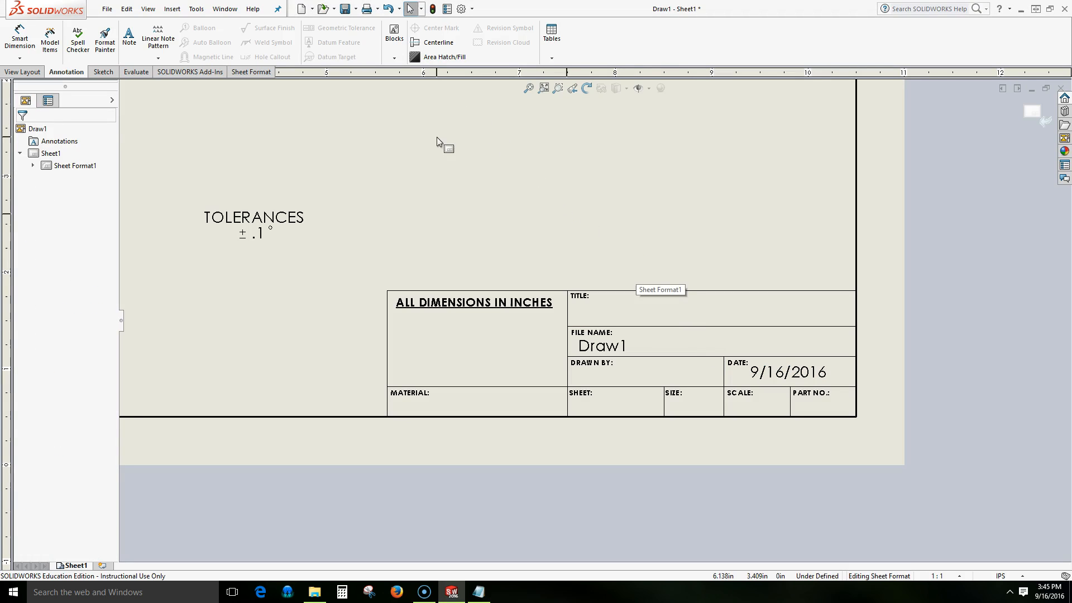
{"action": "mouse_move", "coordinate": [256, 134]}
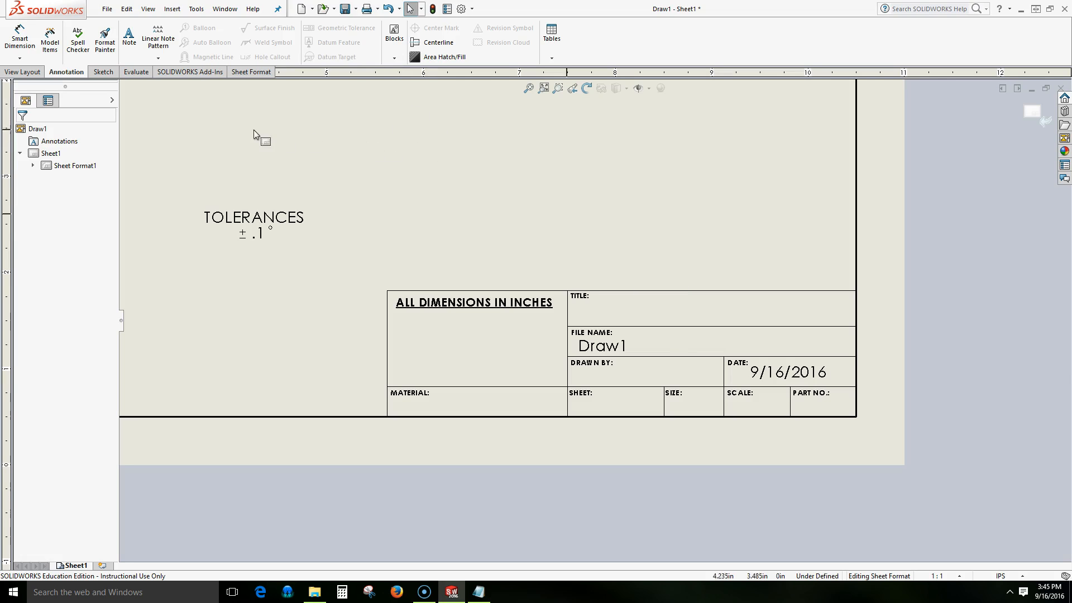
{"action": "left_click", "coordinate": [129, 36]}
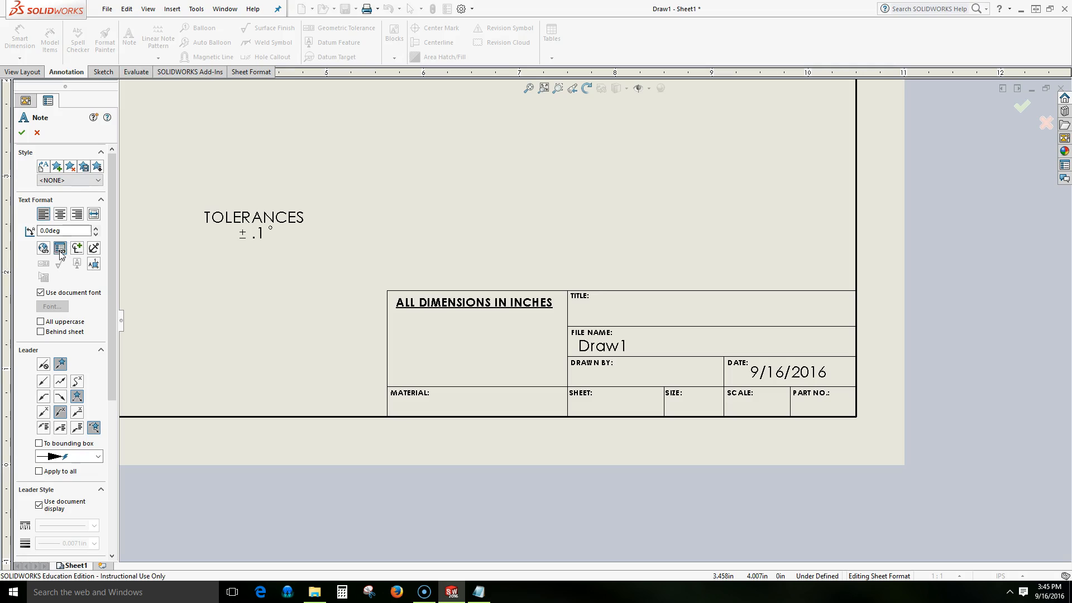
Link a note to SW-Sheet Scale so the SCALE cell reads 1:1
{"action": "left_click", "coordinate": [60, 247]}
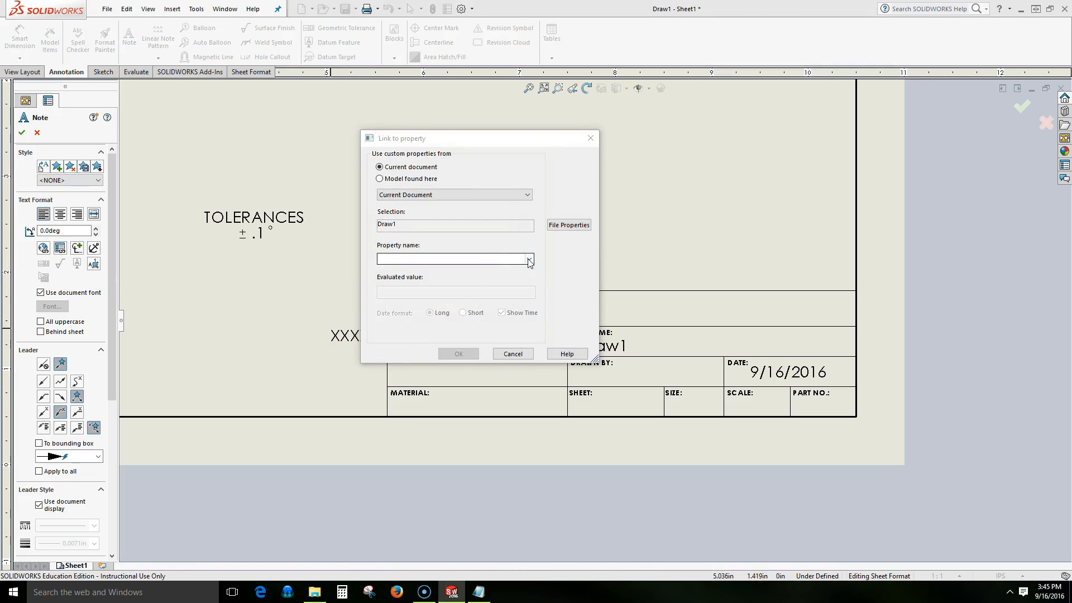
{"action": "left_click", "coordinate": [529, 259]}
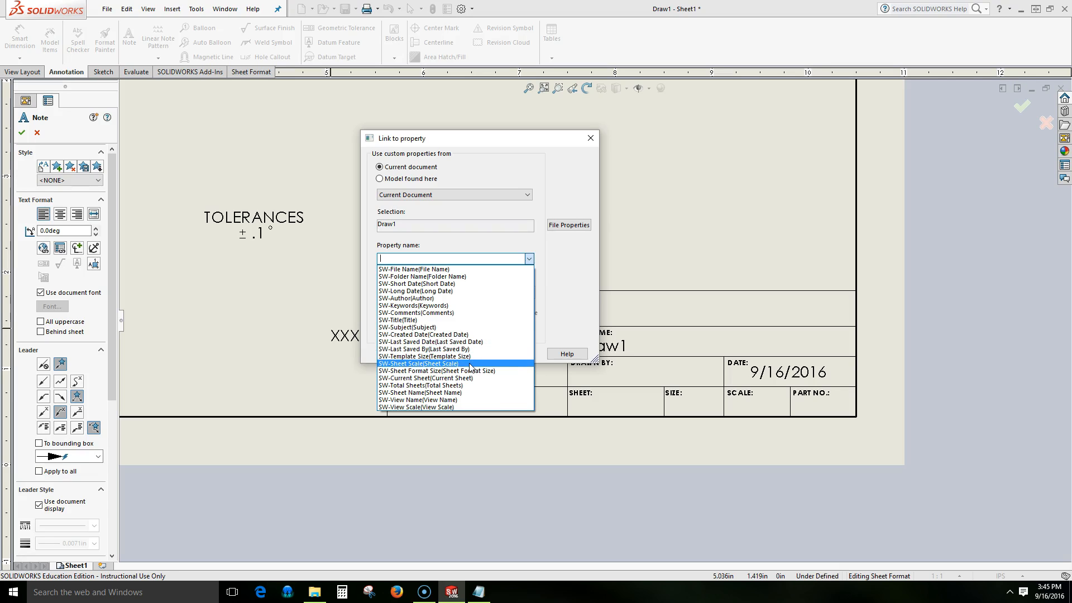
{"action": "left_click", "coordinate": [418, 364]}
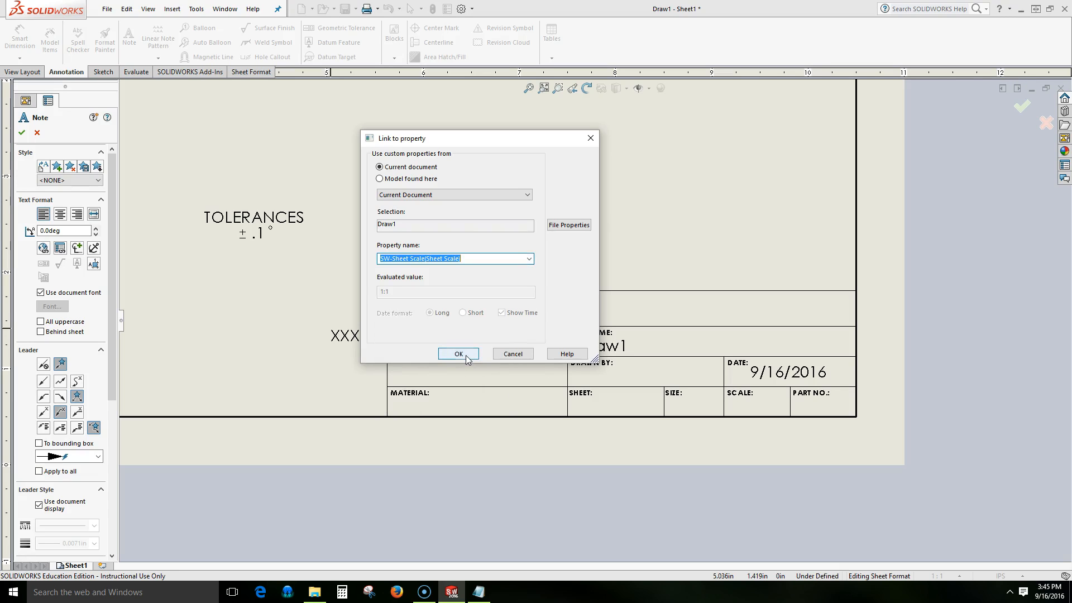
{"action": "left_click", "coordinate": [458, 353]}
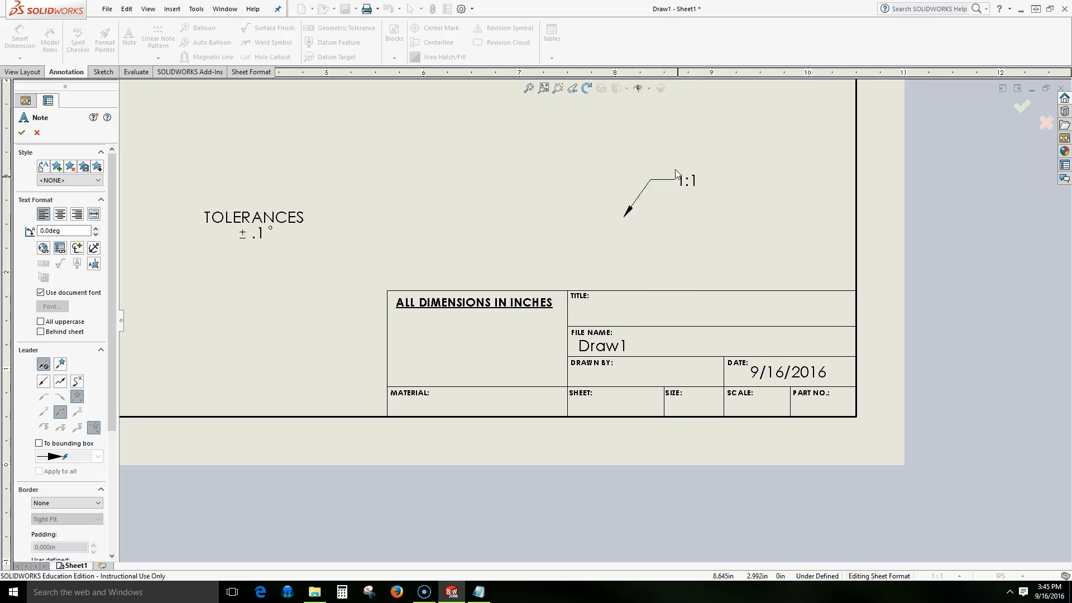
{"action": "double_click", "coordinate": [685, 180]}
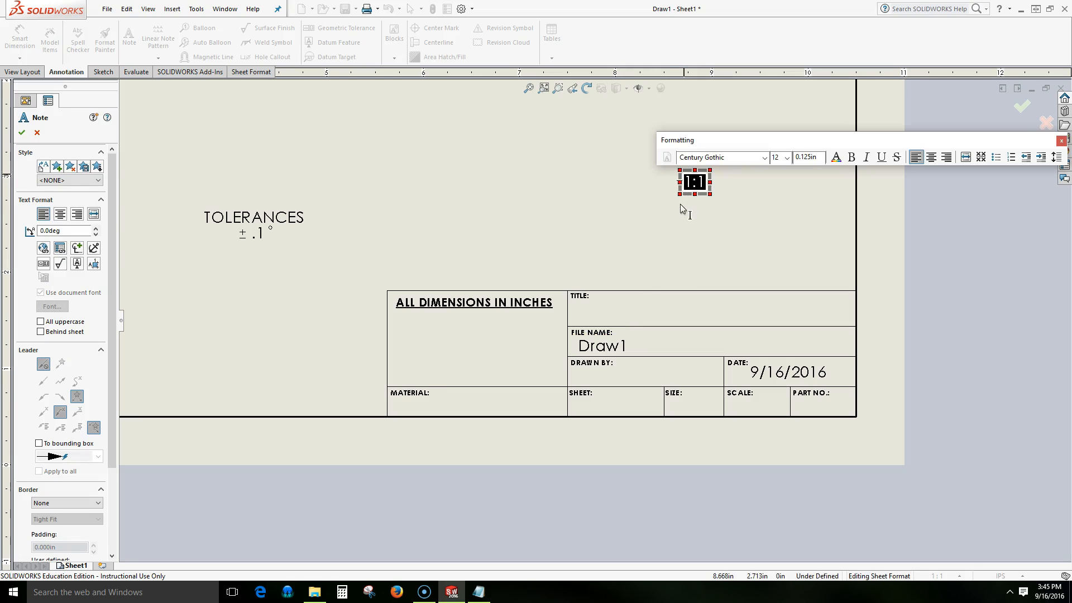
{"action": "left_click", "coordinate": [23, 131]}
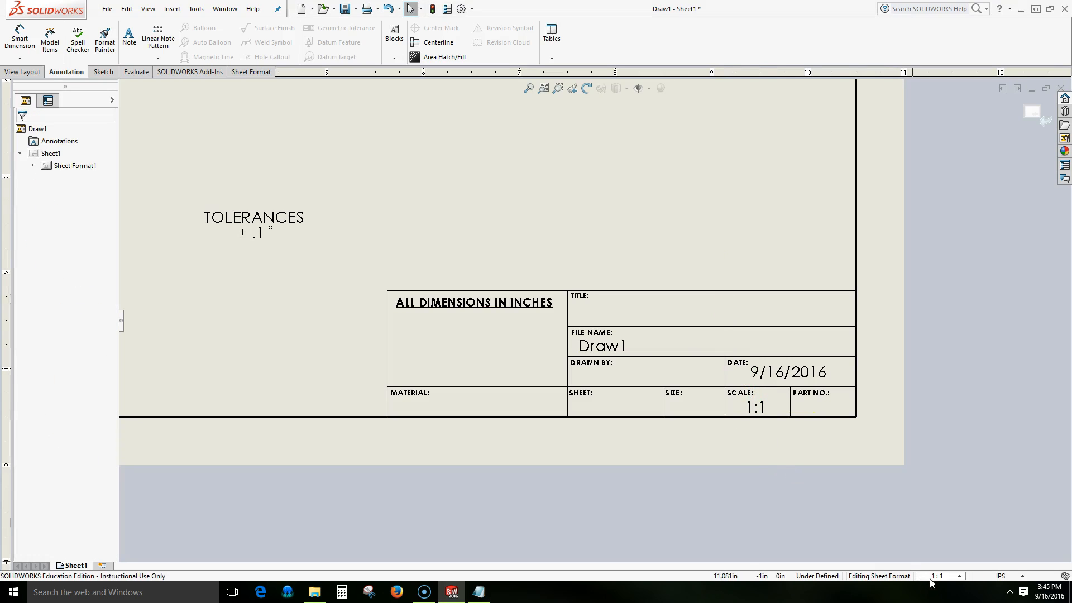
{"action": "mouse_move", "coordinate": [887, 519]}
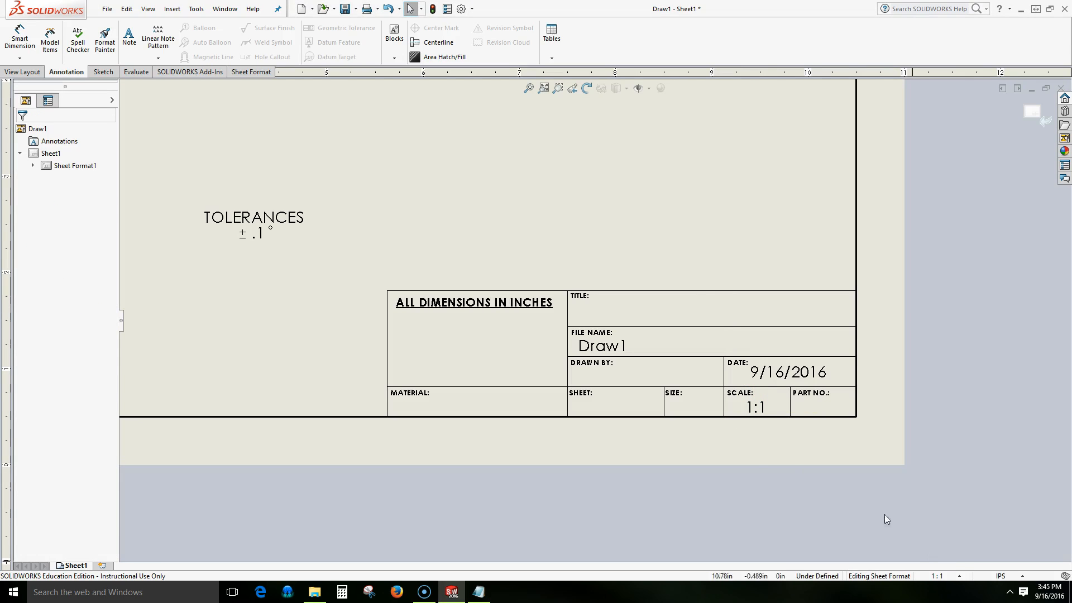
{"action": "mouse_move", "coordinate": [688, 238]}
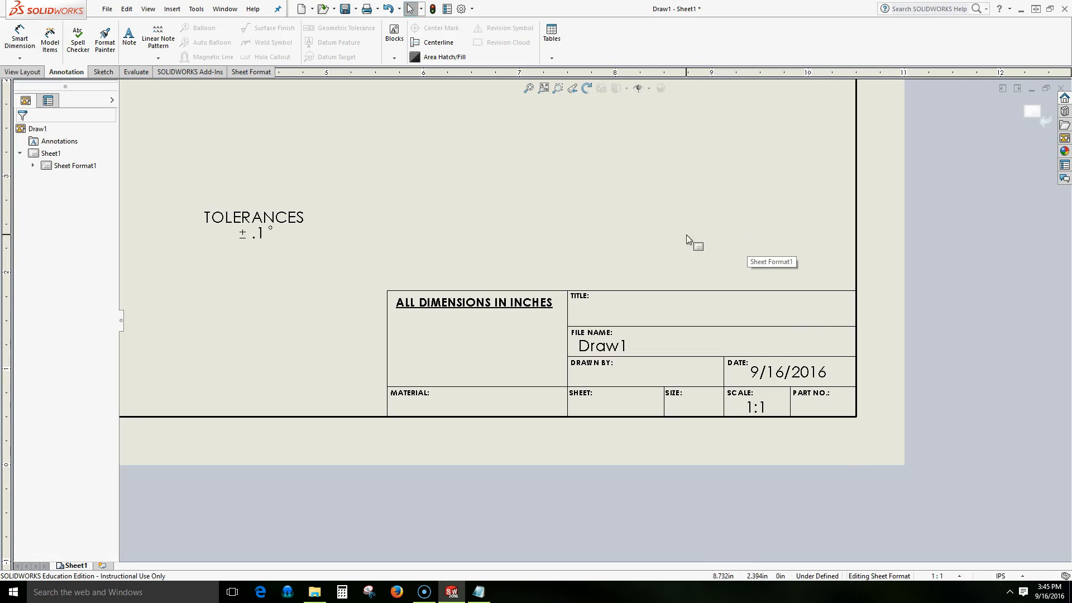
{"action": "left_click", "coordinate": [73, 166]}
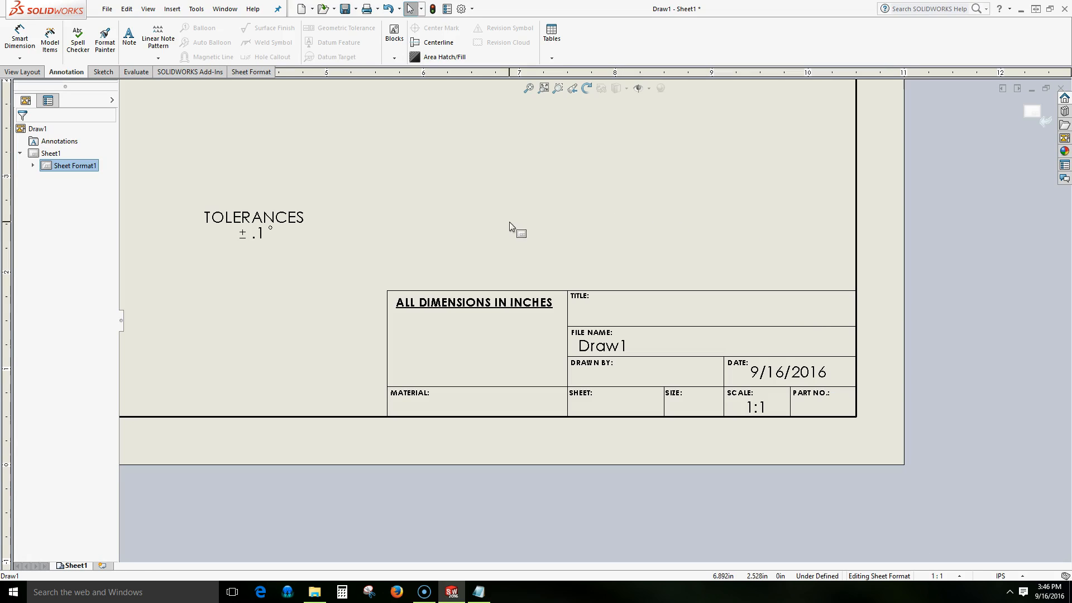
{"action": "mouse_move", "coordinate": [710, 416]}
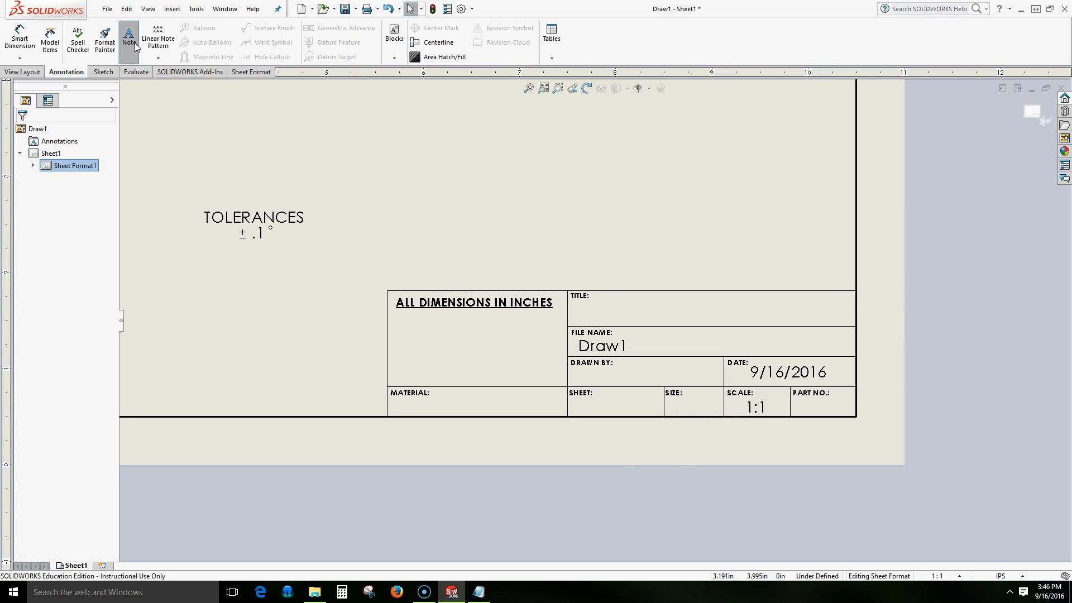
Place a sheet-size note reading A in the SIZE cell at 3/16 in font height
{"action": "left_click", "coordinate": [129, 38]}
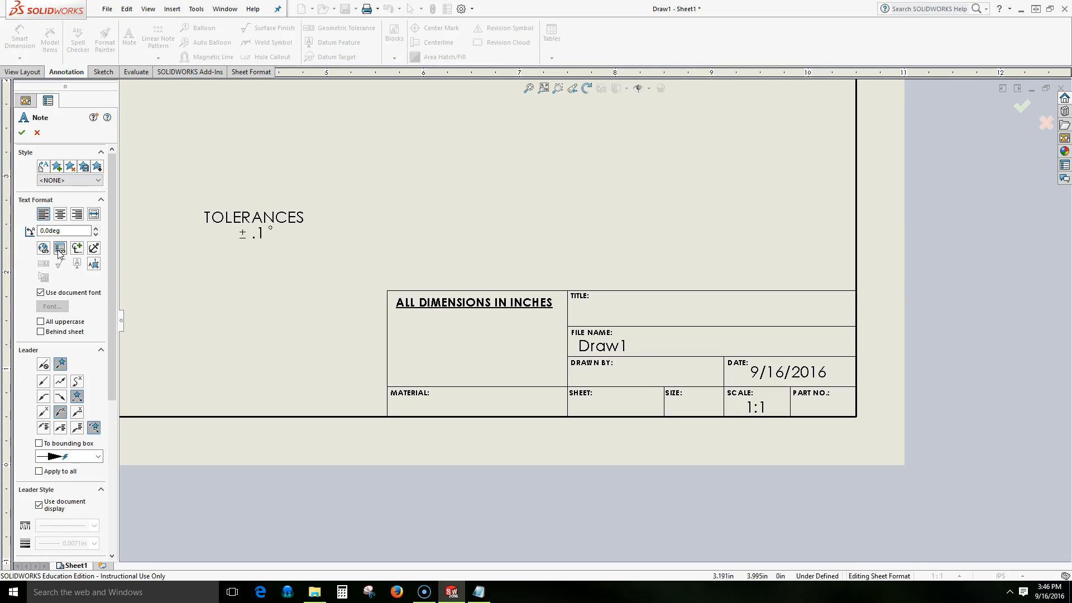
{"action": "left_click", "coordinate": [60, 248]}
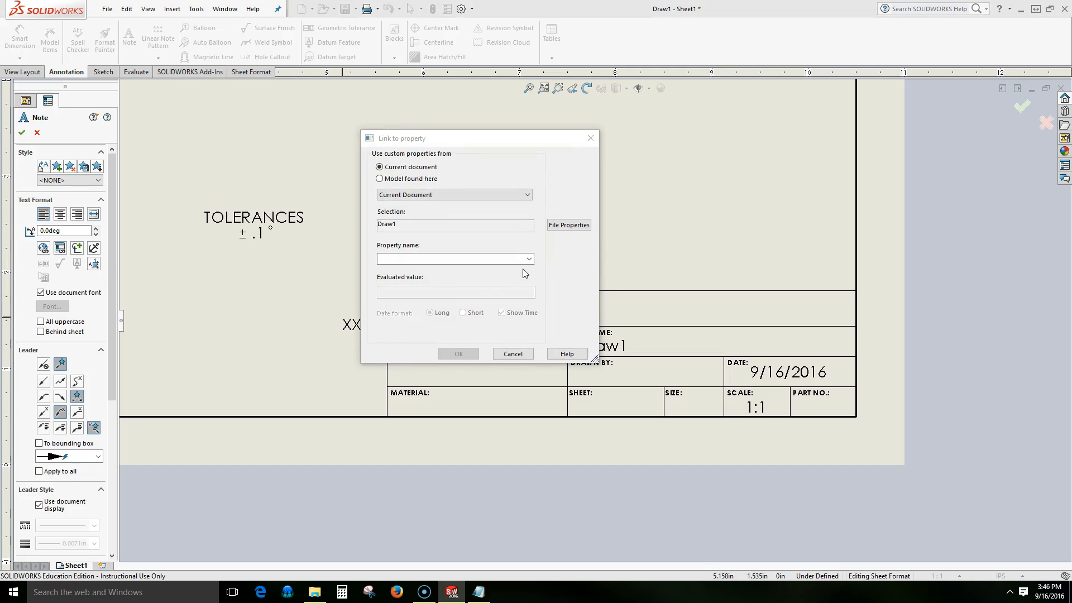
{"action": "left_click", "coordinate": [530, 259]}
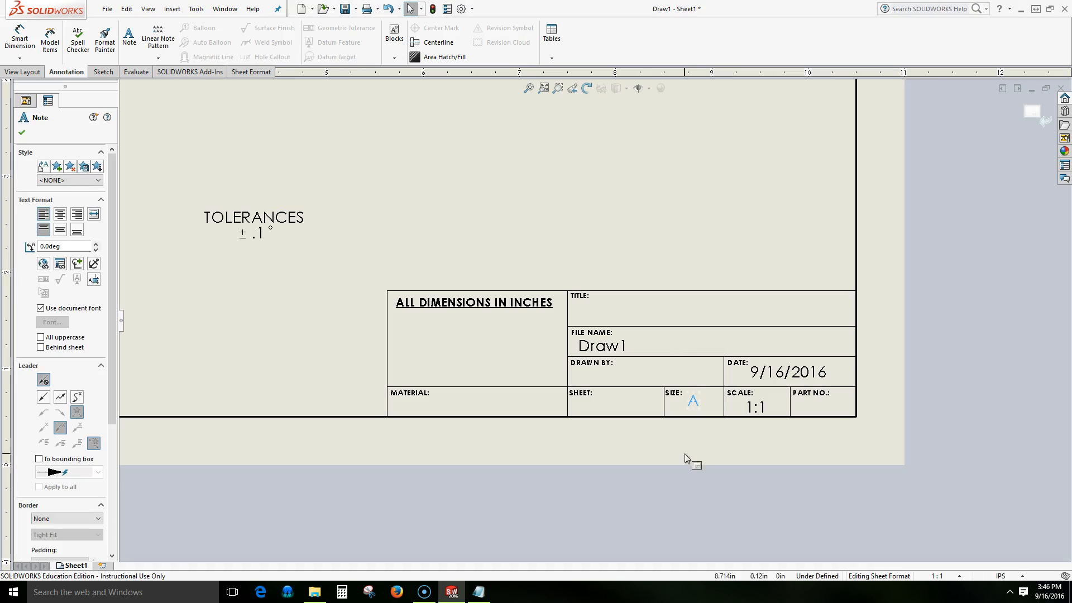
{"action": "left_click", "coordinate": [694, 401]}
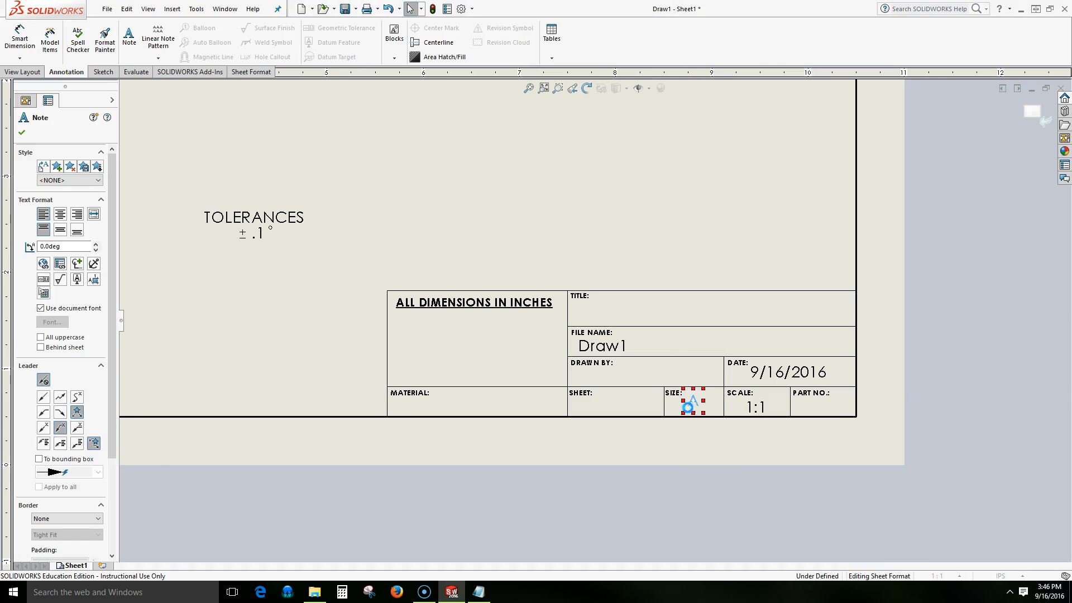
{"action": "double_click", "coordinate": [692, 403]}
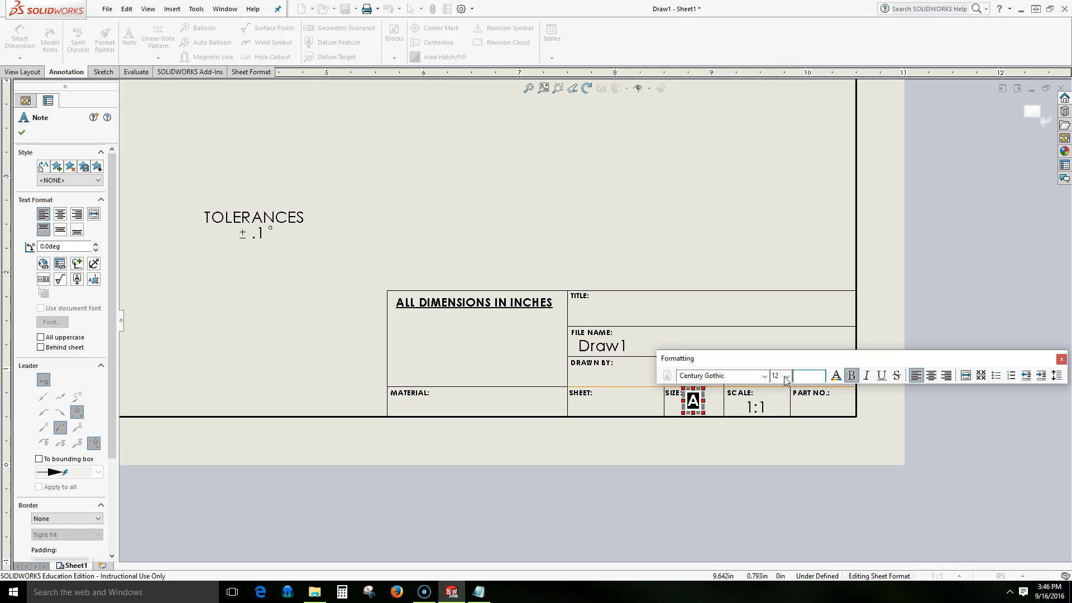
{"action": "type", "text": "3/16"}
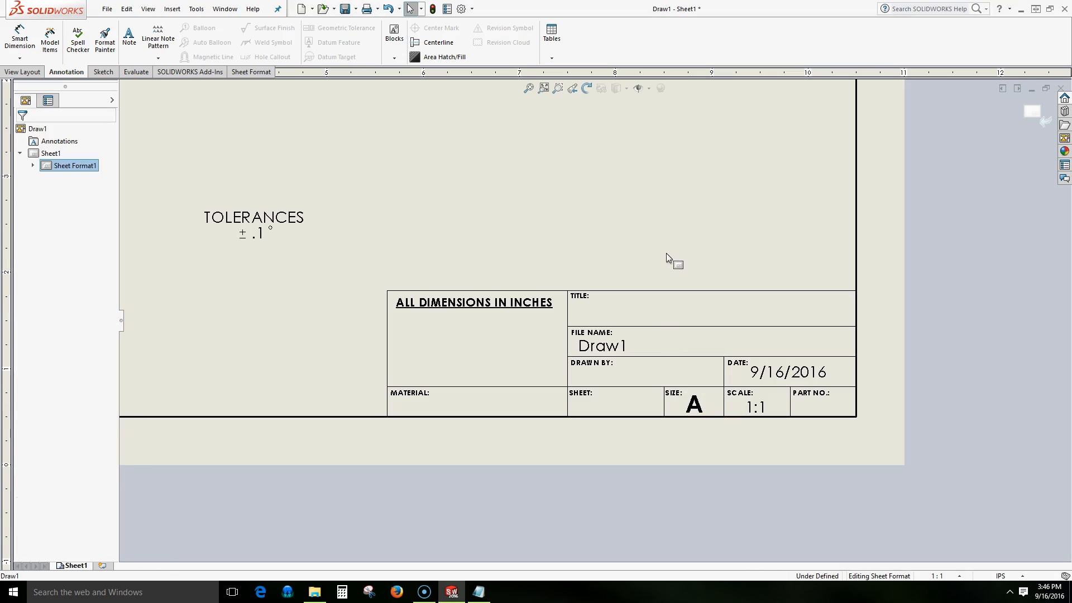
{"action": "mouse_move", "coordinate": [659, 261]}
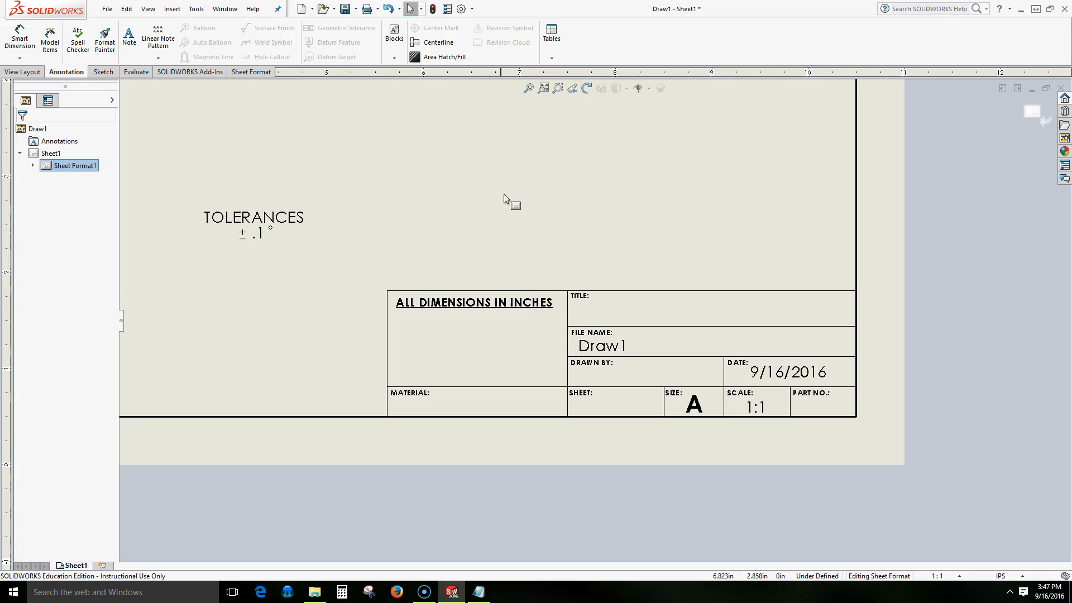
Add a custom DrawnBy text property with value 'E. M' in File Properties
{"action": "left_click", "coordinate": [128, 36]}
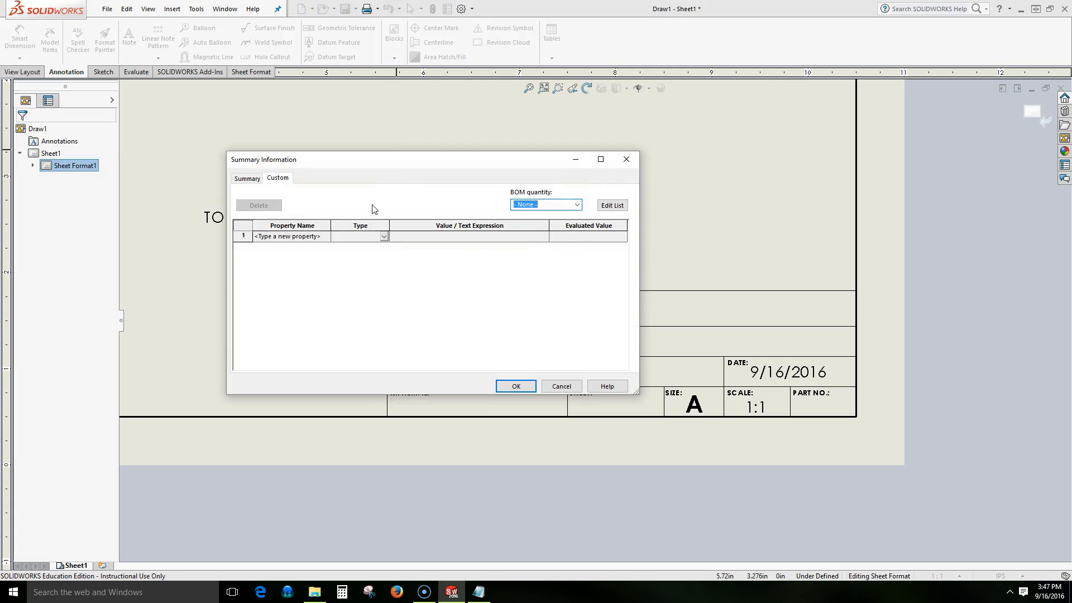
{"action": "left_click", "coordinate": [290, 236]}
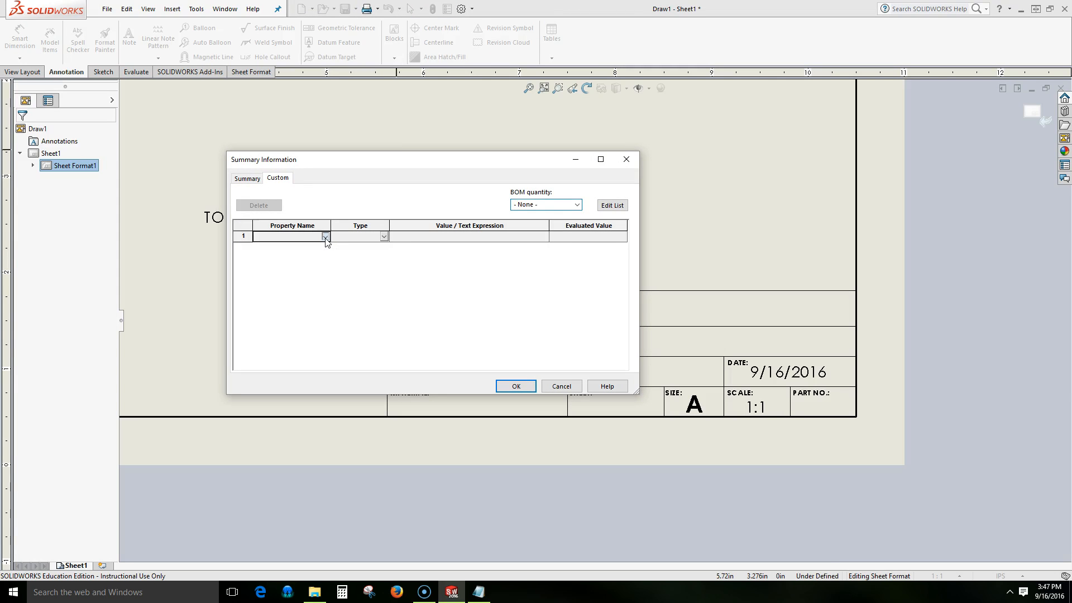
{"action": "left_click", "coordinate": [325, 237]}
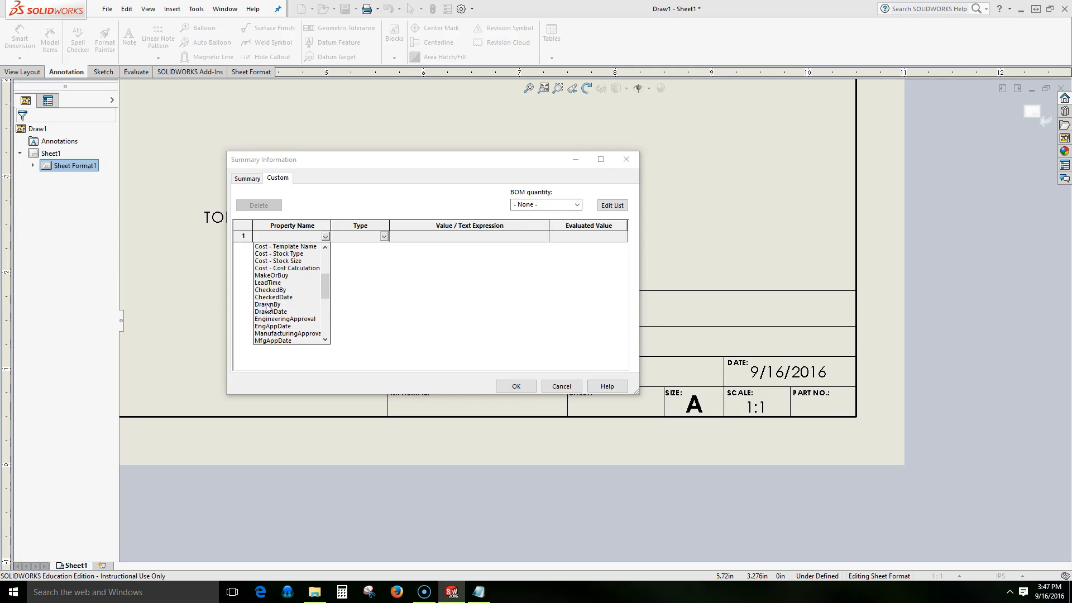
{"action": "left_click", "coordinate": [268, 304]}
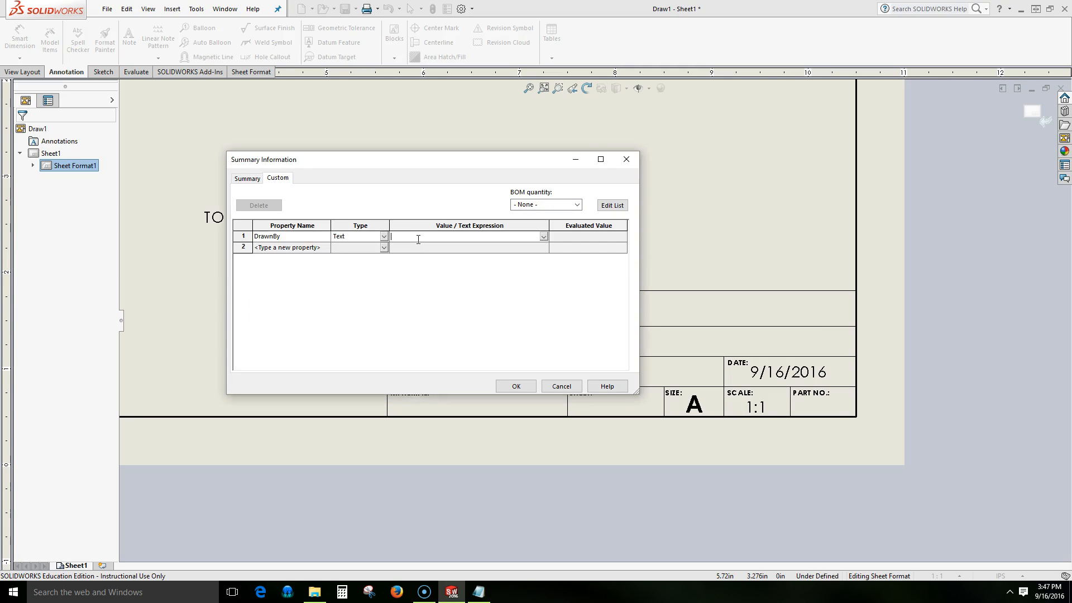
{"action": "type", "text": "E. MARTIN"}
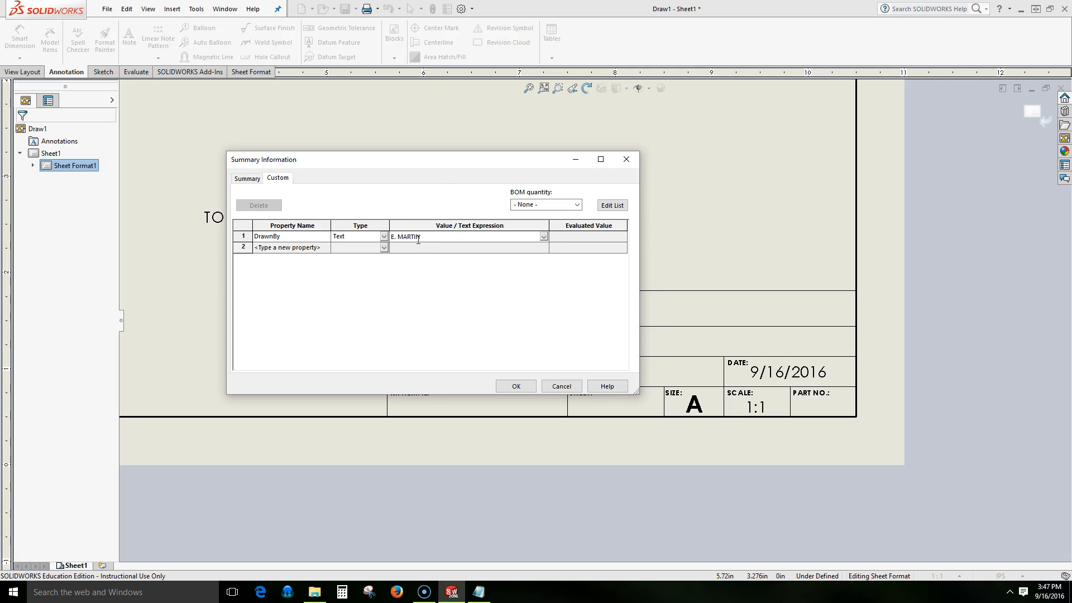
{"action": "left_click", "coordinate": [516, 385]}
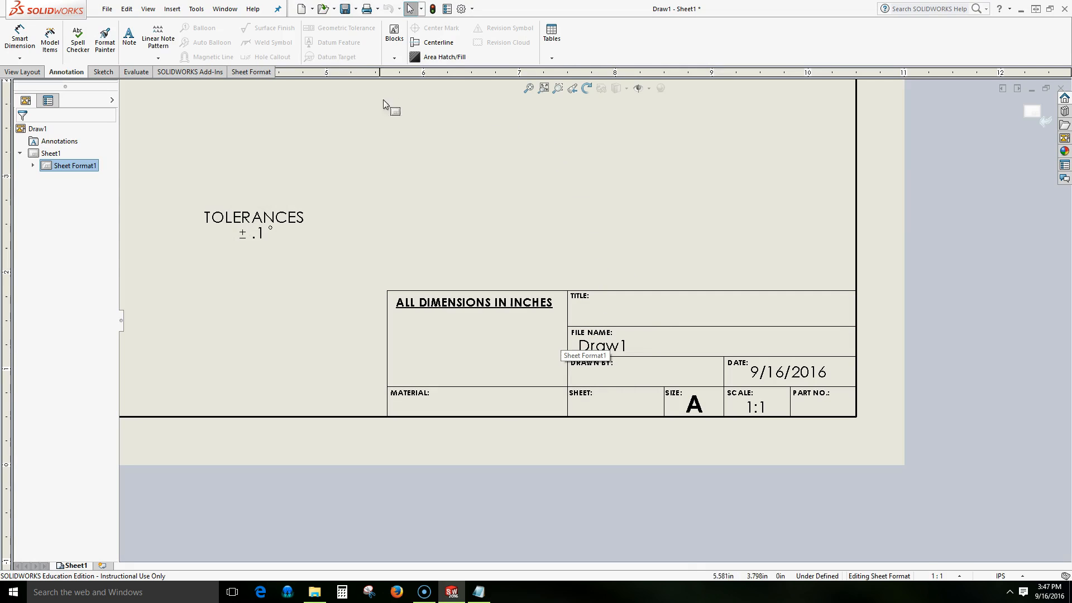
{"action": "left_click", "coordinate": [128, 35]}
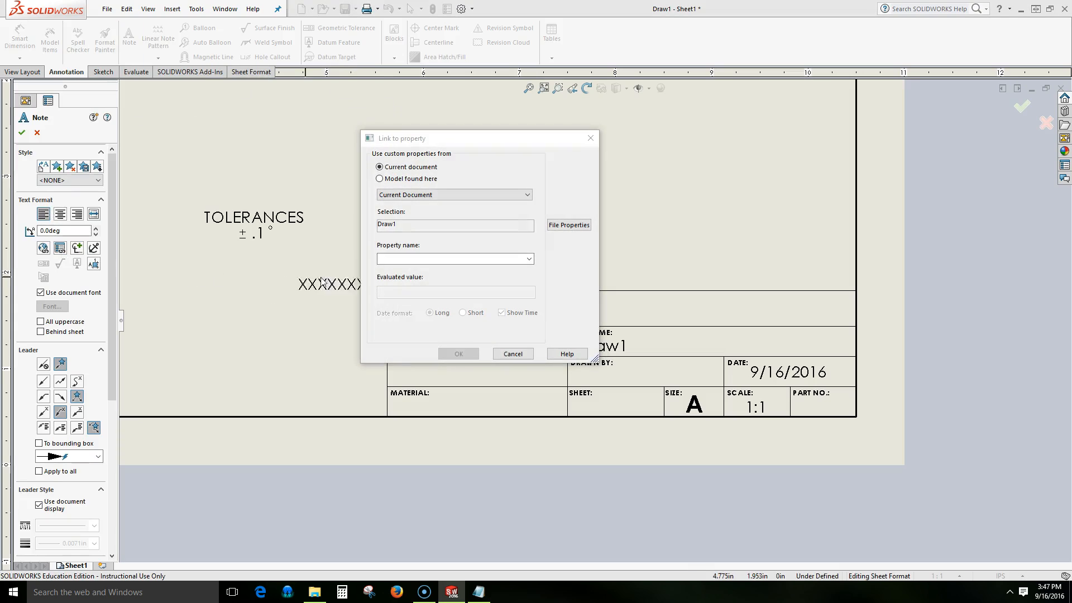
{"action": "left_click", "coordinate": [529, 259]}
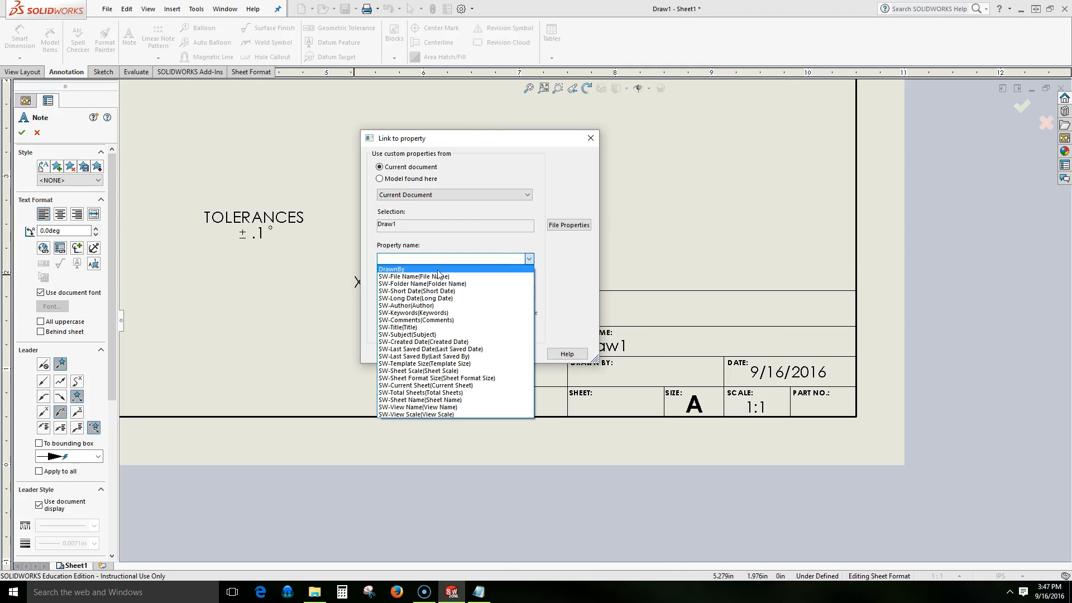
{"action": "mouse_move", "coordinate": [397, 276]}
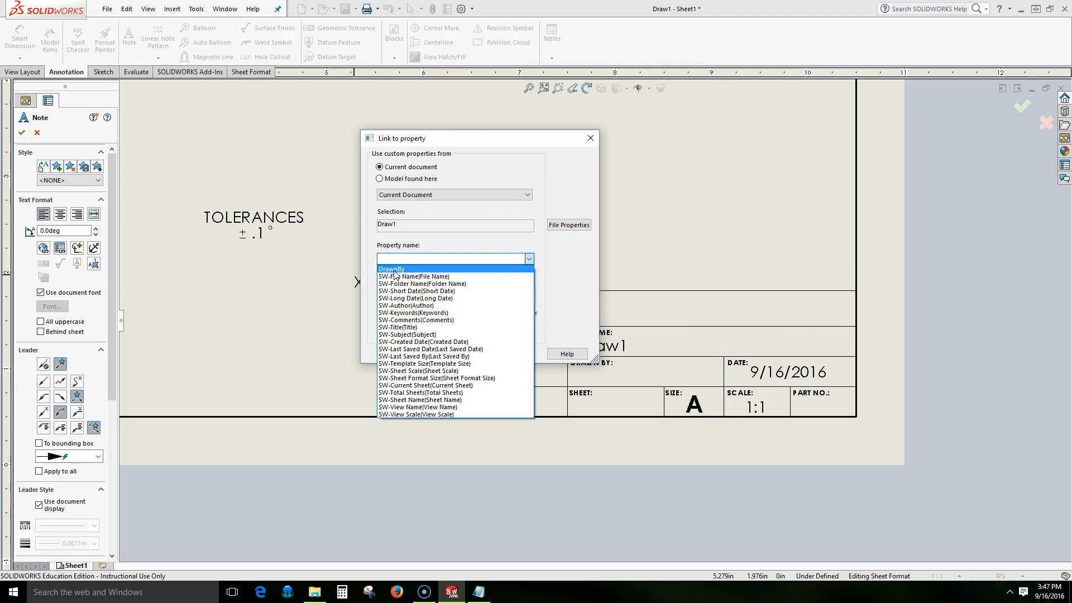
{"action": "left_click", "coordinate": [391, 268]}
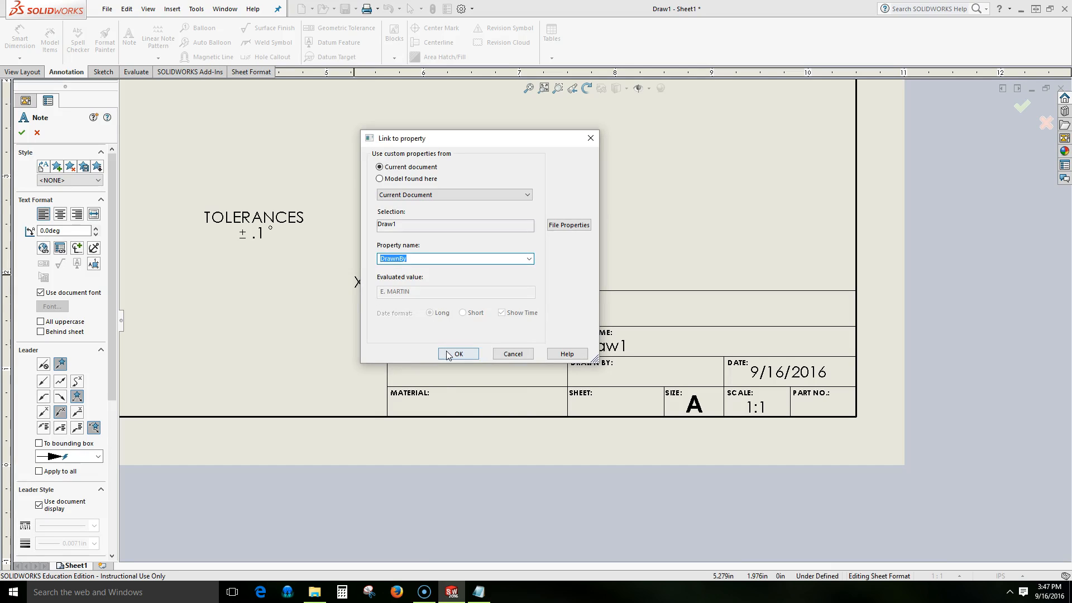
{"action": "left_click", "coordinate": [457, 353]}
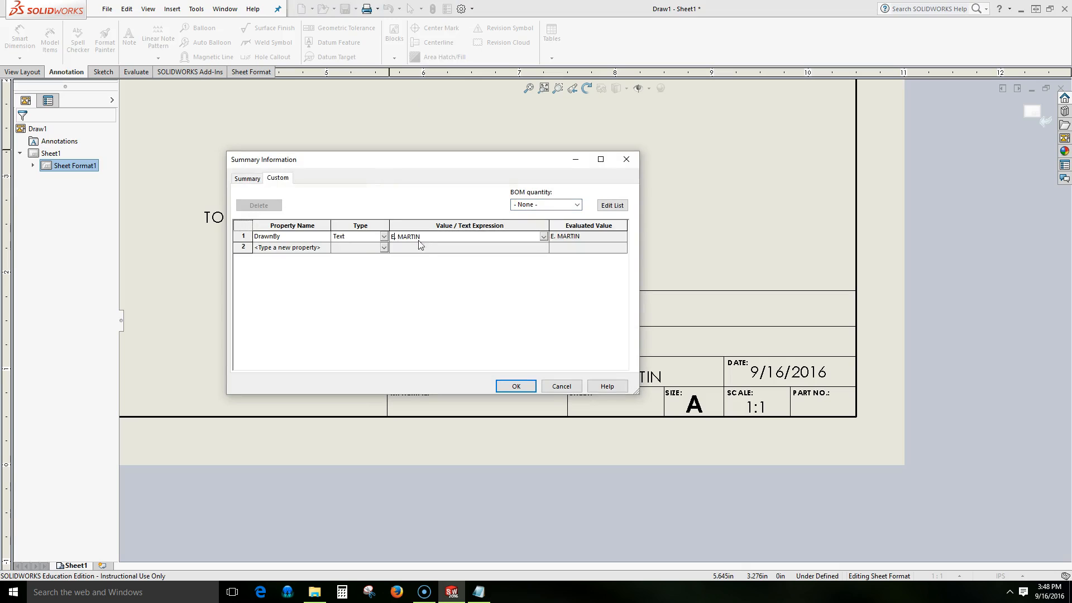
{"action": "type", "text": "ERIC. MARTIN"}
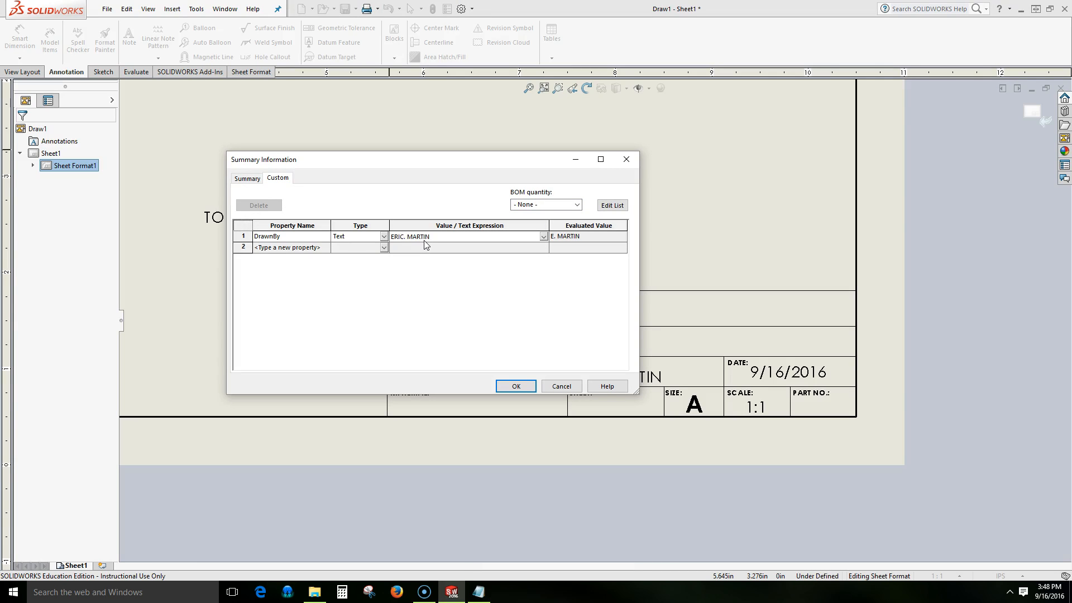
{"action": "left_click", "coordinate": [516, 385]}
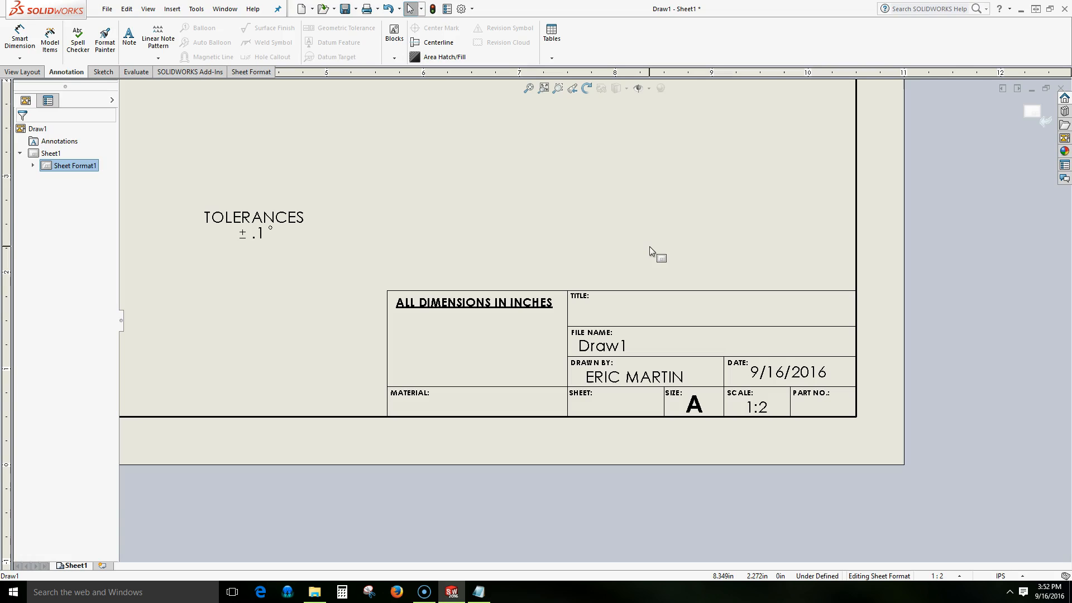
{"action": "mouse_move", "coordinate": [446, 175]}
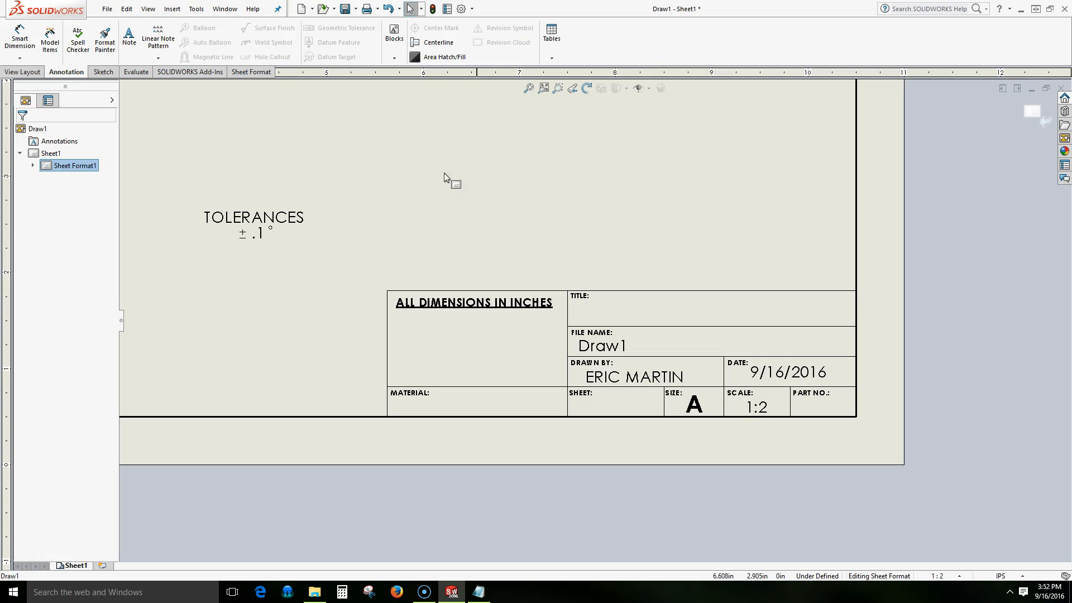
{"action": "left_click", "coordinate": [130, 35]}
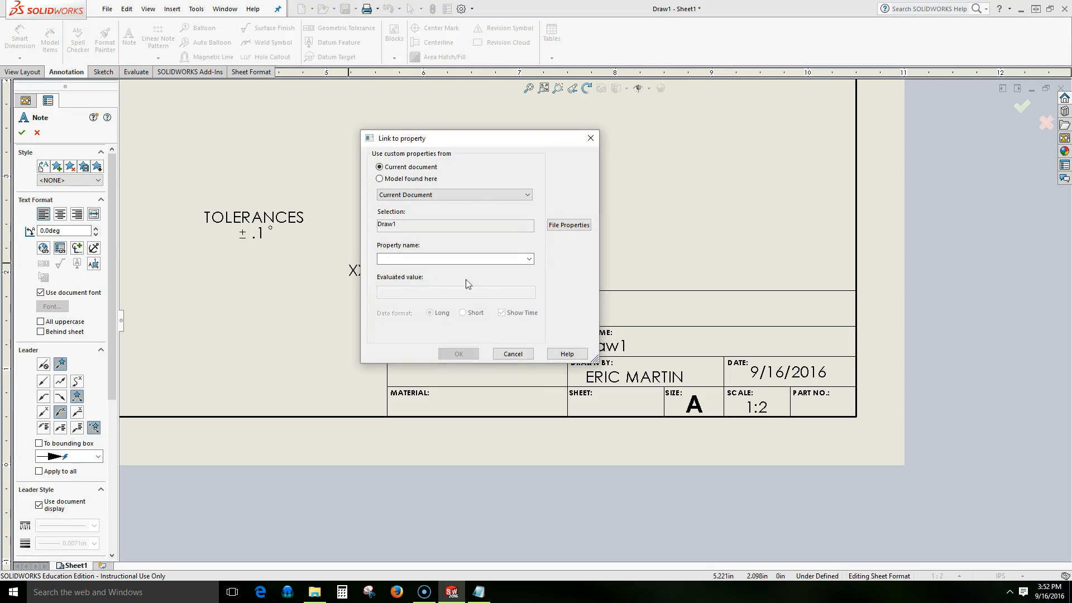
{"action": "left_click", "coordinate": [529, 259]}
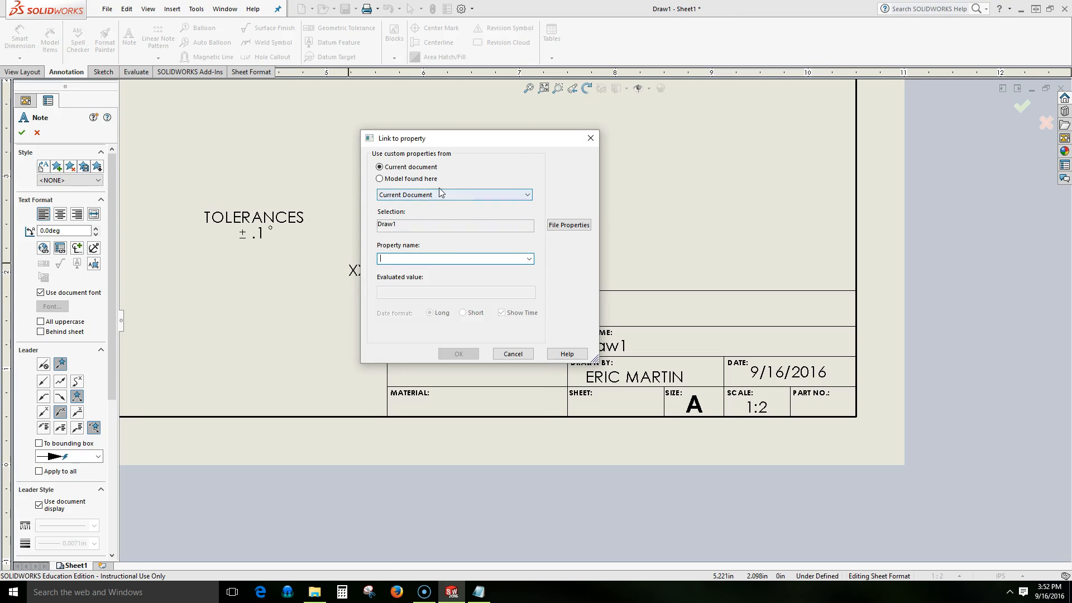
{"action": "left_click", "coordinate": [378, 178]}
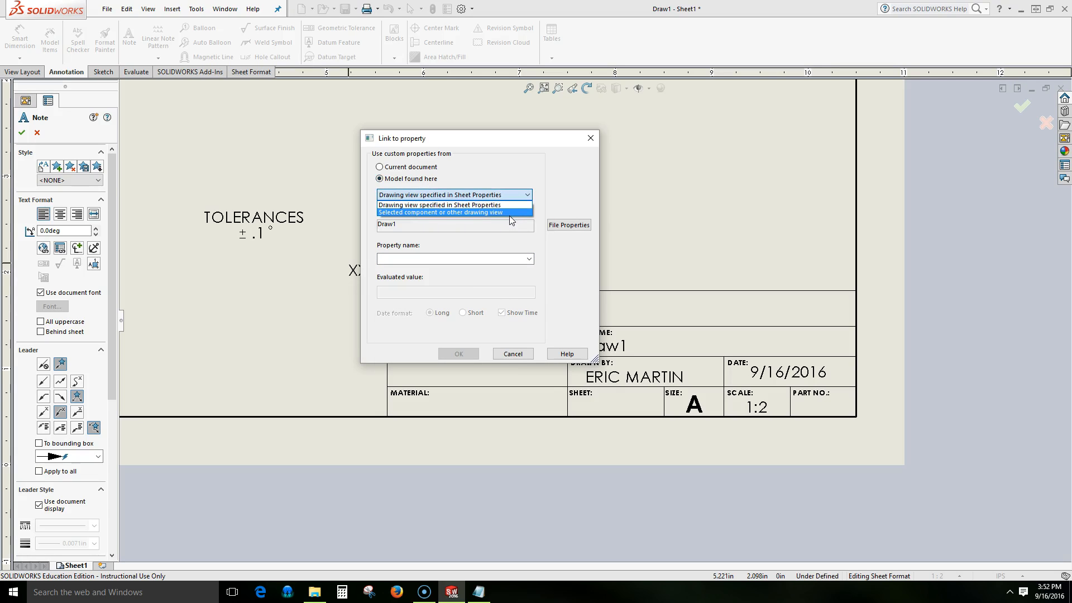
{"action": "left_click", "coordinate": [439, 212]}
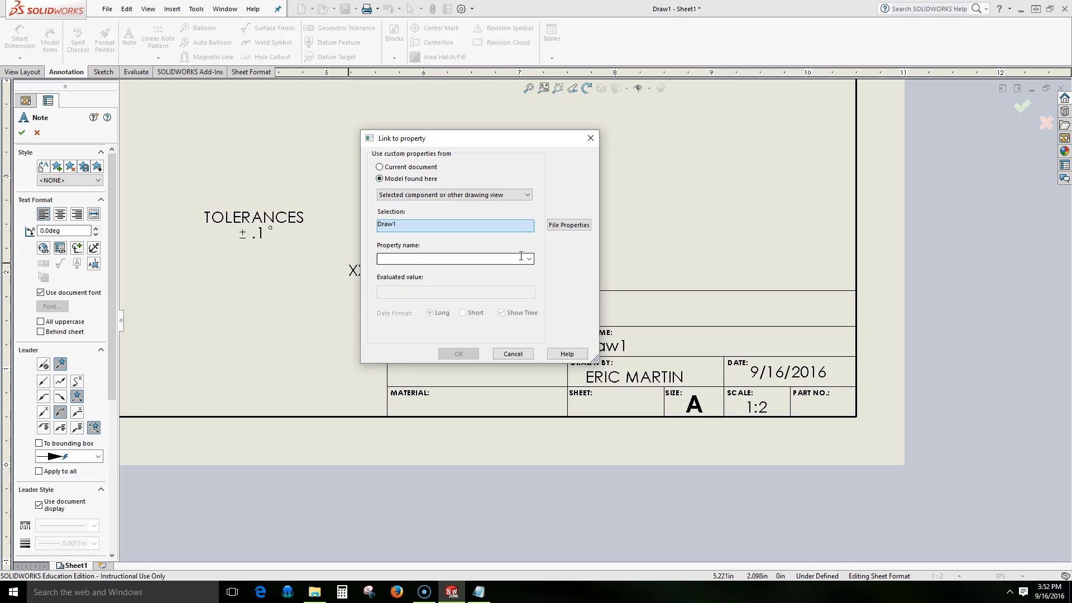
{"action": "left_click", "coordinate": [529, 259]}
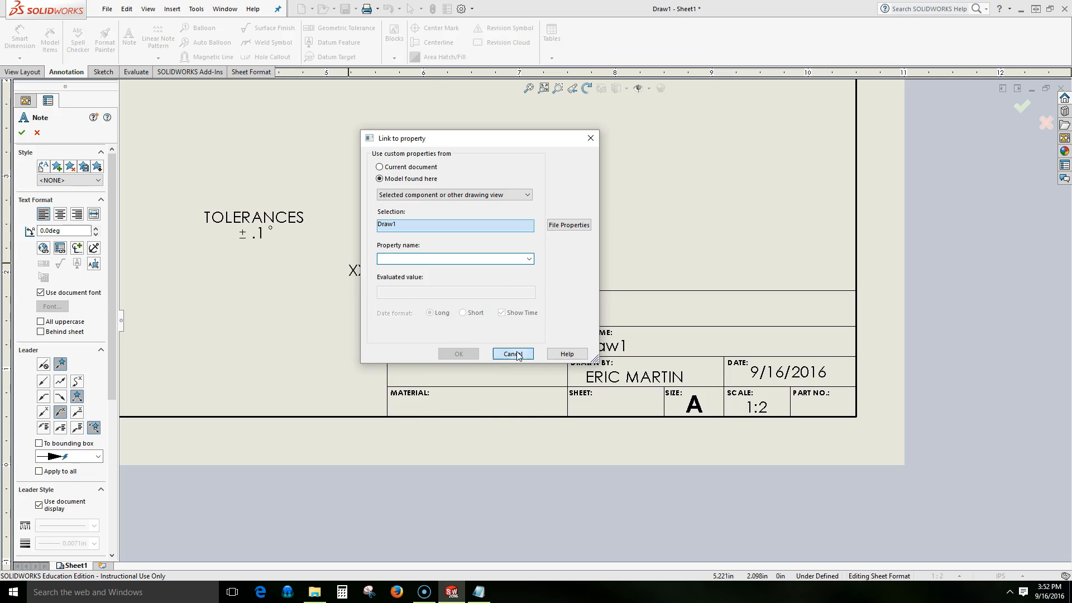
{"action": "left_click", "coordinate": [512, 353]}
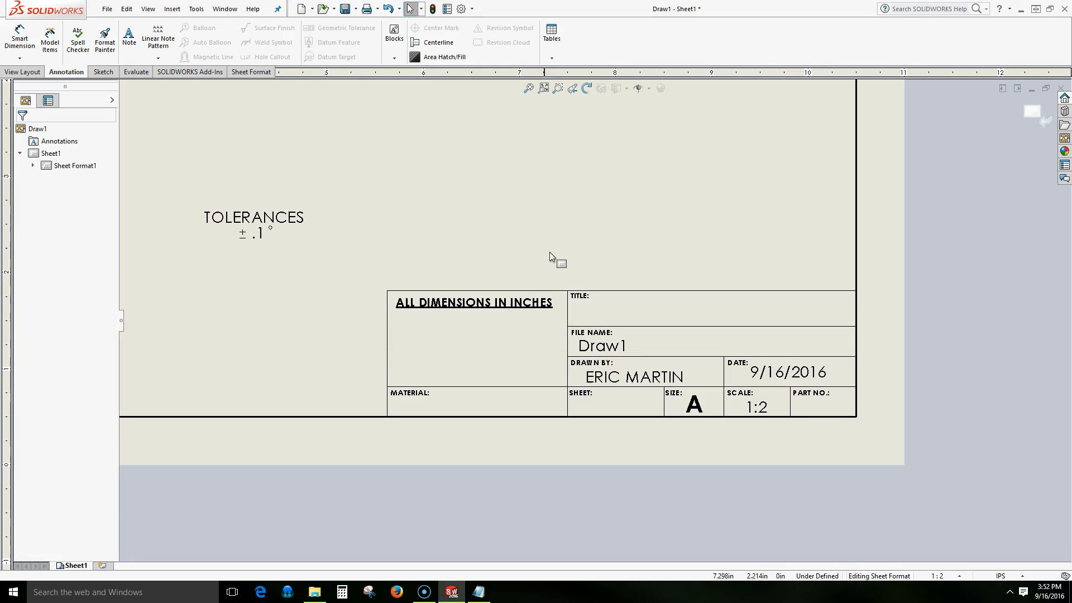
{"action": "mouse_move", "coordinate": [452, 182]}
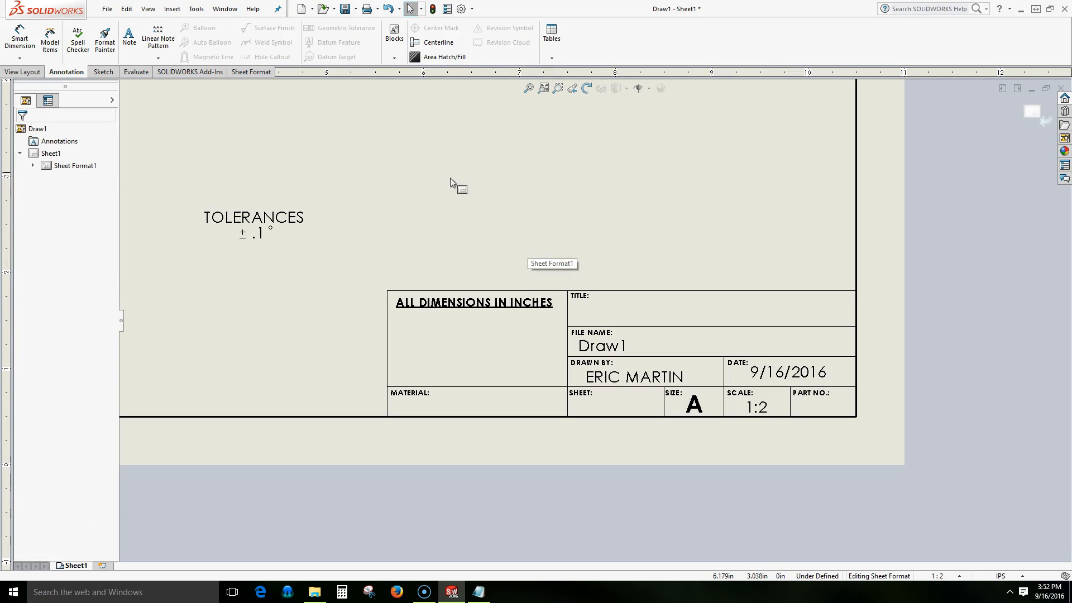
Add a note above the title block reading $PRPSHEET:"Description"
{"action": "left_click", "coordinate": [129, 36]}
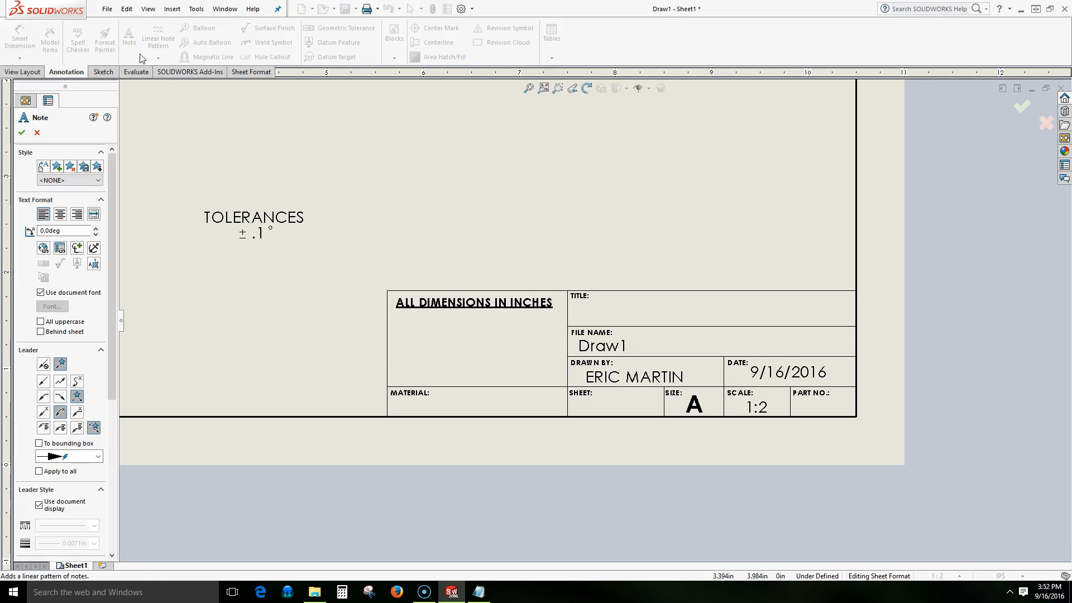
{"action": "left_click", "coordinate": [477, 189]}
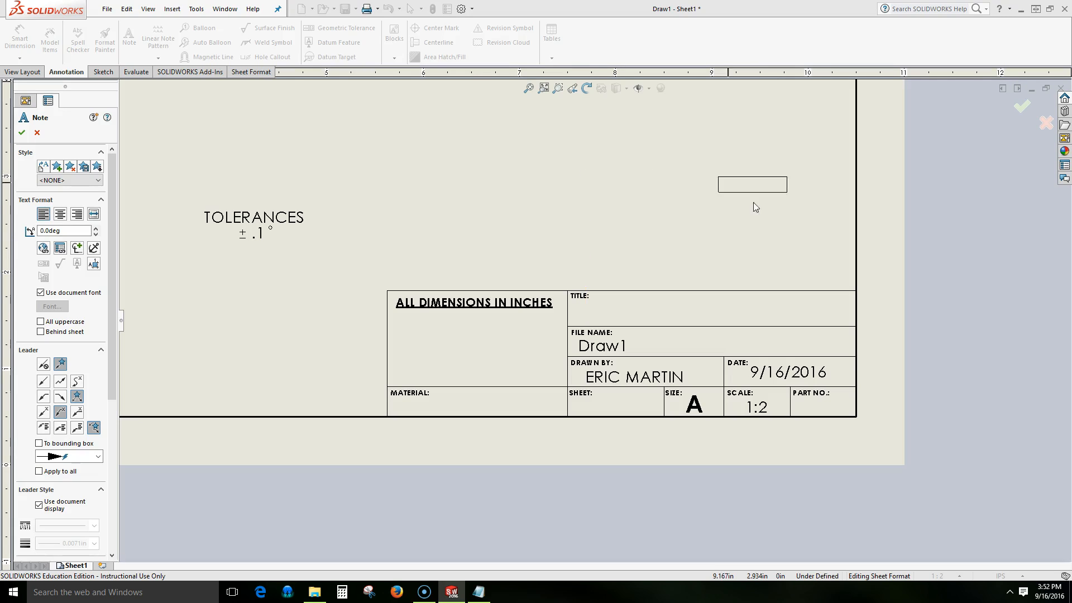
{"action": "left_click", "coordinate": [752, 184]}
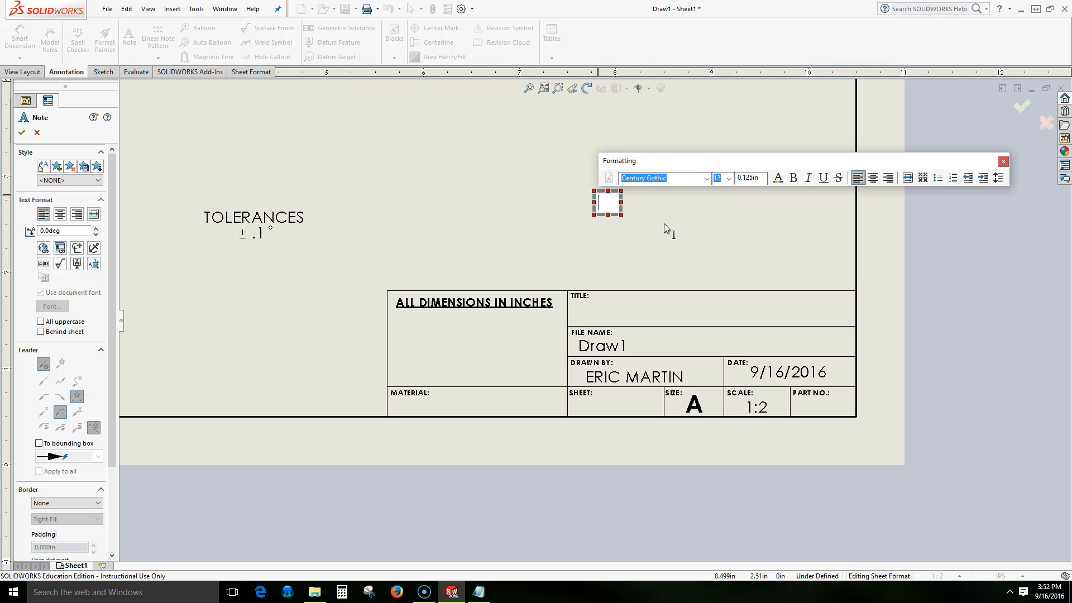
{"action": "type", "text": "$P"}
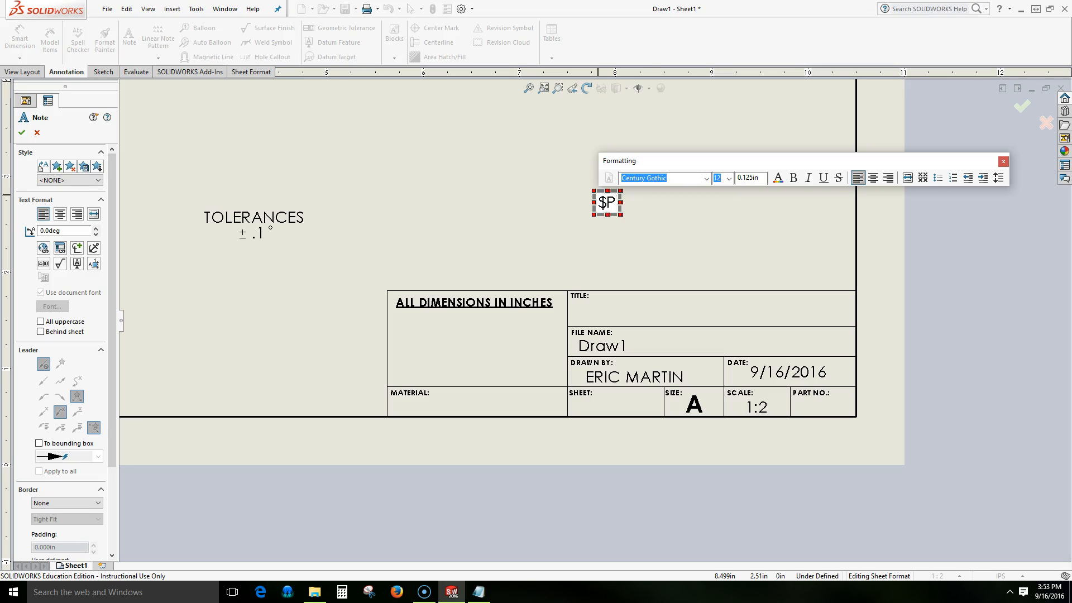
{"action": "type", "text": "RPSHEET"}
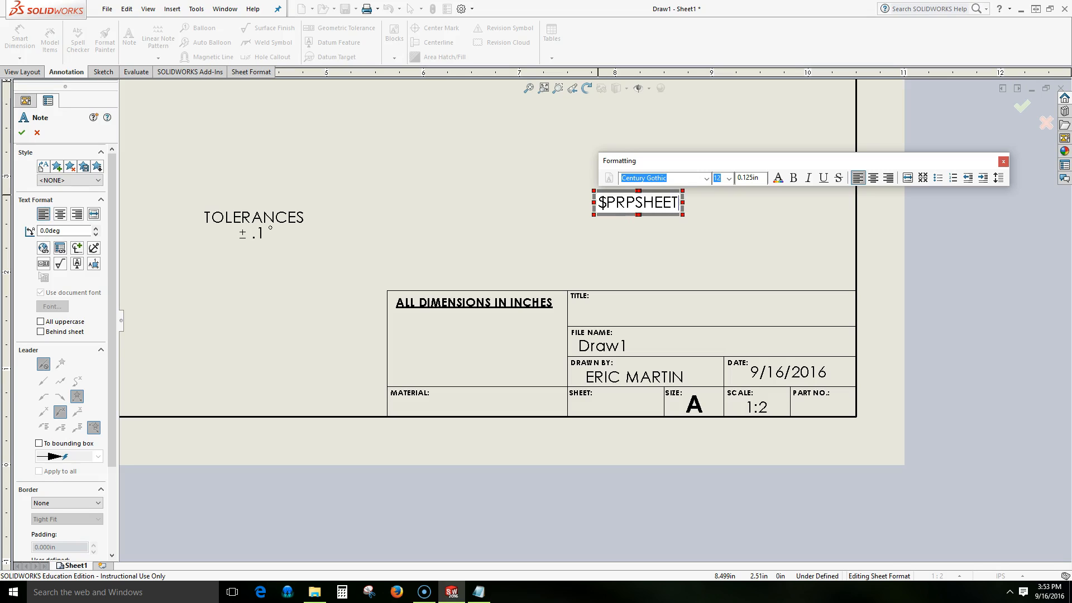
{"action": "type", "text": ":\""}
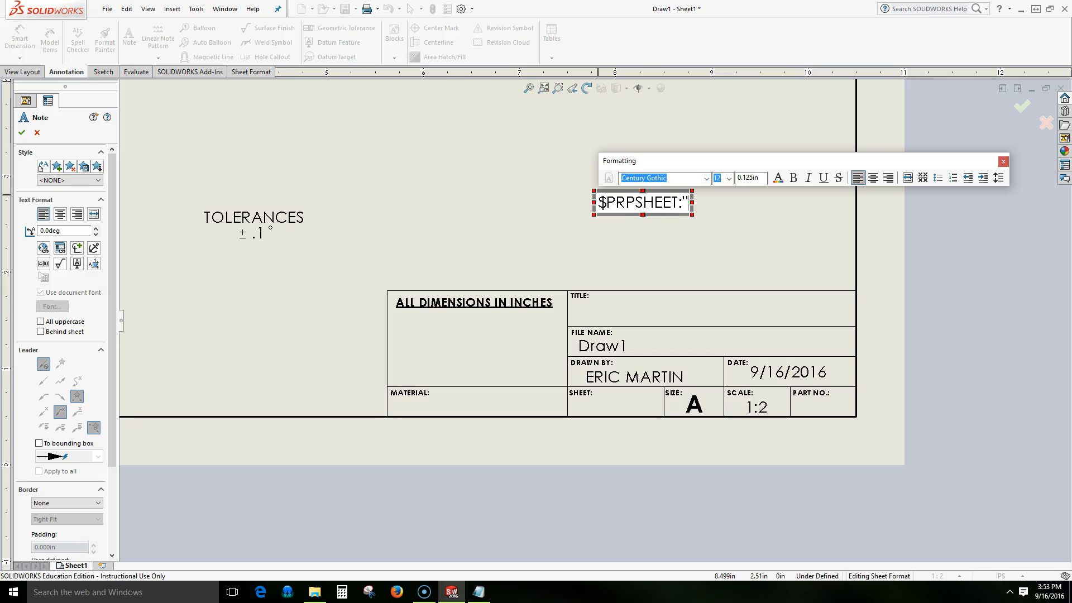
{"action": "mouse_move", "coordinate": [666, 232]}
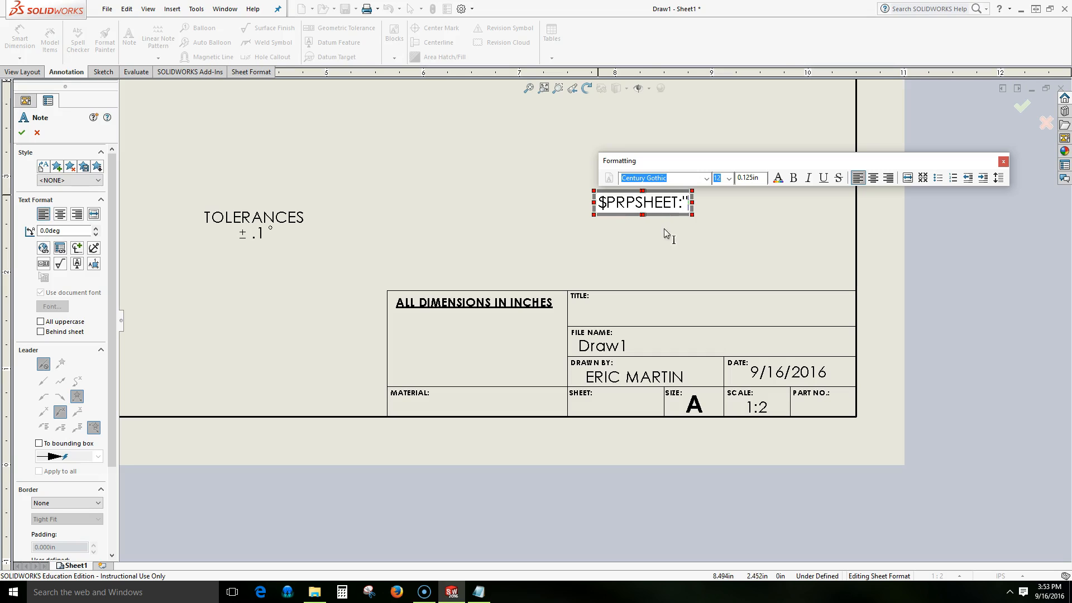
{"action": "mouse_move", "coordinate": [602, 312]}
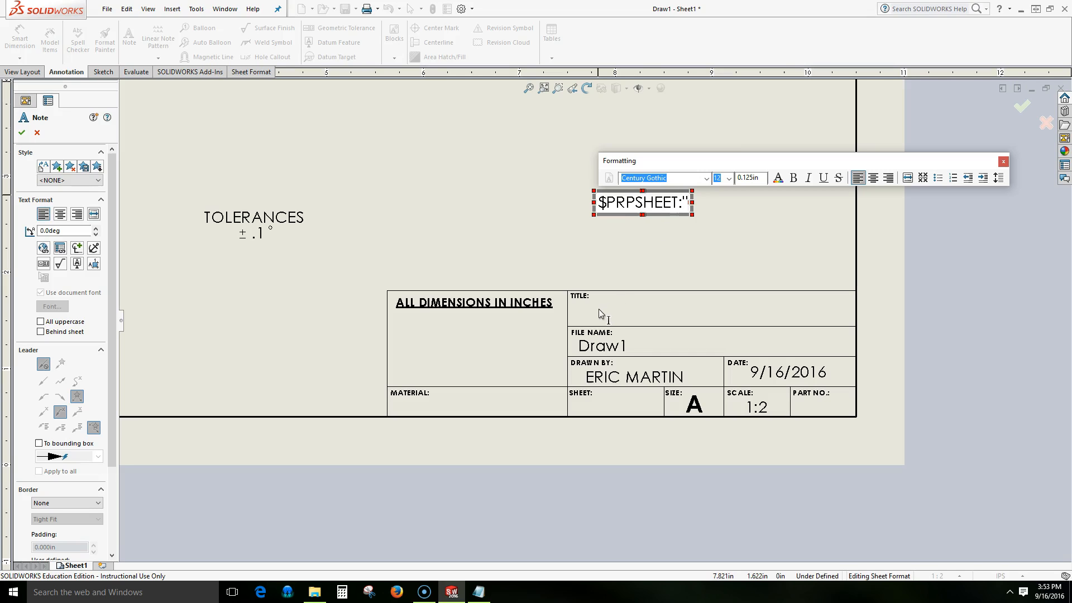
{"action": "mouse_move", "coordinate": [646, 278]}
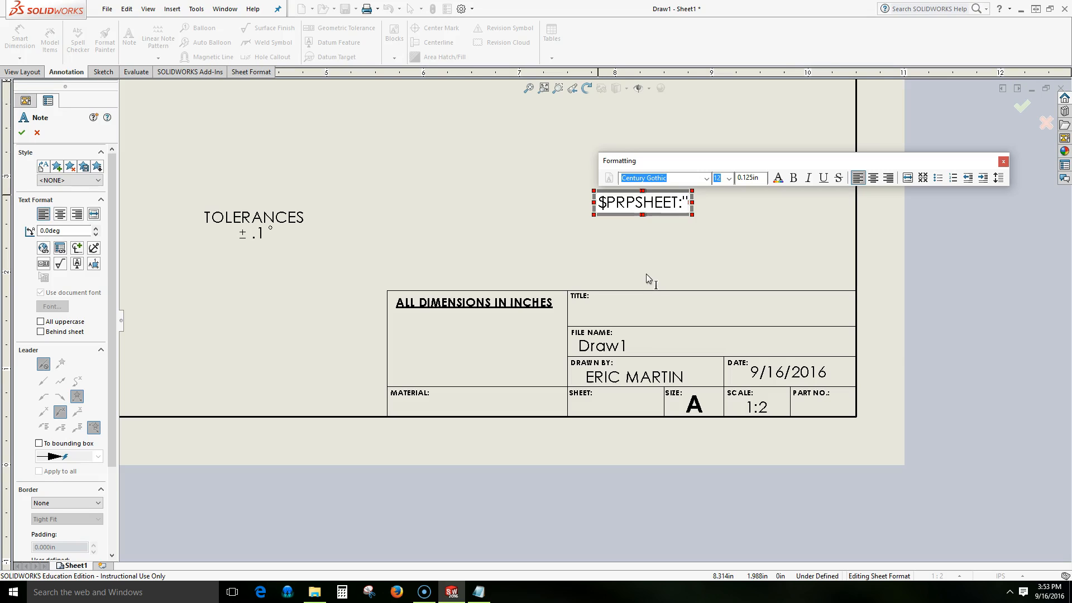
{"action": "type", "text": "Descrip"}
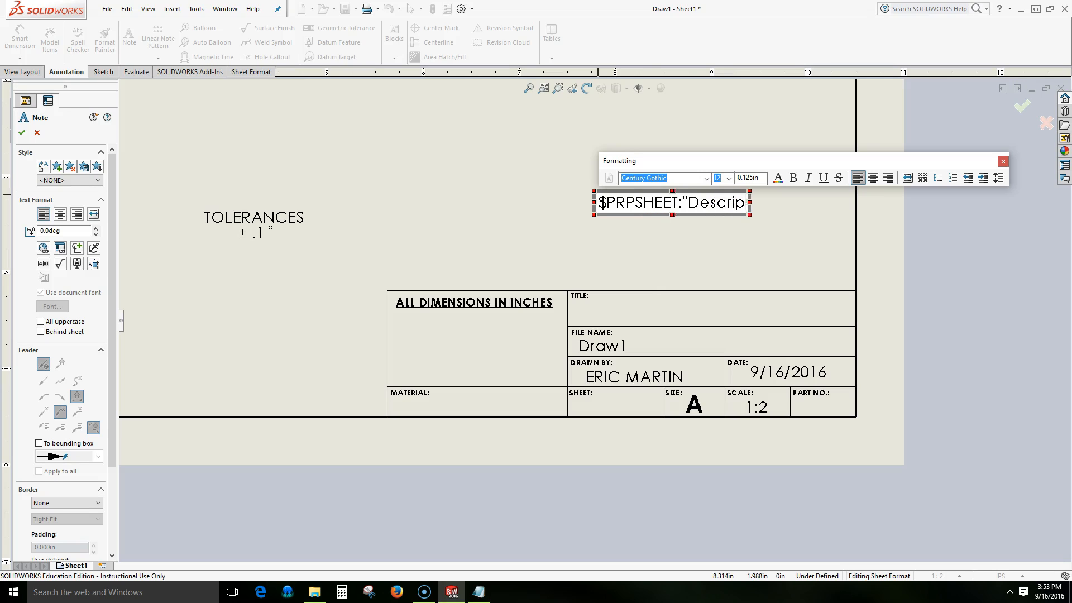
{"action": "type", "text": "tion}"}
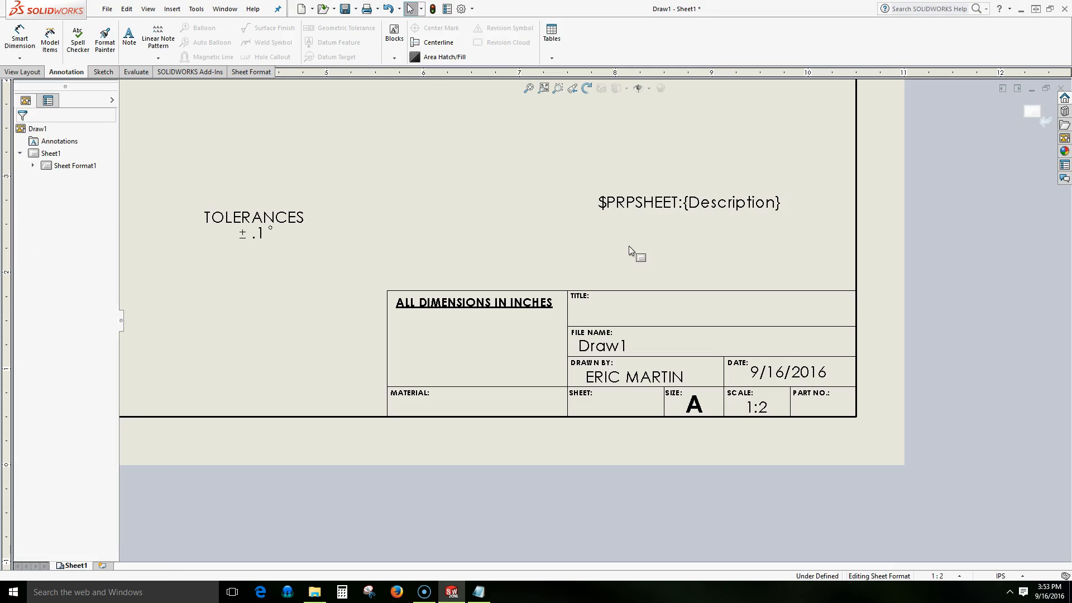
{"action": "mouse_move", "coordinate": [605, 238]}
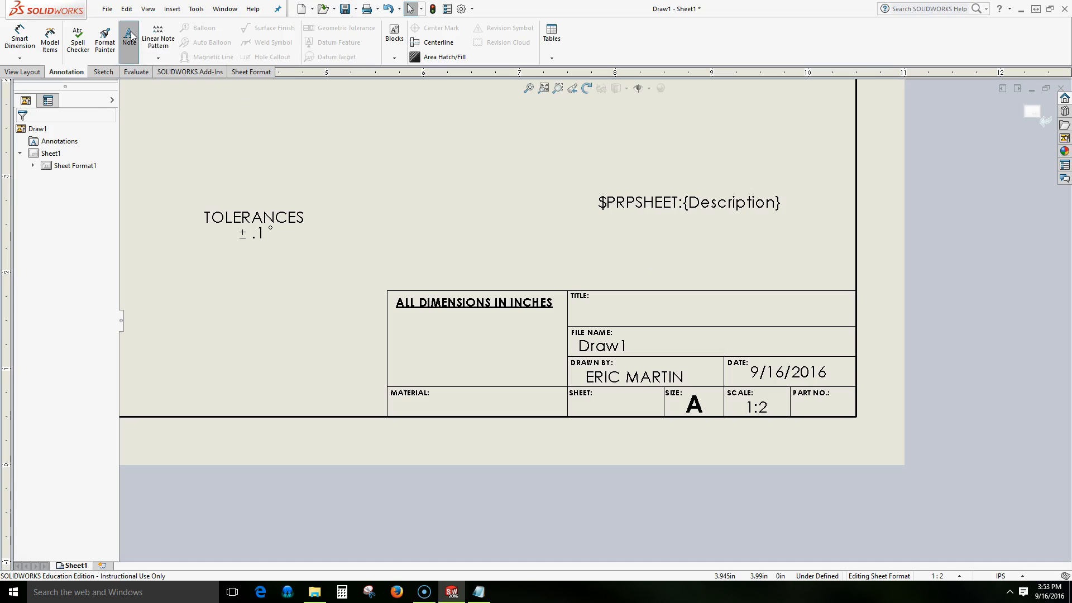
Add a second note $PRPSHEET:"Material" below the Description note
{"action": "left_click", "coordinate": [130, 38]}
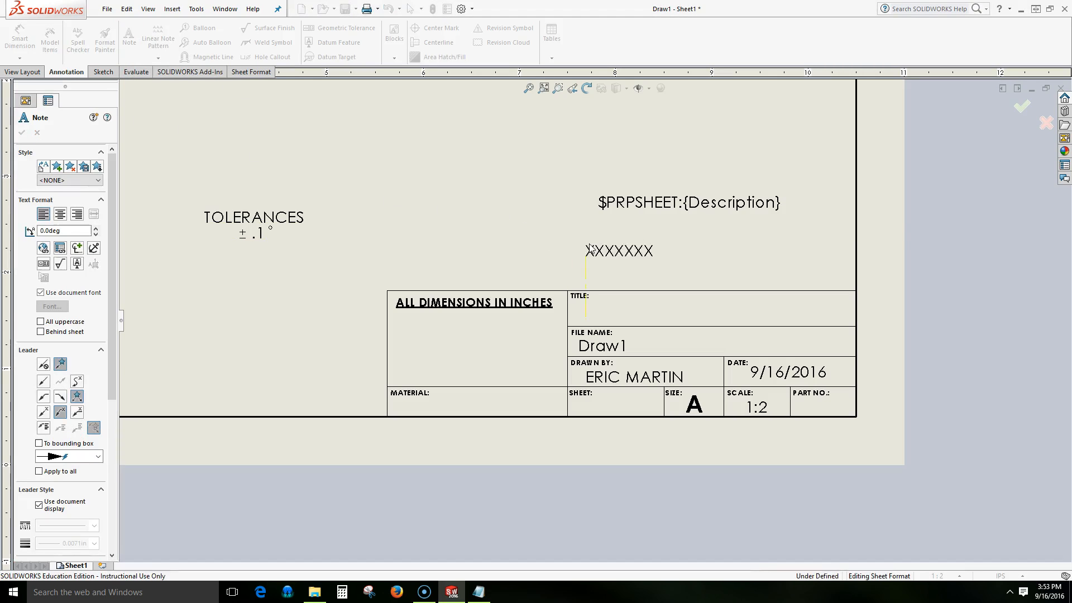
{"action": "double_click", "coordinate": [590, 250]}
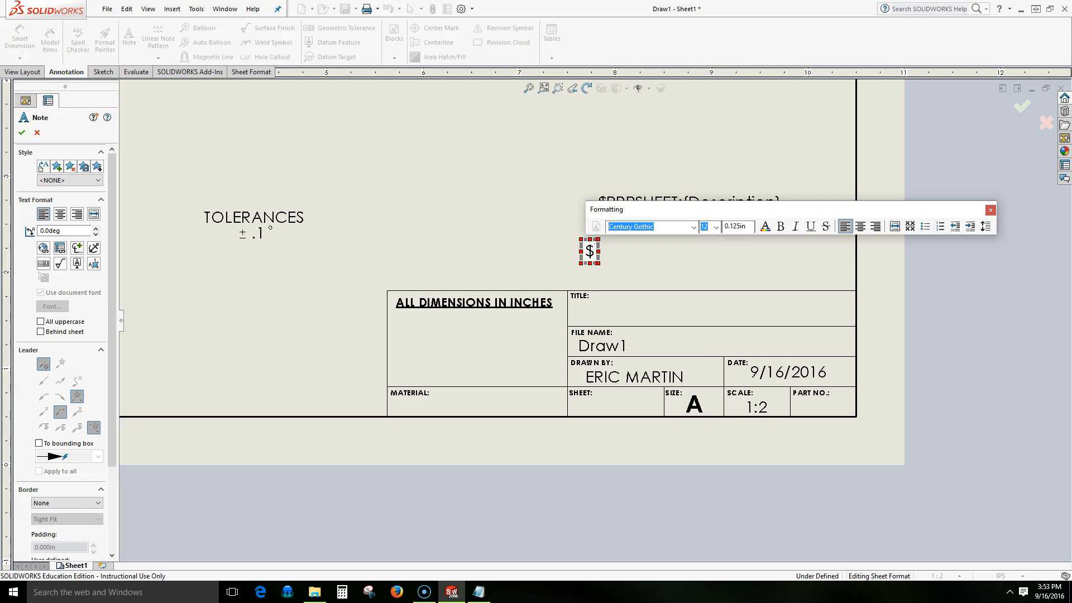
{"action": "type", "text": "P"}
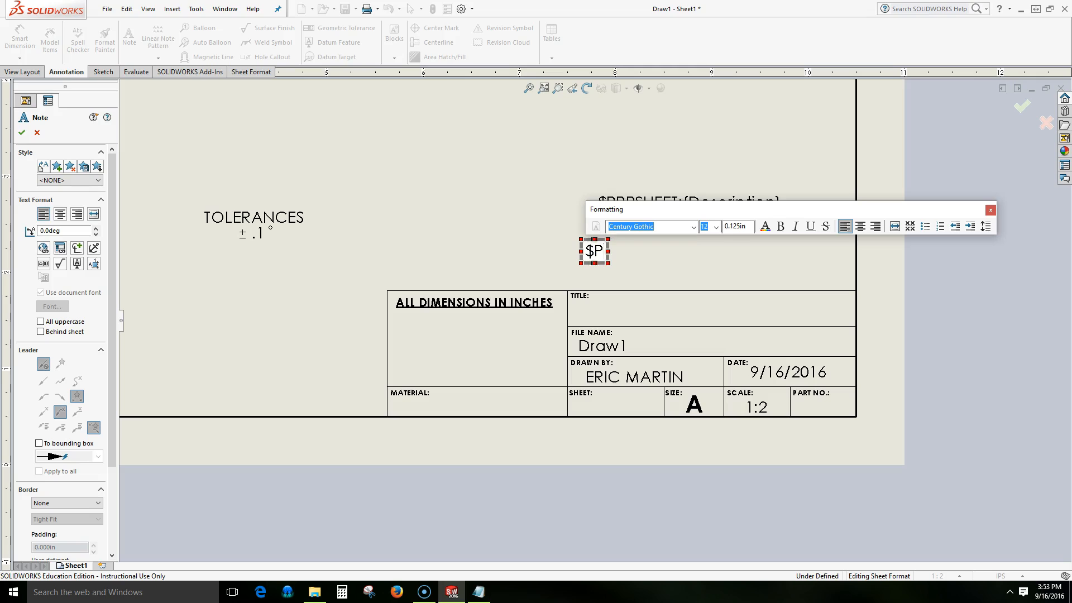
{"action": "type", "text": "RPSHEET"}
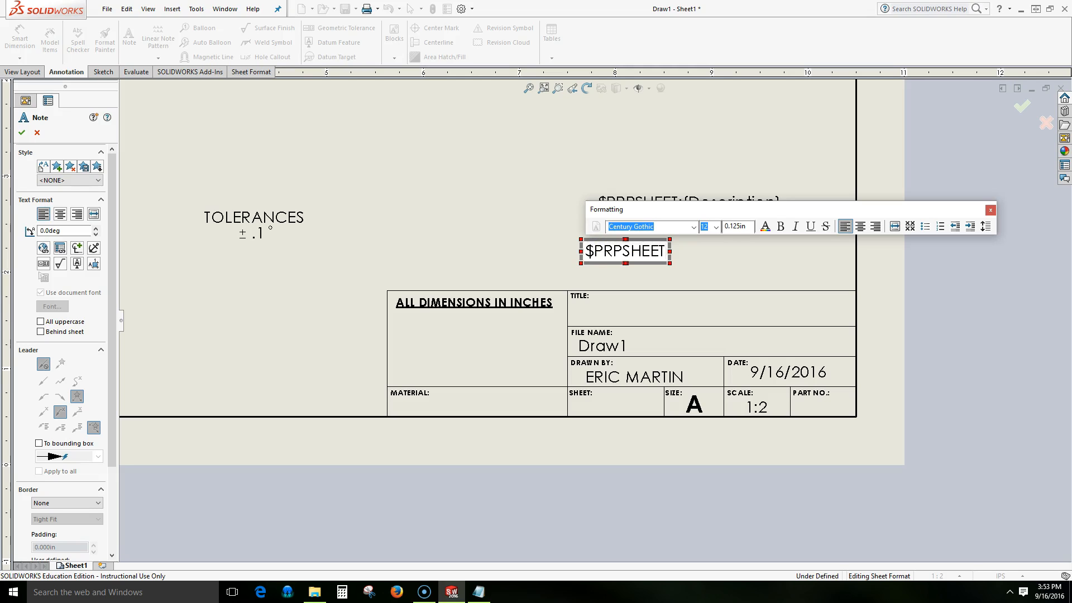
{"action": "type", "text": ":"}
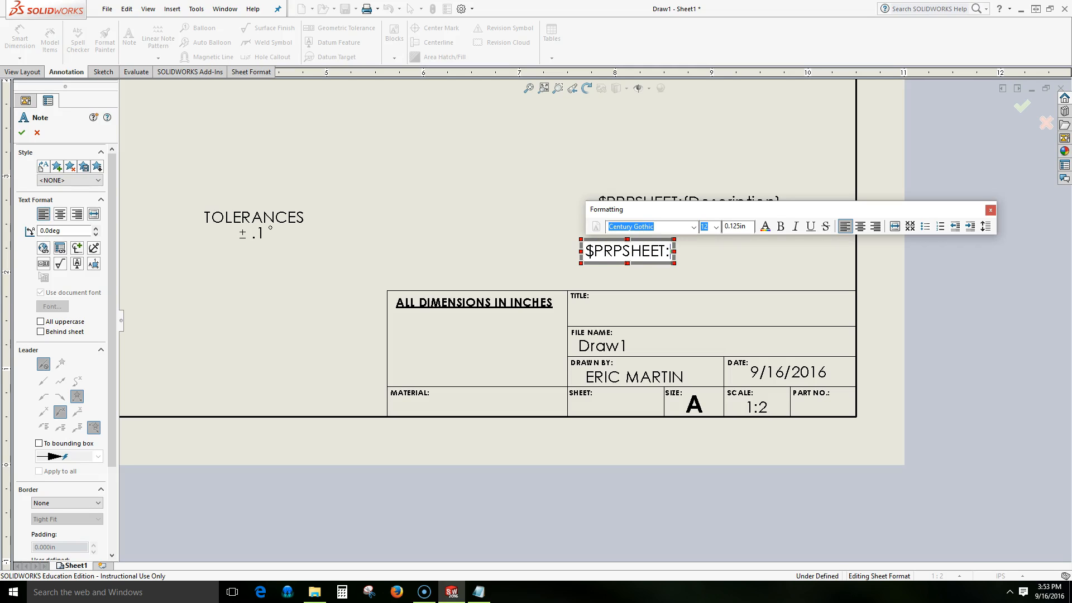
{"action": "type", "text": "\""}
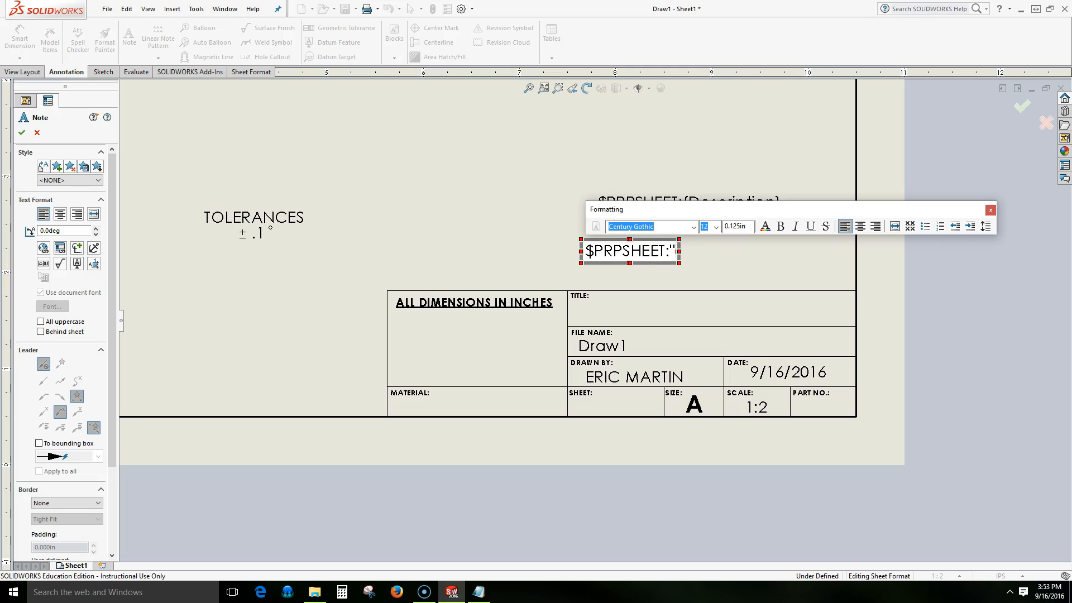
{"action": "type", "text": "Material}"}
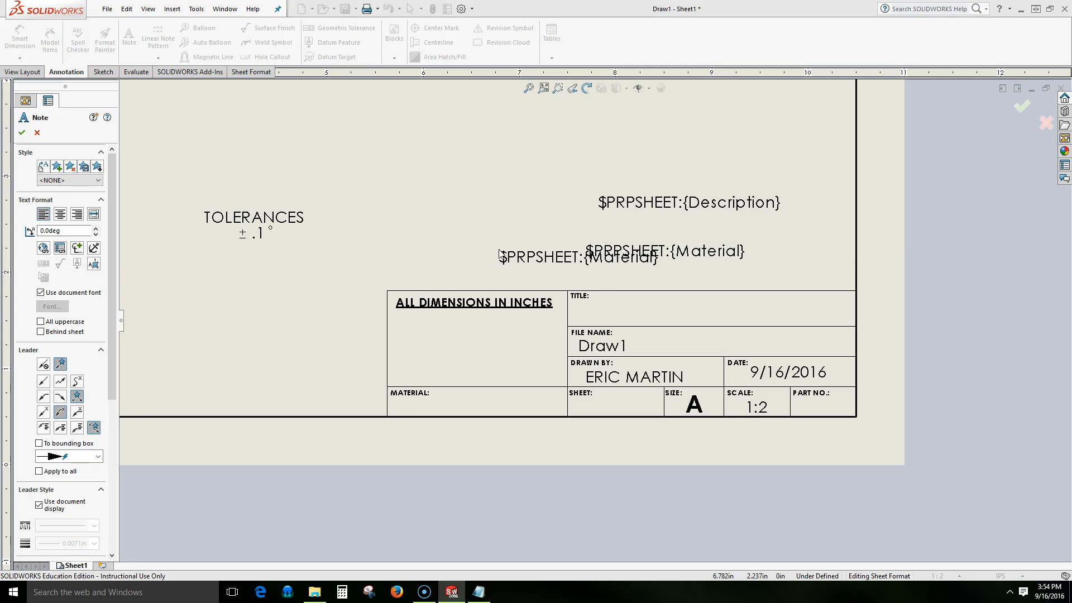
{"action": "left_click", "coordinate": [23, 133]}
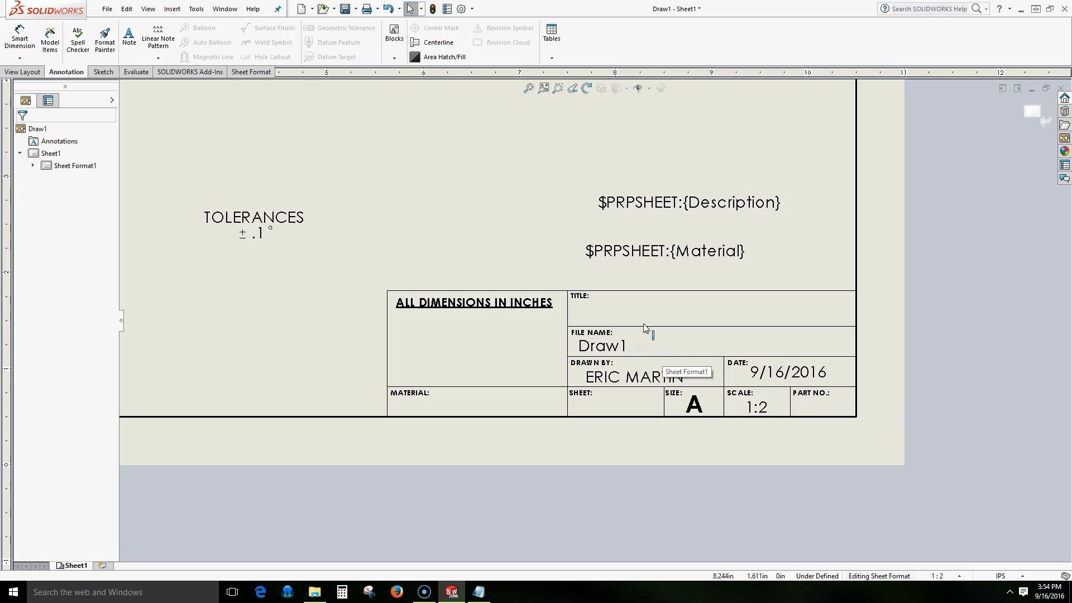
{"action": "mouse_move", "coordinate": [601, 259]}
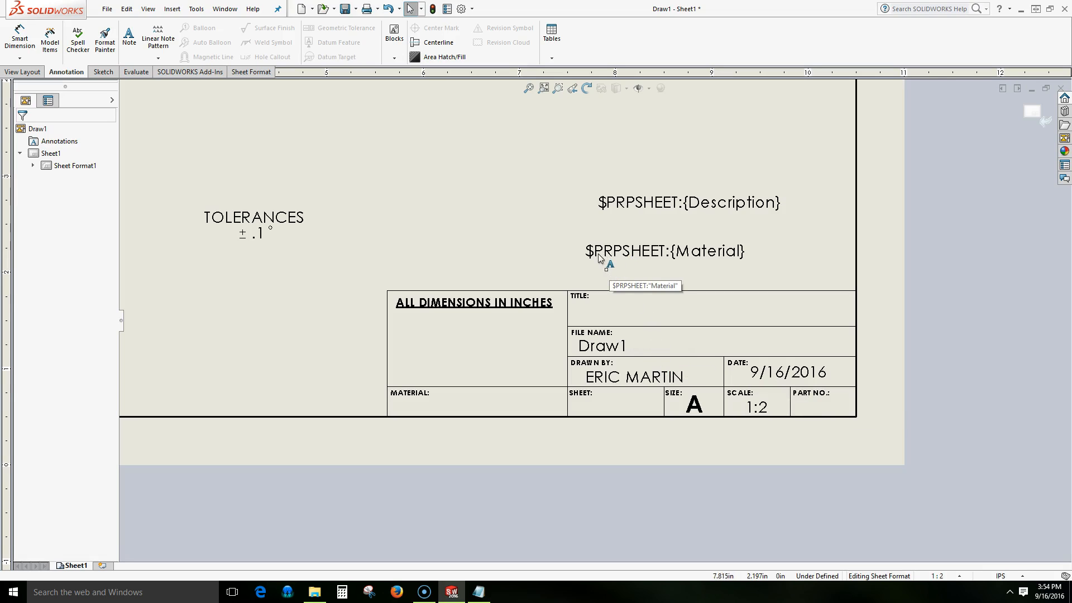
Drag the Material note into the MATERIAL cell and TOLERANCES into the title block
{"action": "left_click_drag", "start_coordinate": [686, 202], "coordinate": [690, 287]}
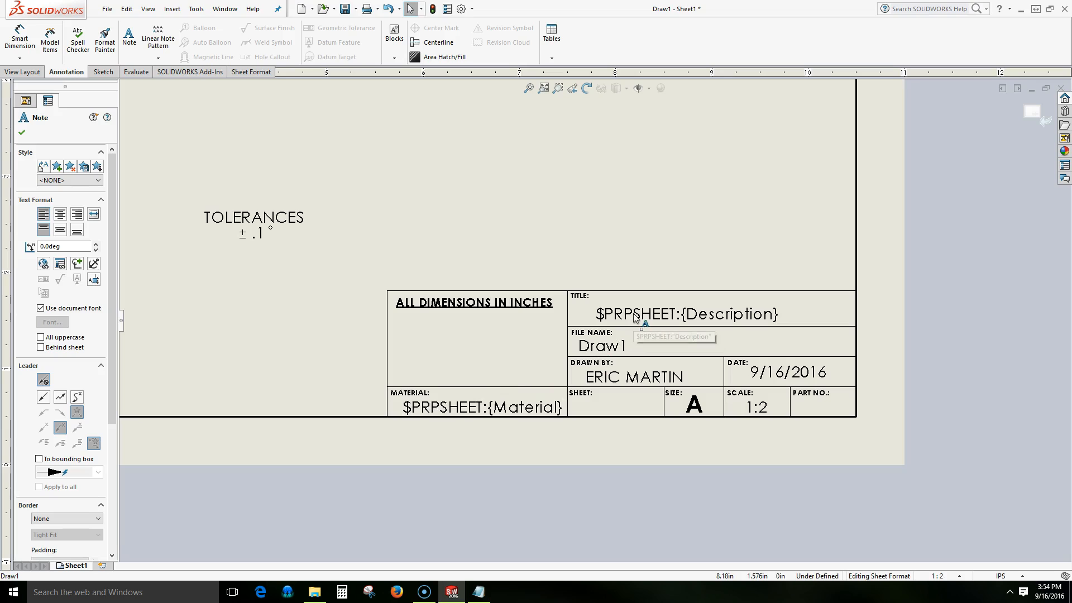
{"action": "double_click", "coordinate": [688, 314]}
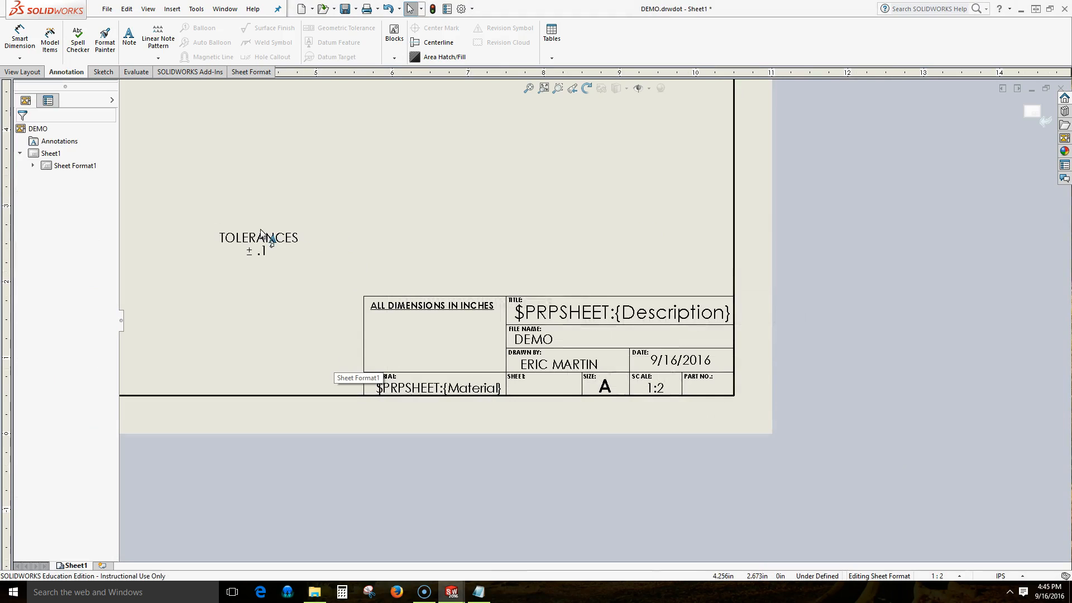
{"action": "left_click_drag", "start_coordinate": [258, 239], "coordinate": [424, 338]}
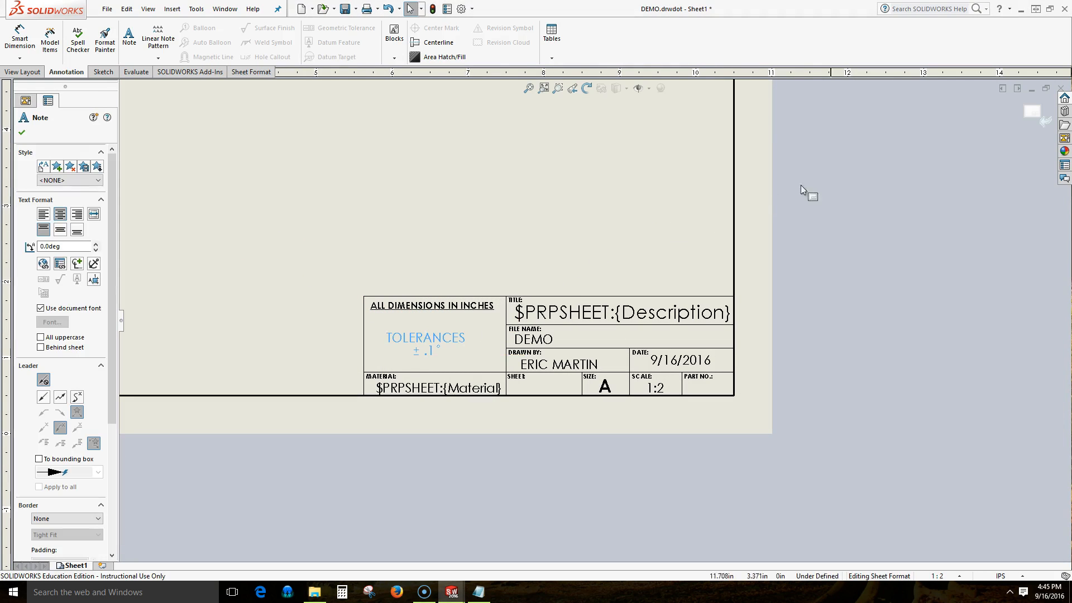
{"action": "mouse_move", "coordinate": [1027, 114]}
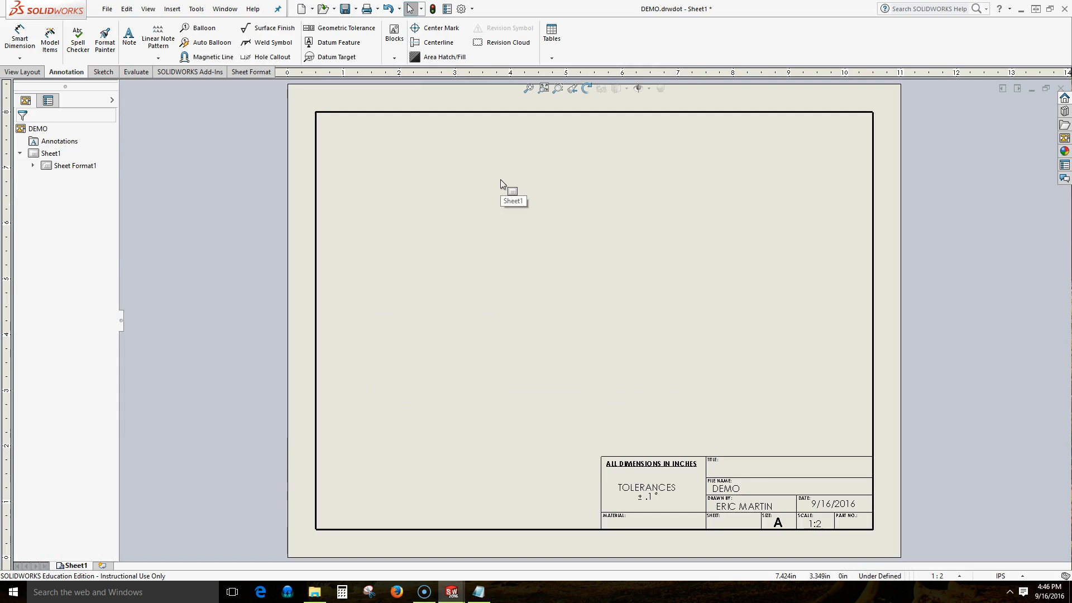
Save the template under the new name DEMO-2 via Save As
{"action": "left_click", "coordinate": [357, 9]}
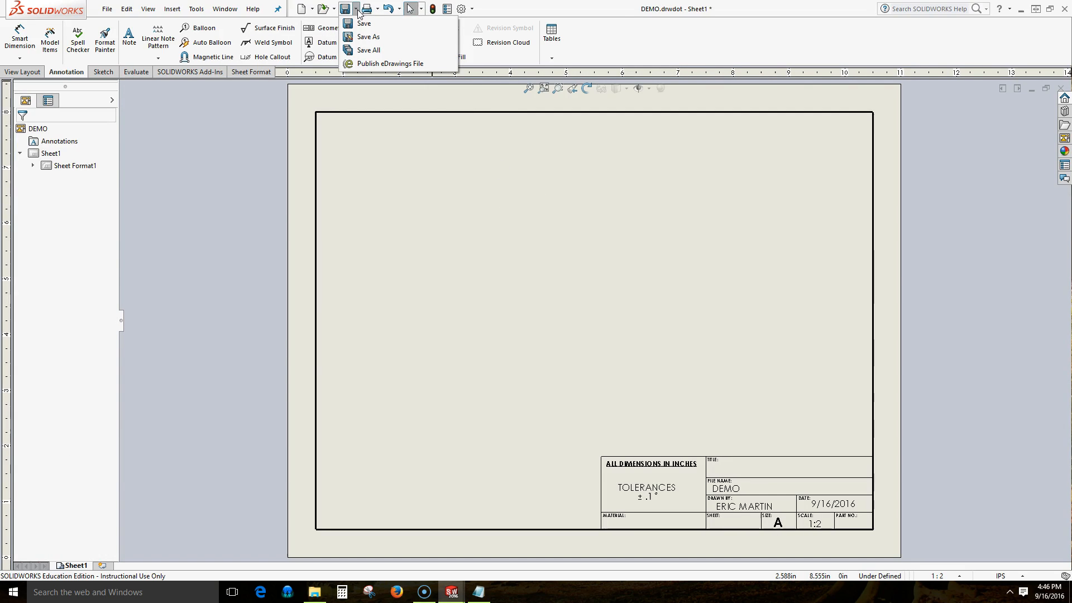
{"action": "mouse_move", "coordinate": [368, 36]}
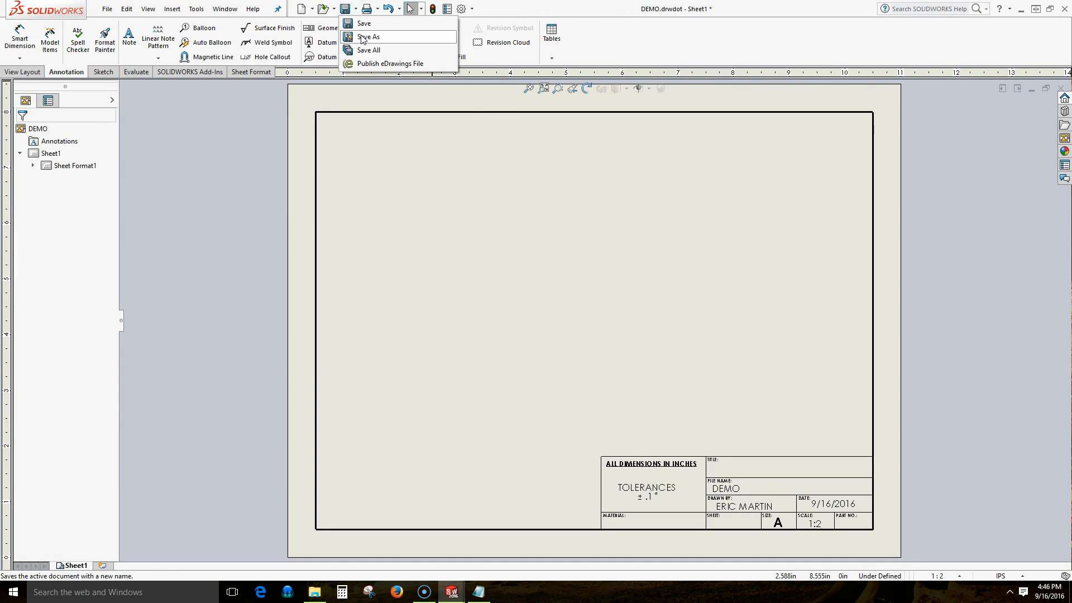
{"action": "left_click", "coordinate": [367, 36]}
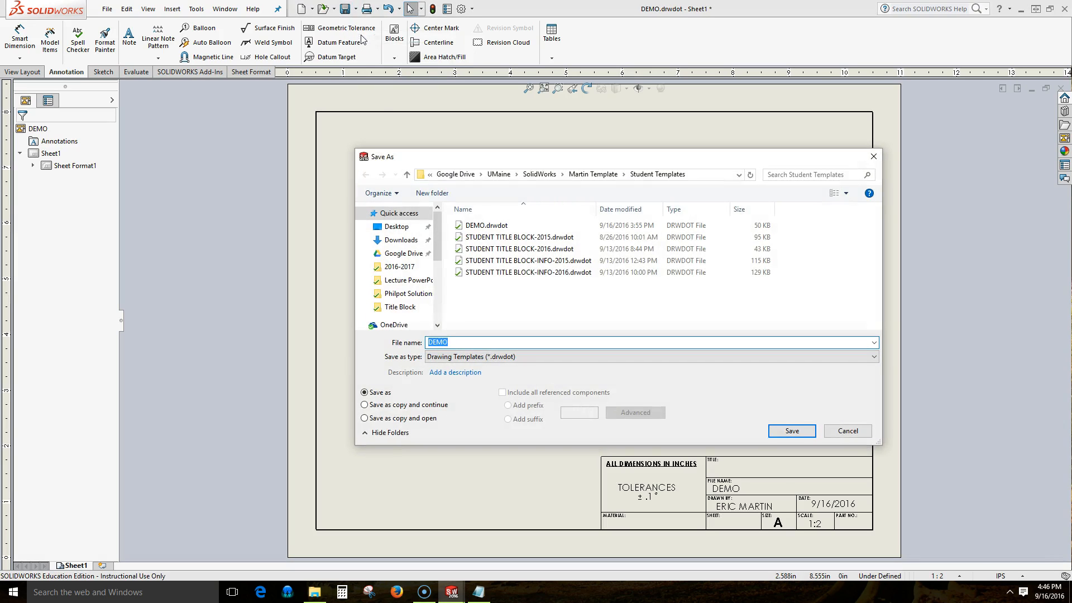
{"action": "left_click", "coordinate": [518, 237]}
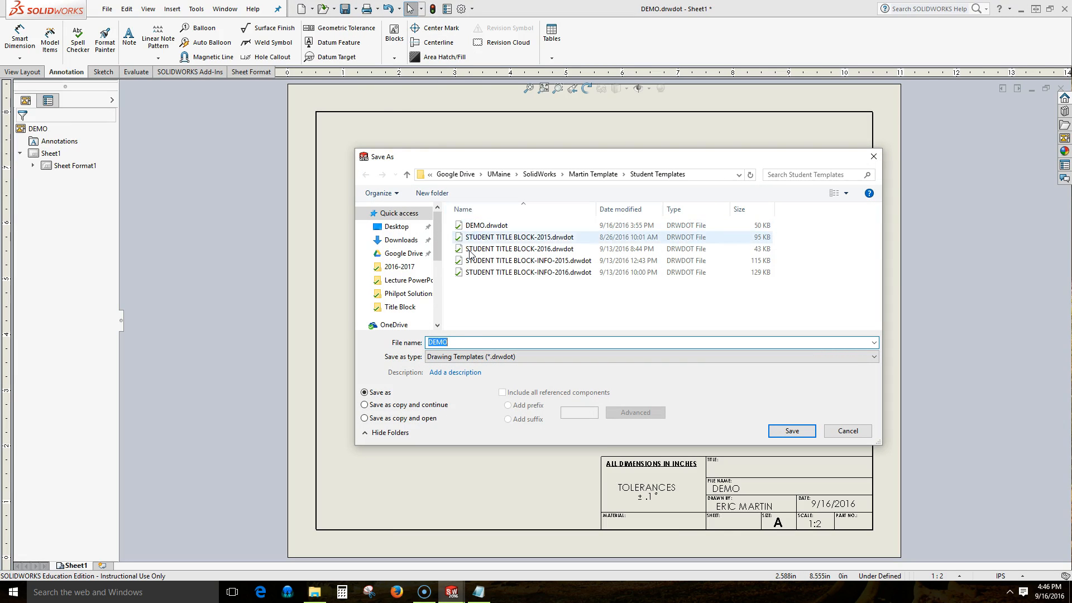
{"action": "type", "text": "DEMO-2"}
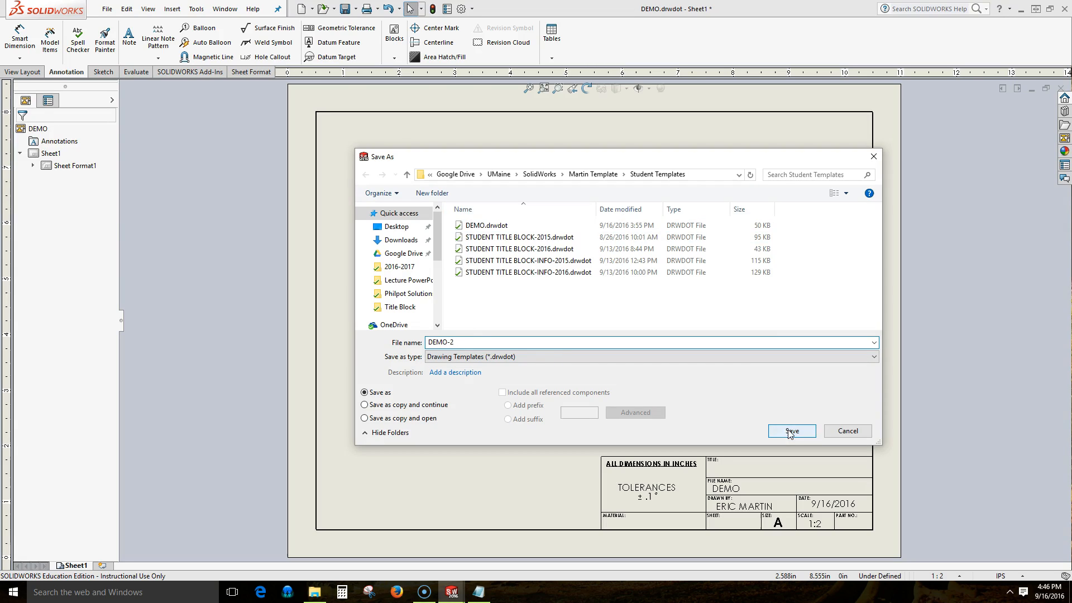
{"action": "left_click", "coordinate": [792, 431]}
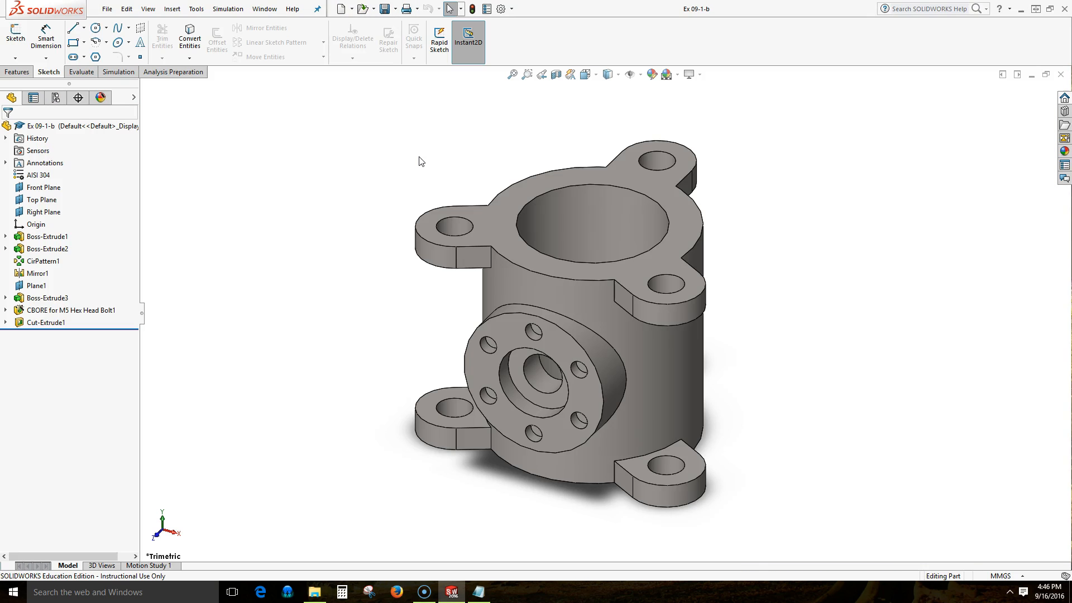
{"action": "mouse_move", "coordinate": [426, 174]}
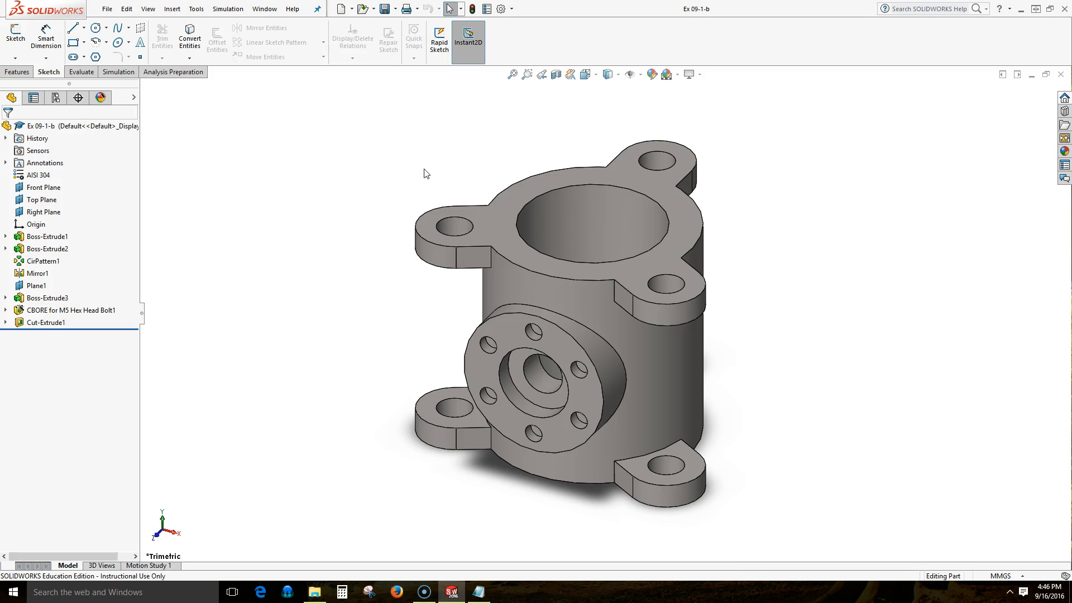
{"action": "mouse_move", "coordinate": [489, 78]}
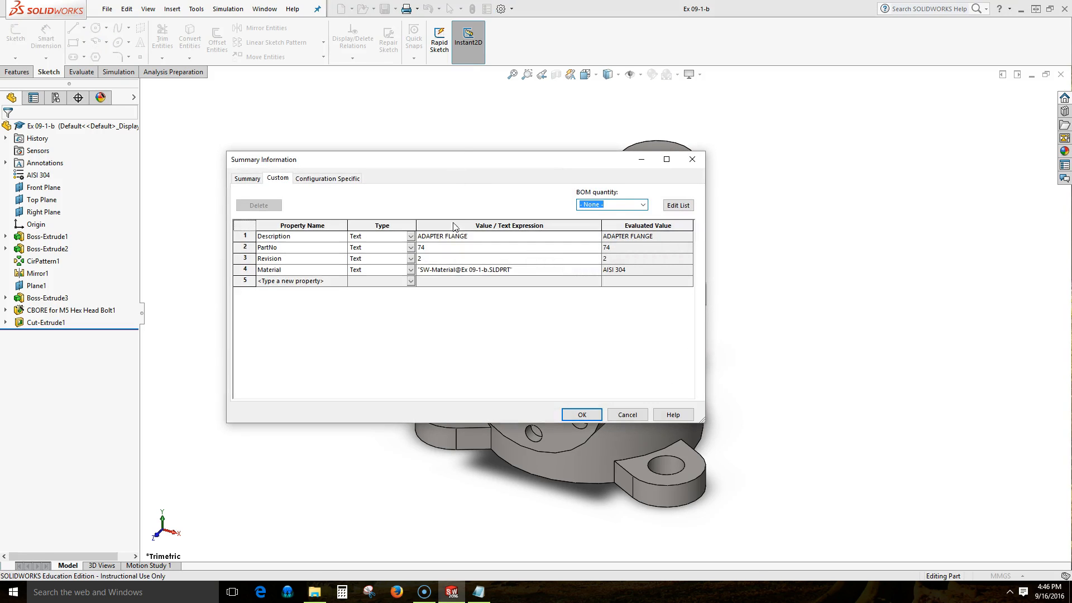
{"action": "mouse_move", "coordinate": [482, 242]}
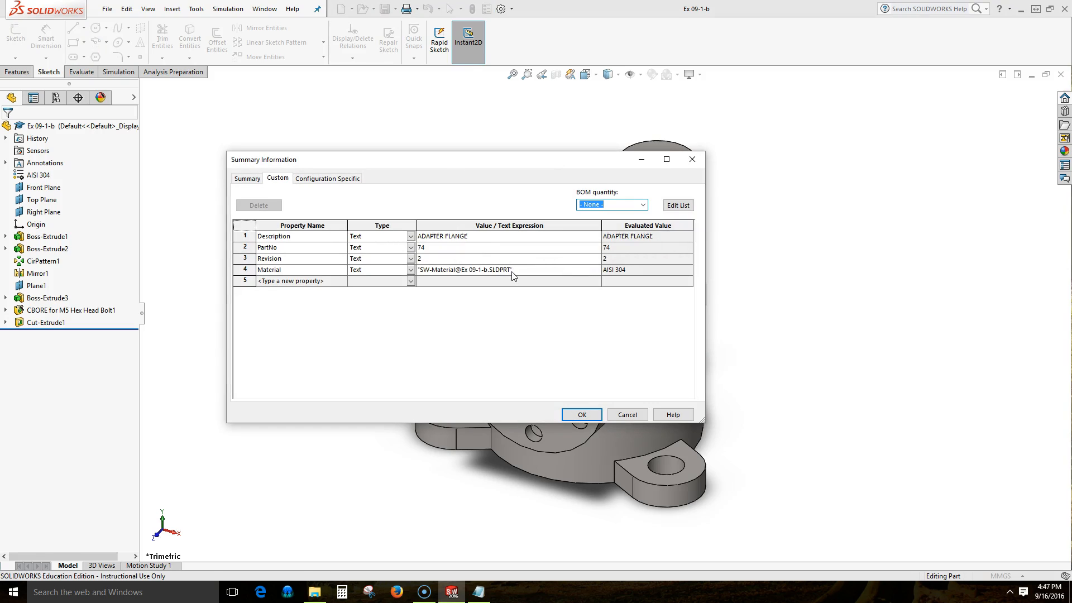
{"action": "left_click", "coordinate": [580, 414]}
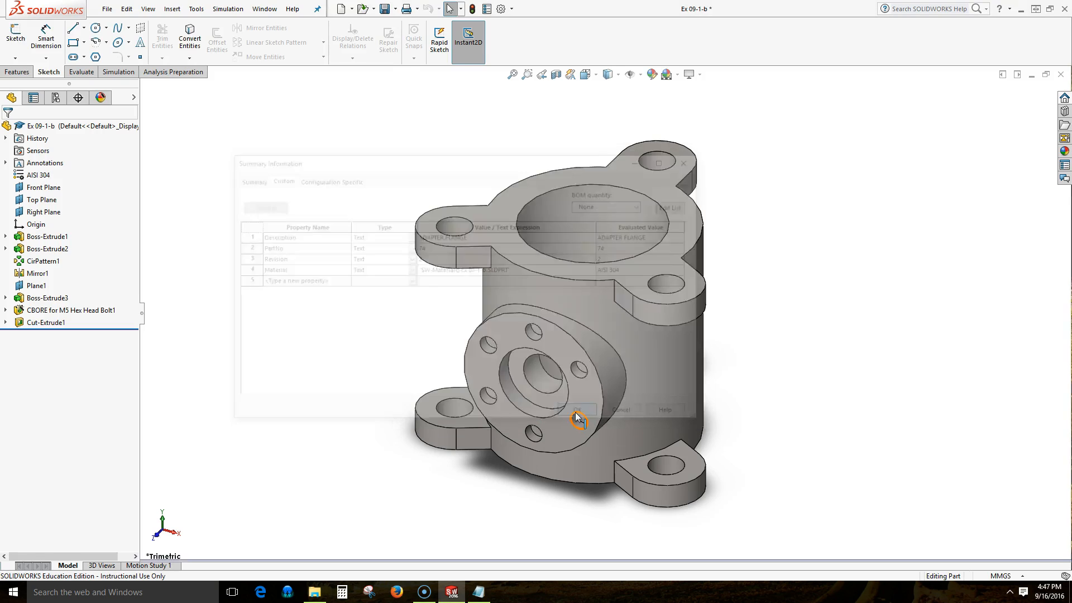
{"action": "left_click", "coordinate": [578, 409]}
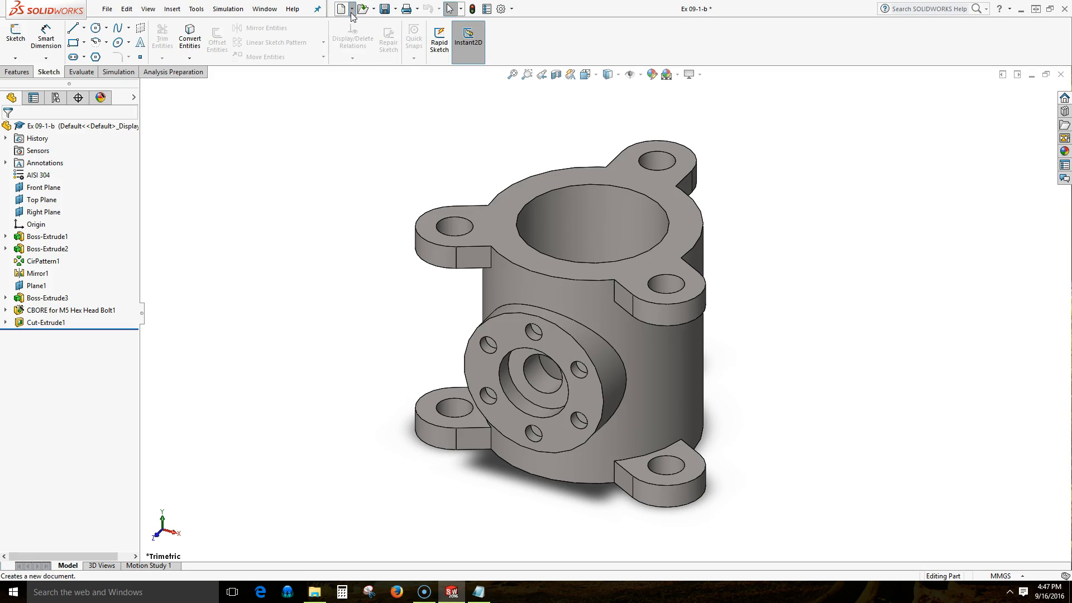
Start a new drawing from DEMO-2 and place the Ex 09-1-b flange view on the sheet
{"action": "left_click", "coordinate": [339, 9]}
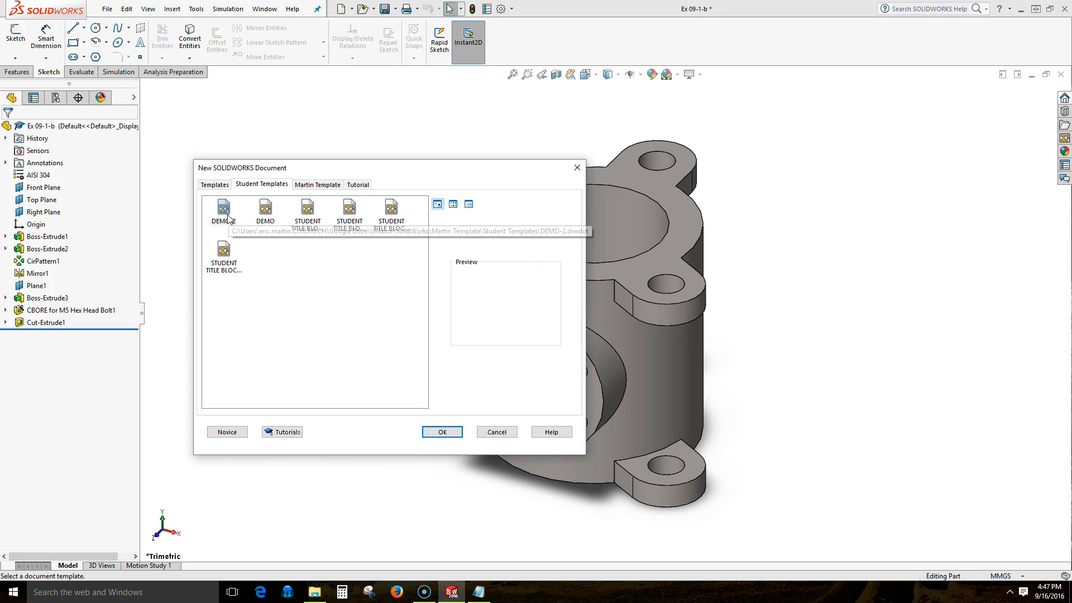
{"action": "left_click", "coordinate": [222, 210]}
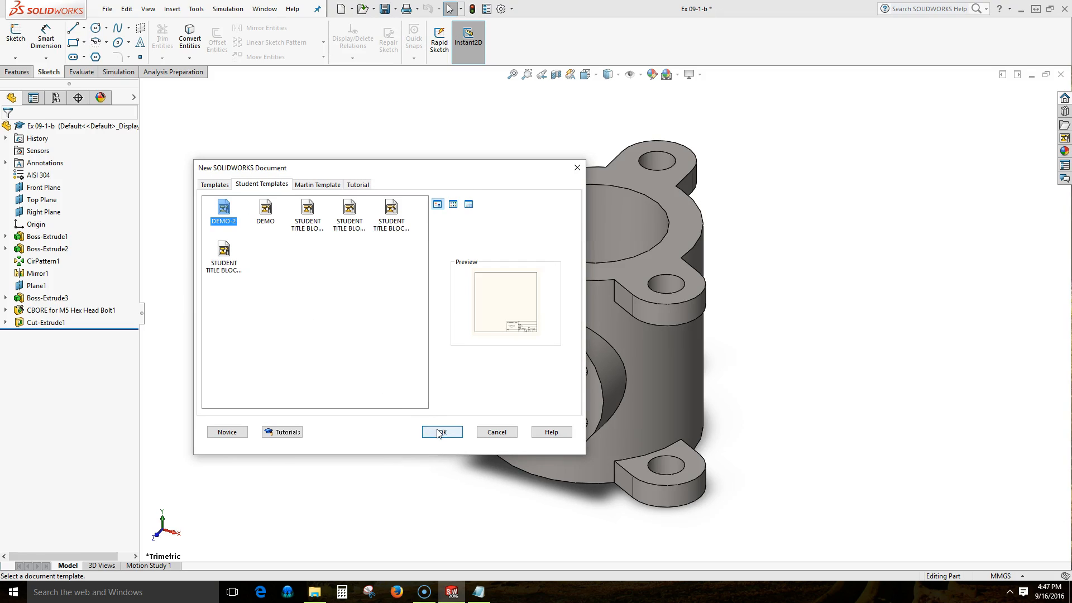
{"action": "left_click", "coordinate": [442, 431]}
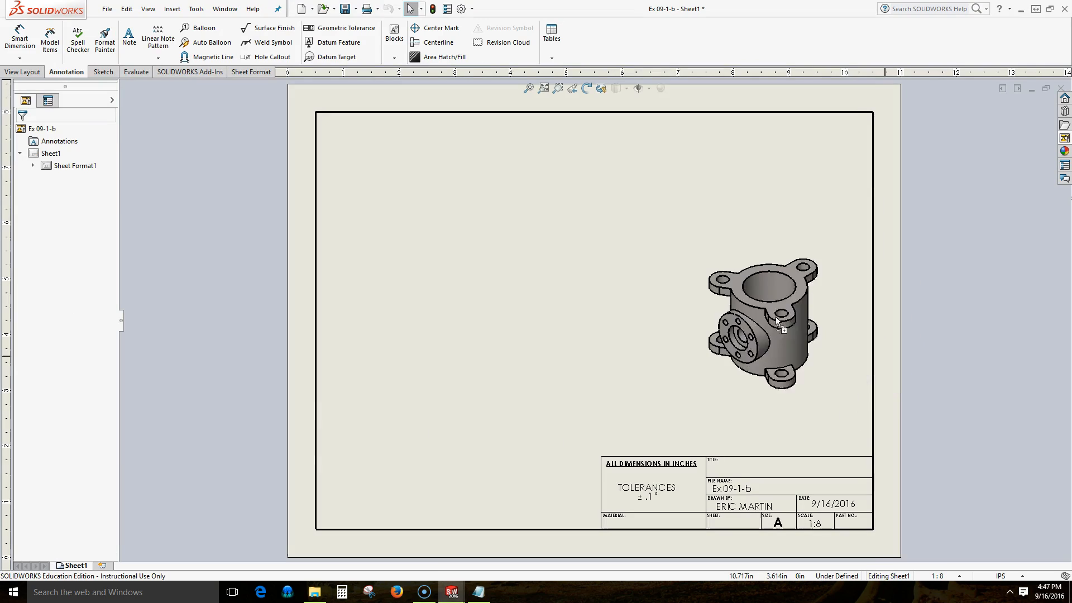
{"action": "left_click", "coordinate": [778, 324]}
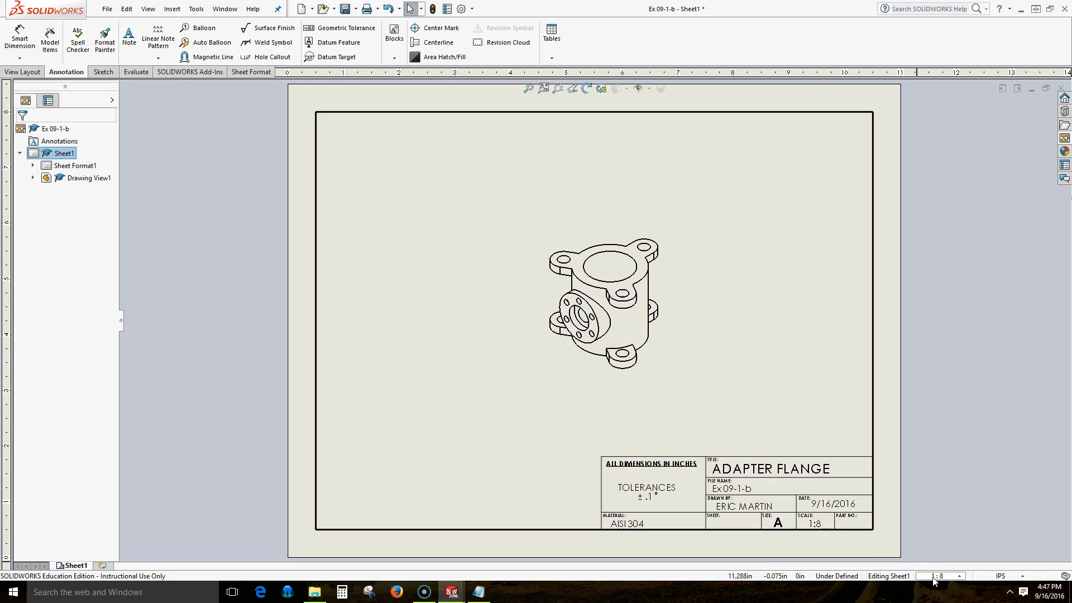
{"action": "mouse_move", "coordinate": [621, 531]}
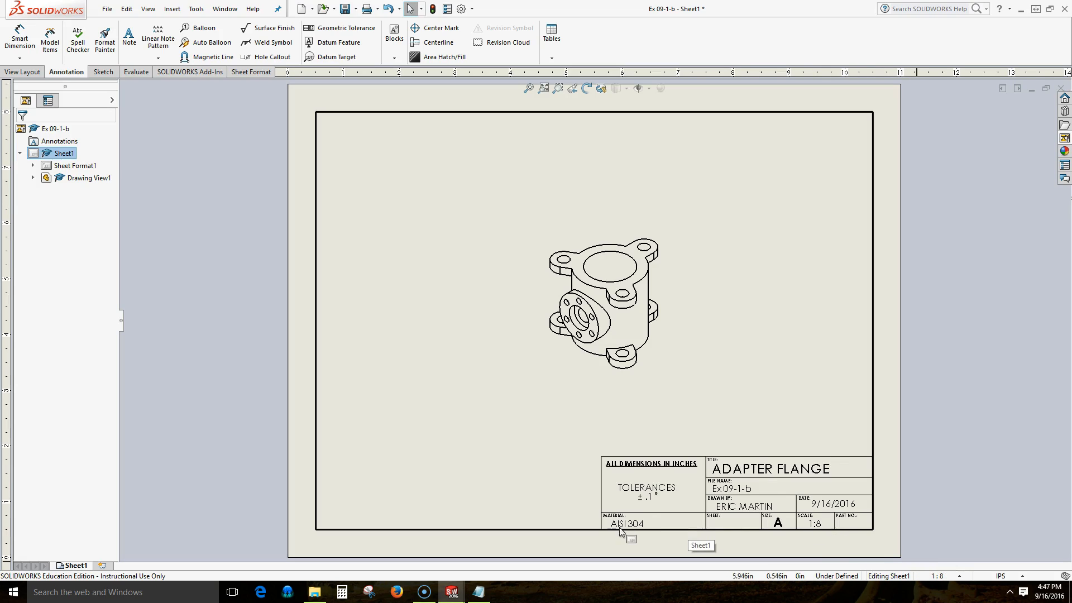
{"action": "mouse_move", "coordinate": [451, 426]}
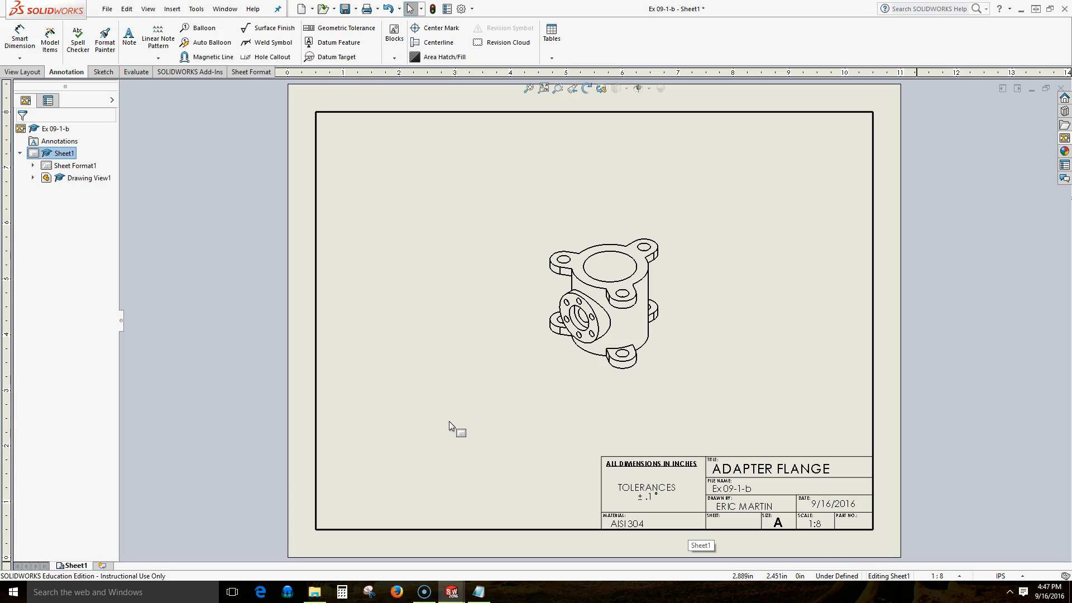